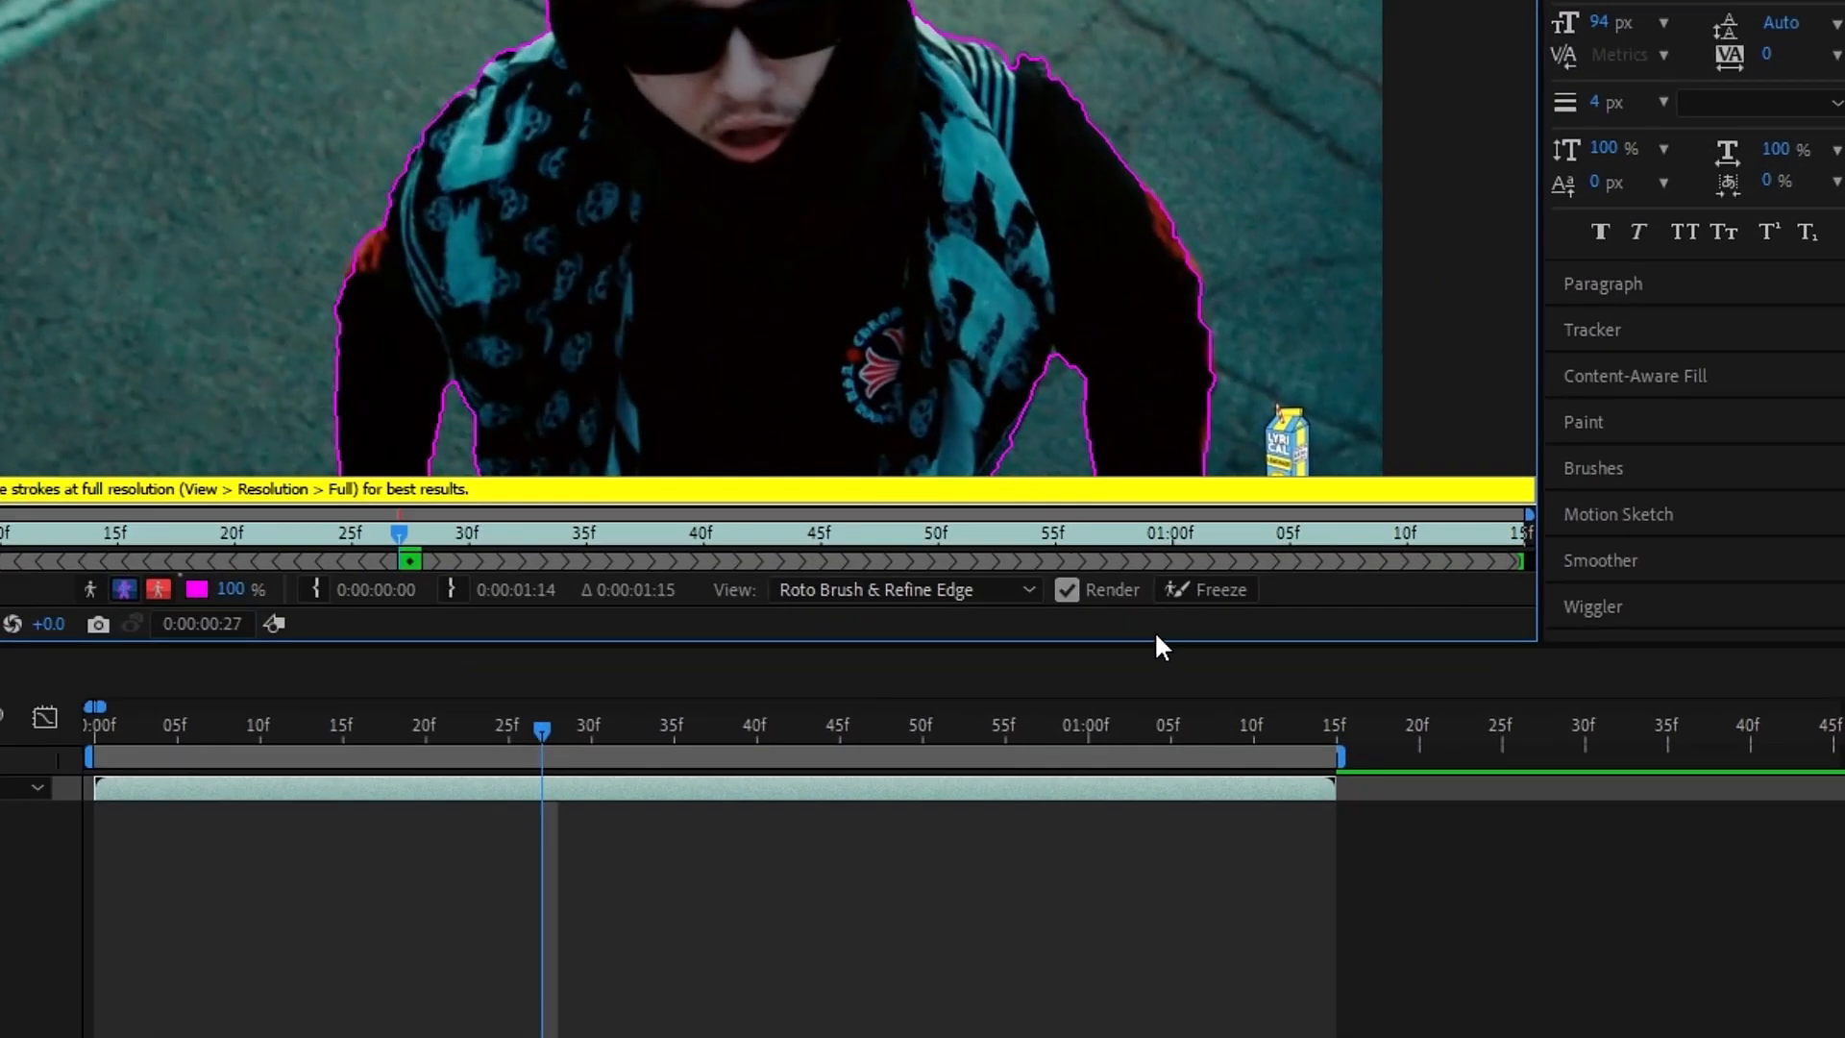
- Freeze the Roto Brush & Refine Edge propagation on Video.mp4 to lock the cutout
{"action": "left_click", "coordinate": [1207, 590]}
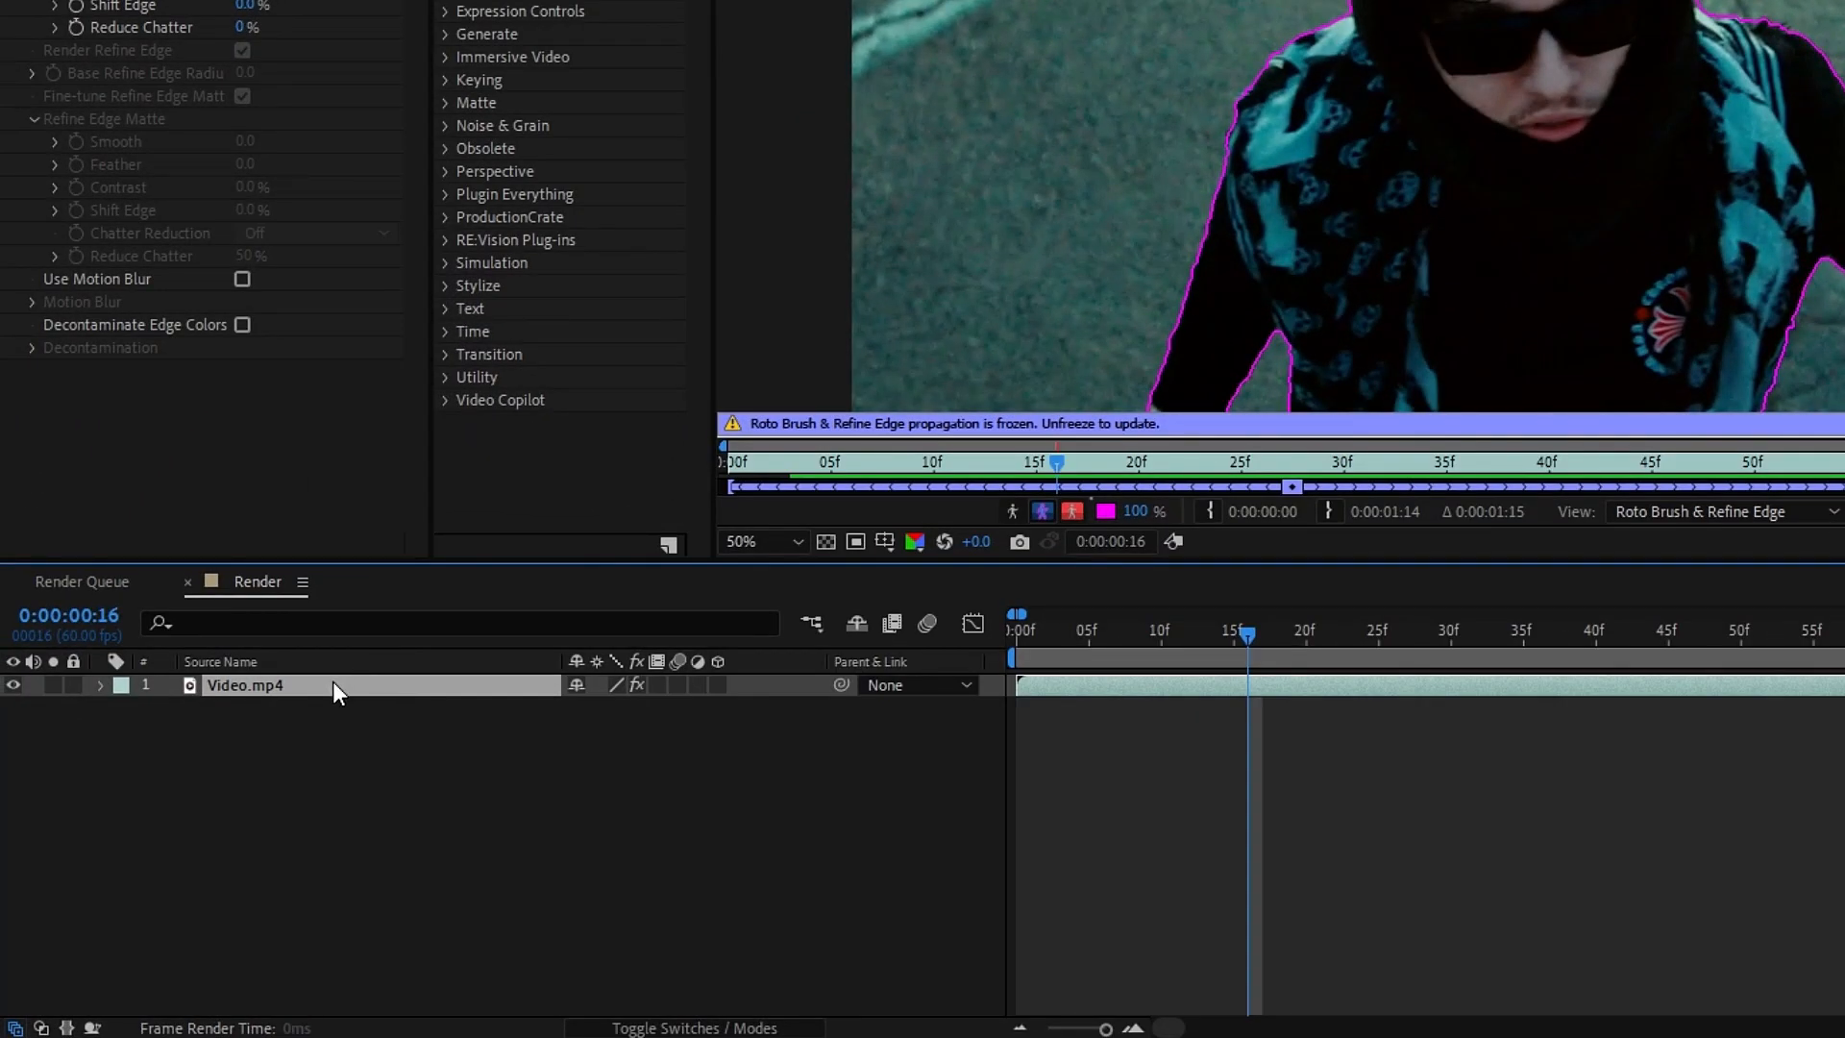
- Duplicate Video.mp4 twice to create the Object and Liquid Wrap layers
{"action": "key", "text": "ctrl+d"}
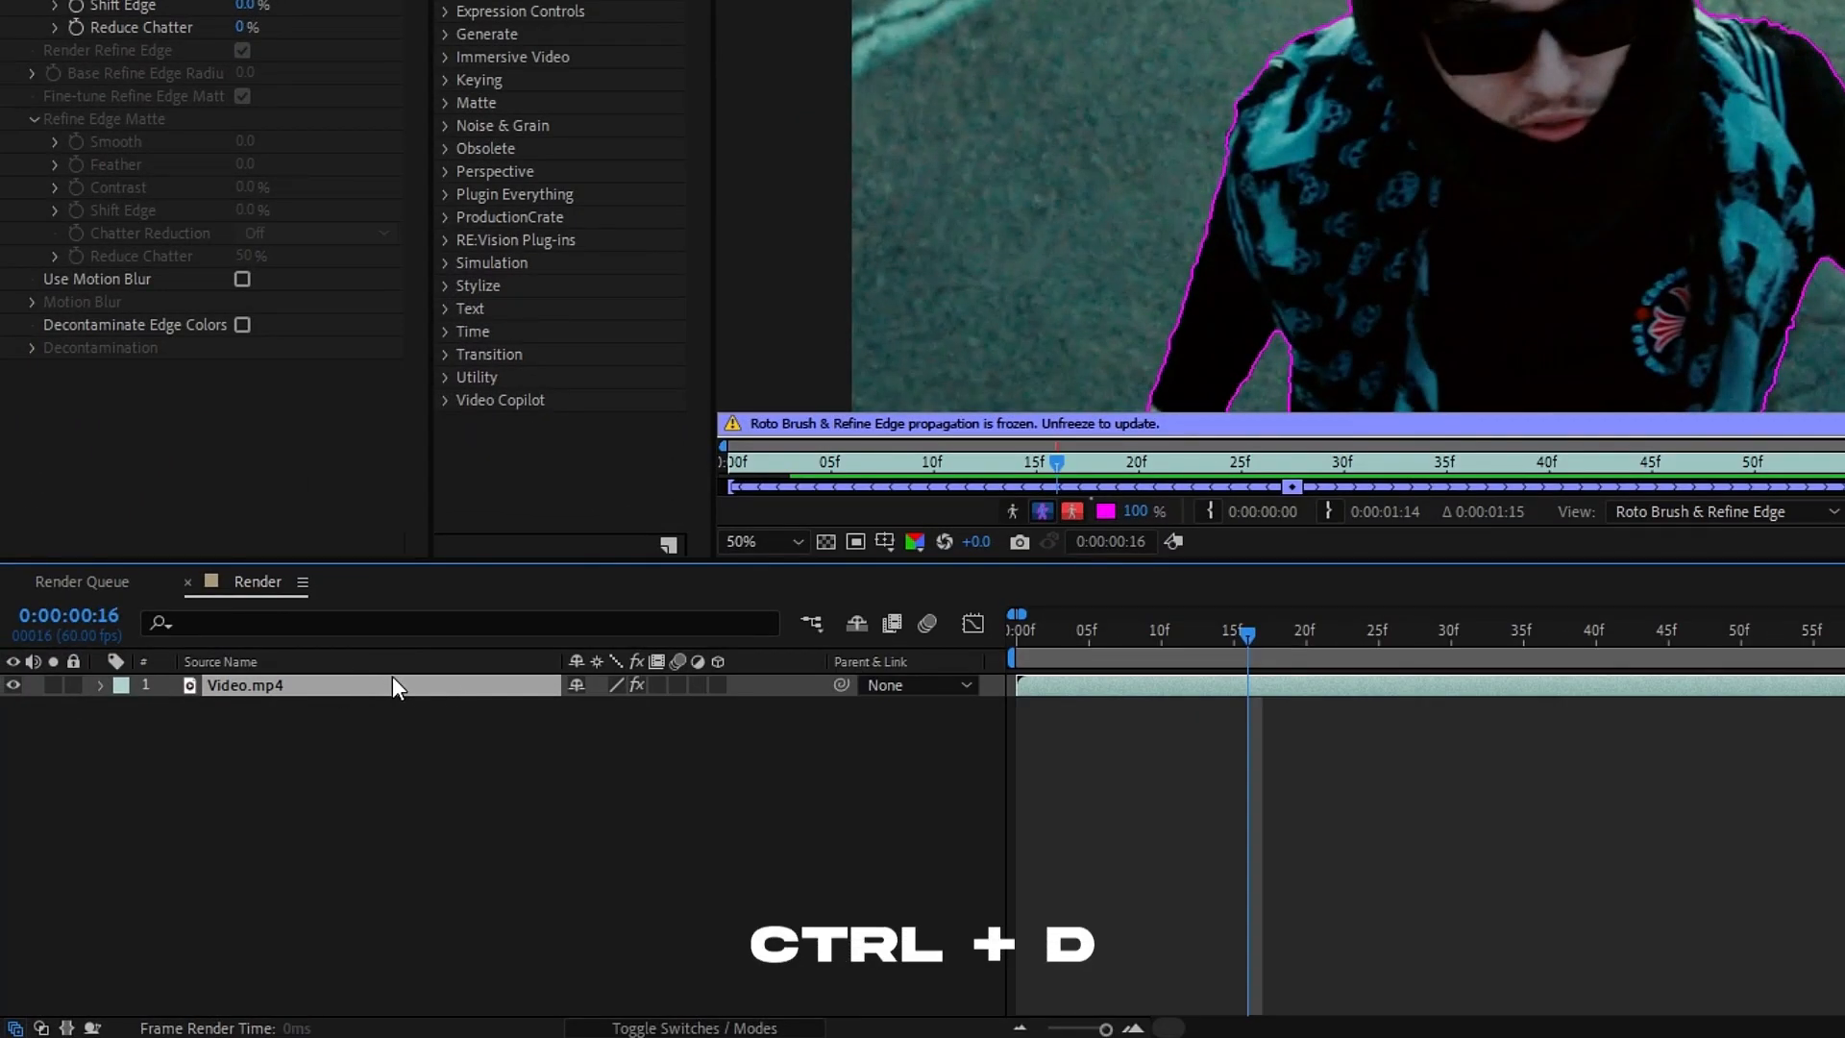
{"action": "key", "text": "ctrl+d"}
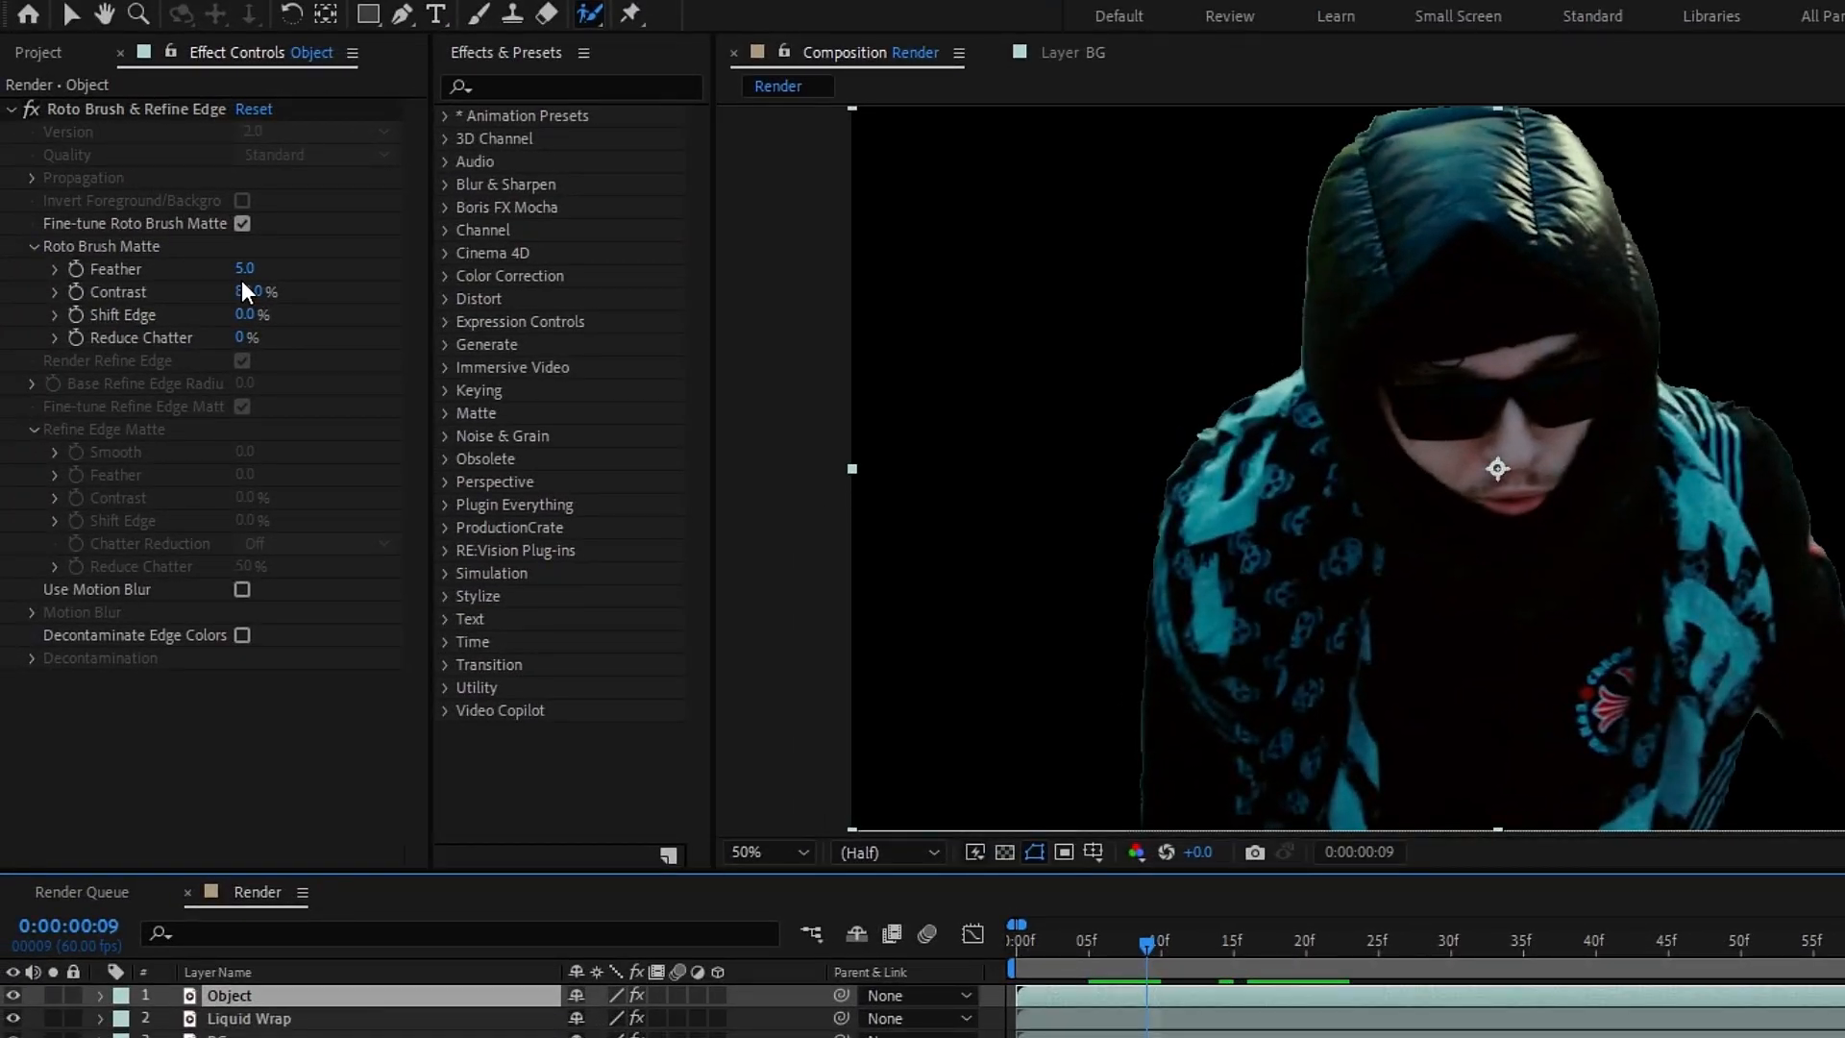
- Delete Roto Brush & Refine Edge from the Liquid Wrap layer so it shows full footage
{"action": "left_click", "coordinate": [244, 269]}
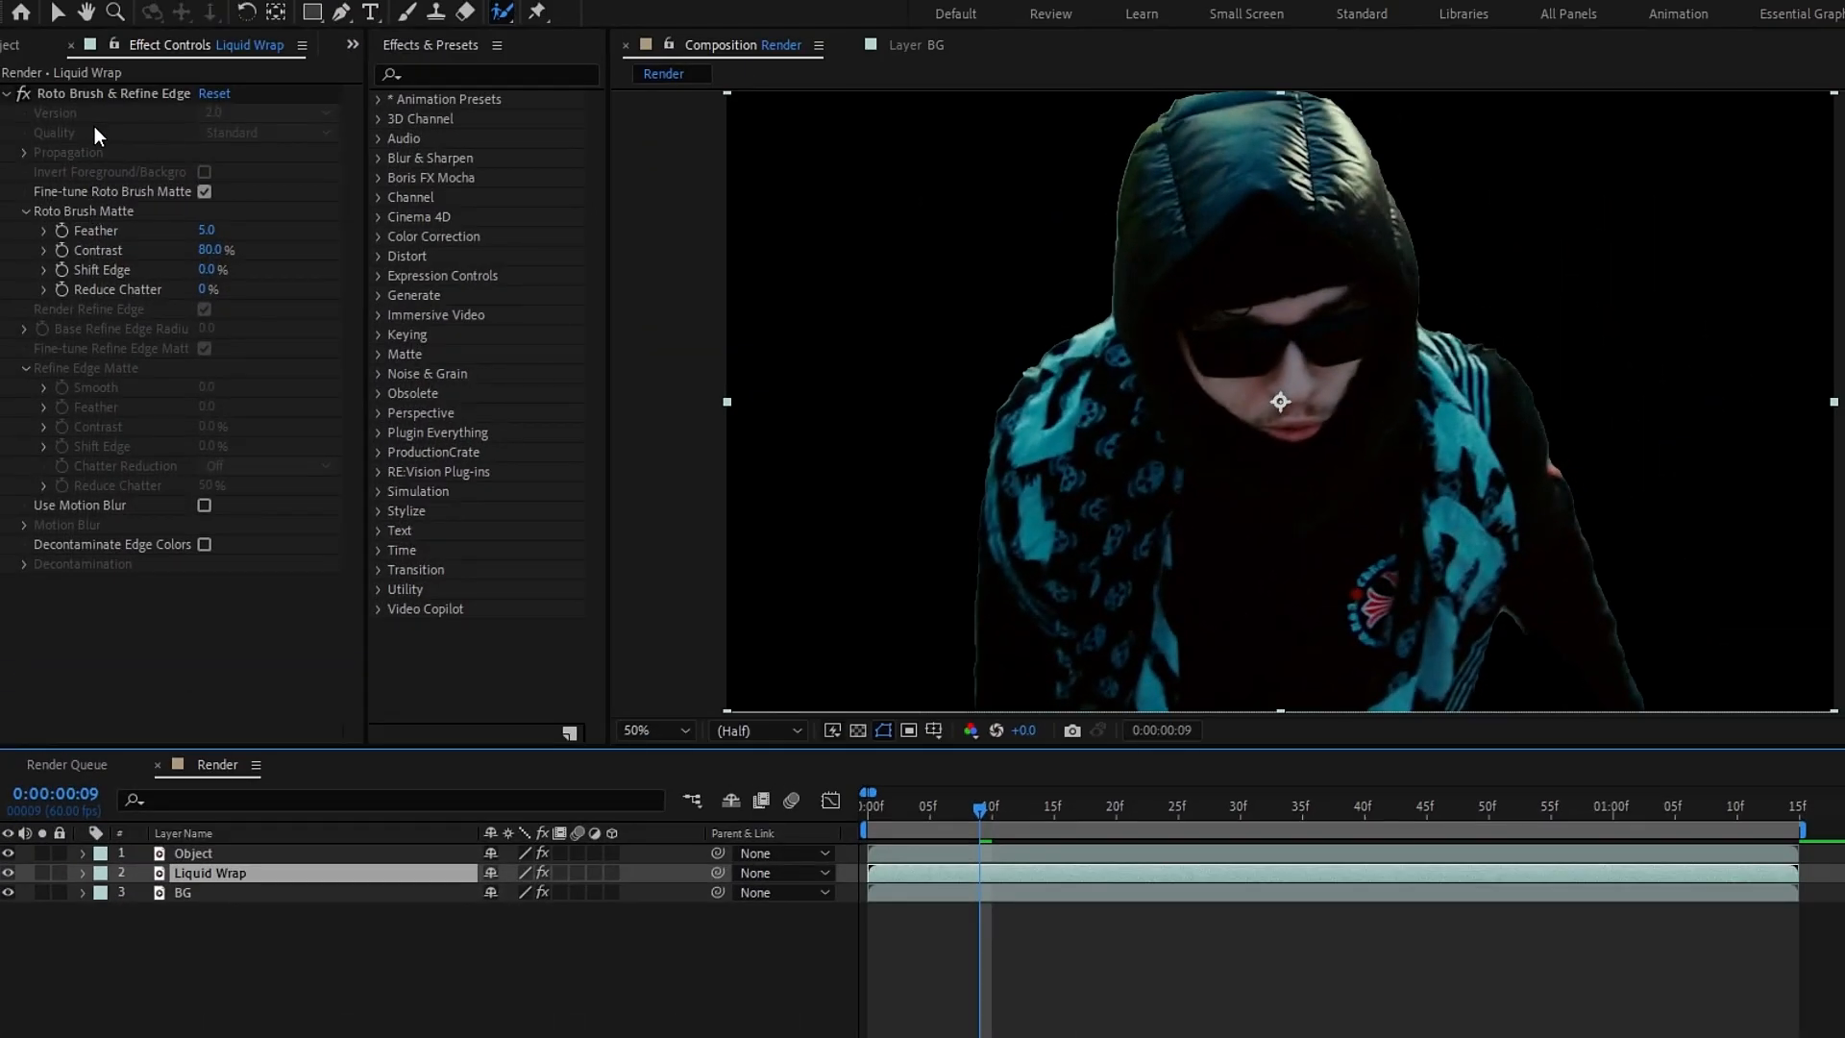
{"action": "left_click", "coordinate": [182, 892]}
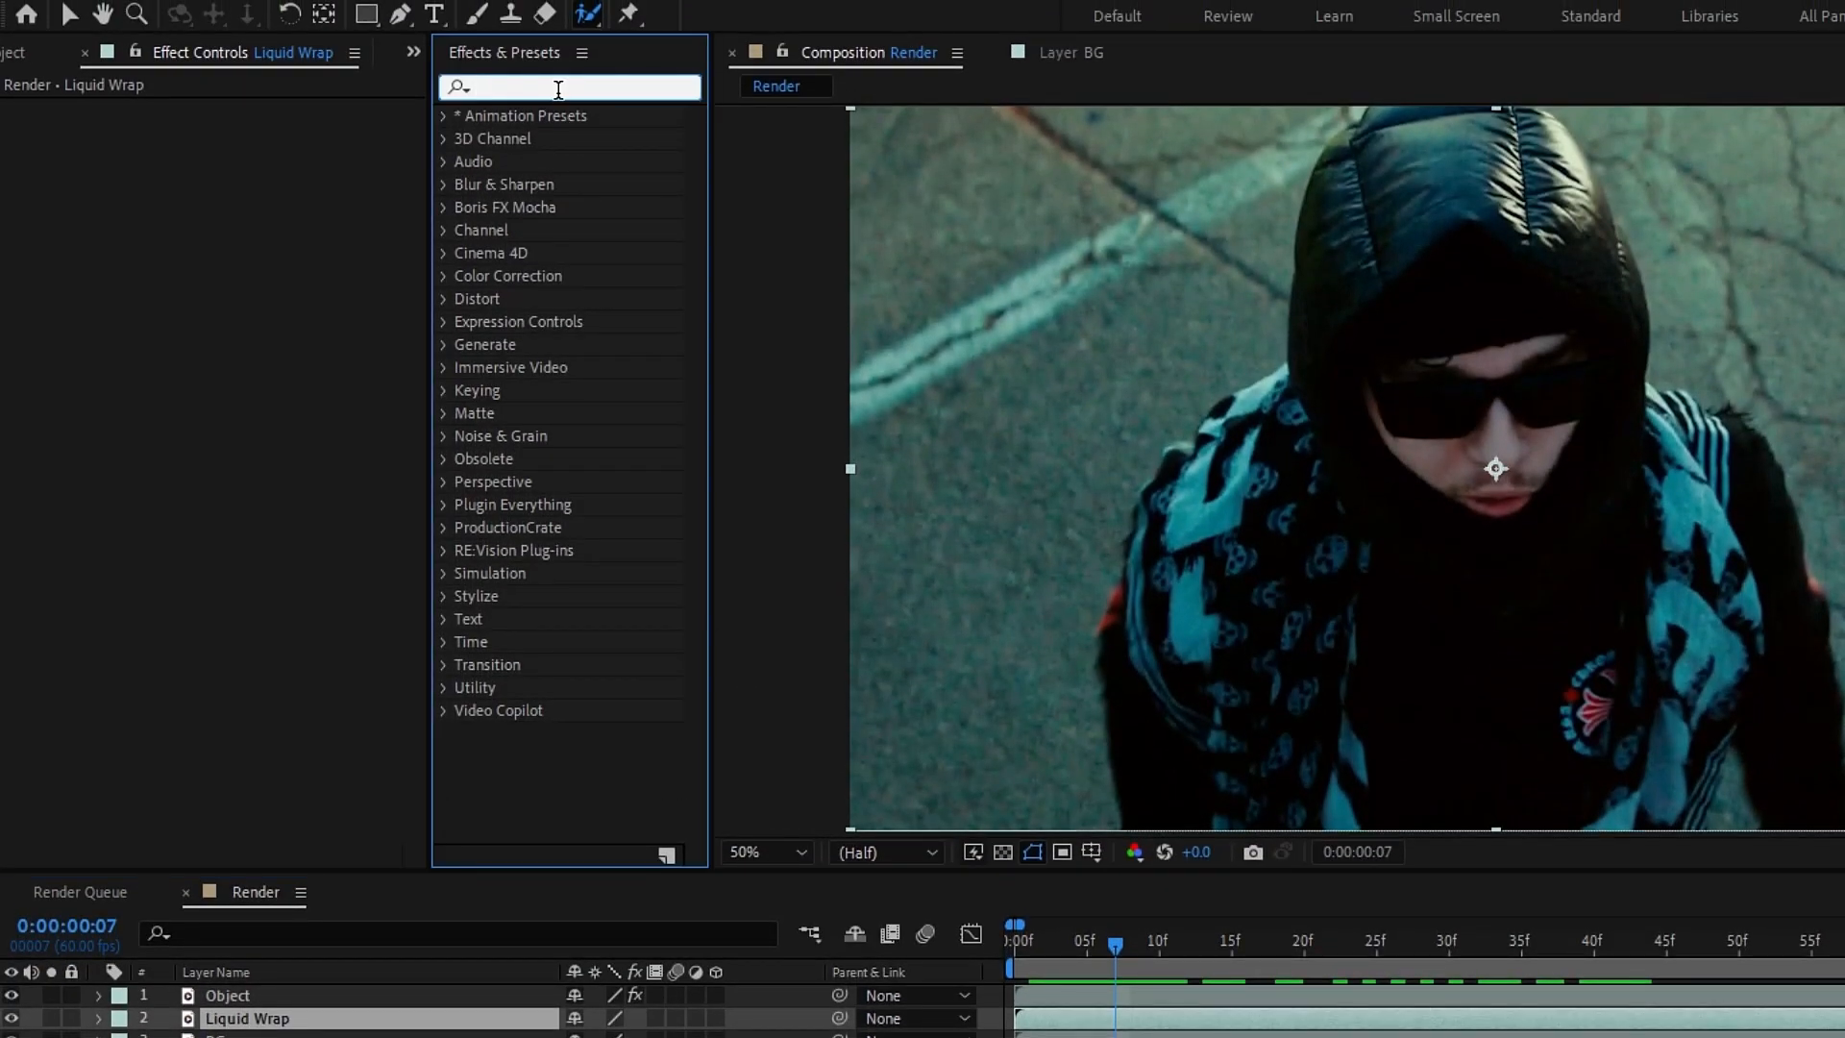
- Apply CC Mr. Mercury to Liquid Wrap with Birth Rate 15.3 and Longevity 1.2
{"action": "type", "text": "cc mr."}
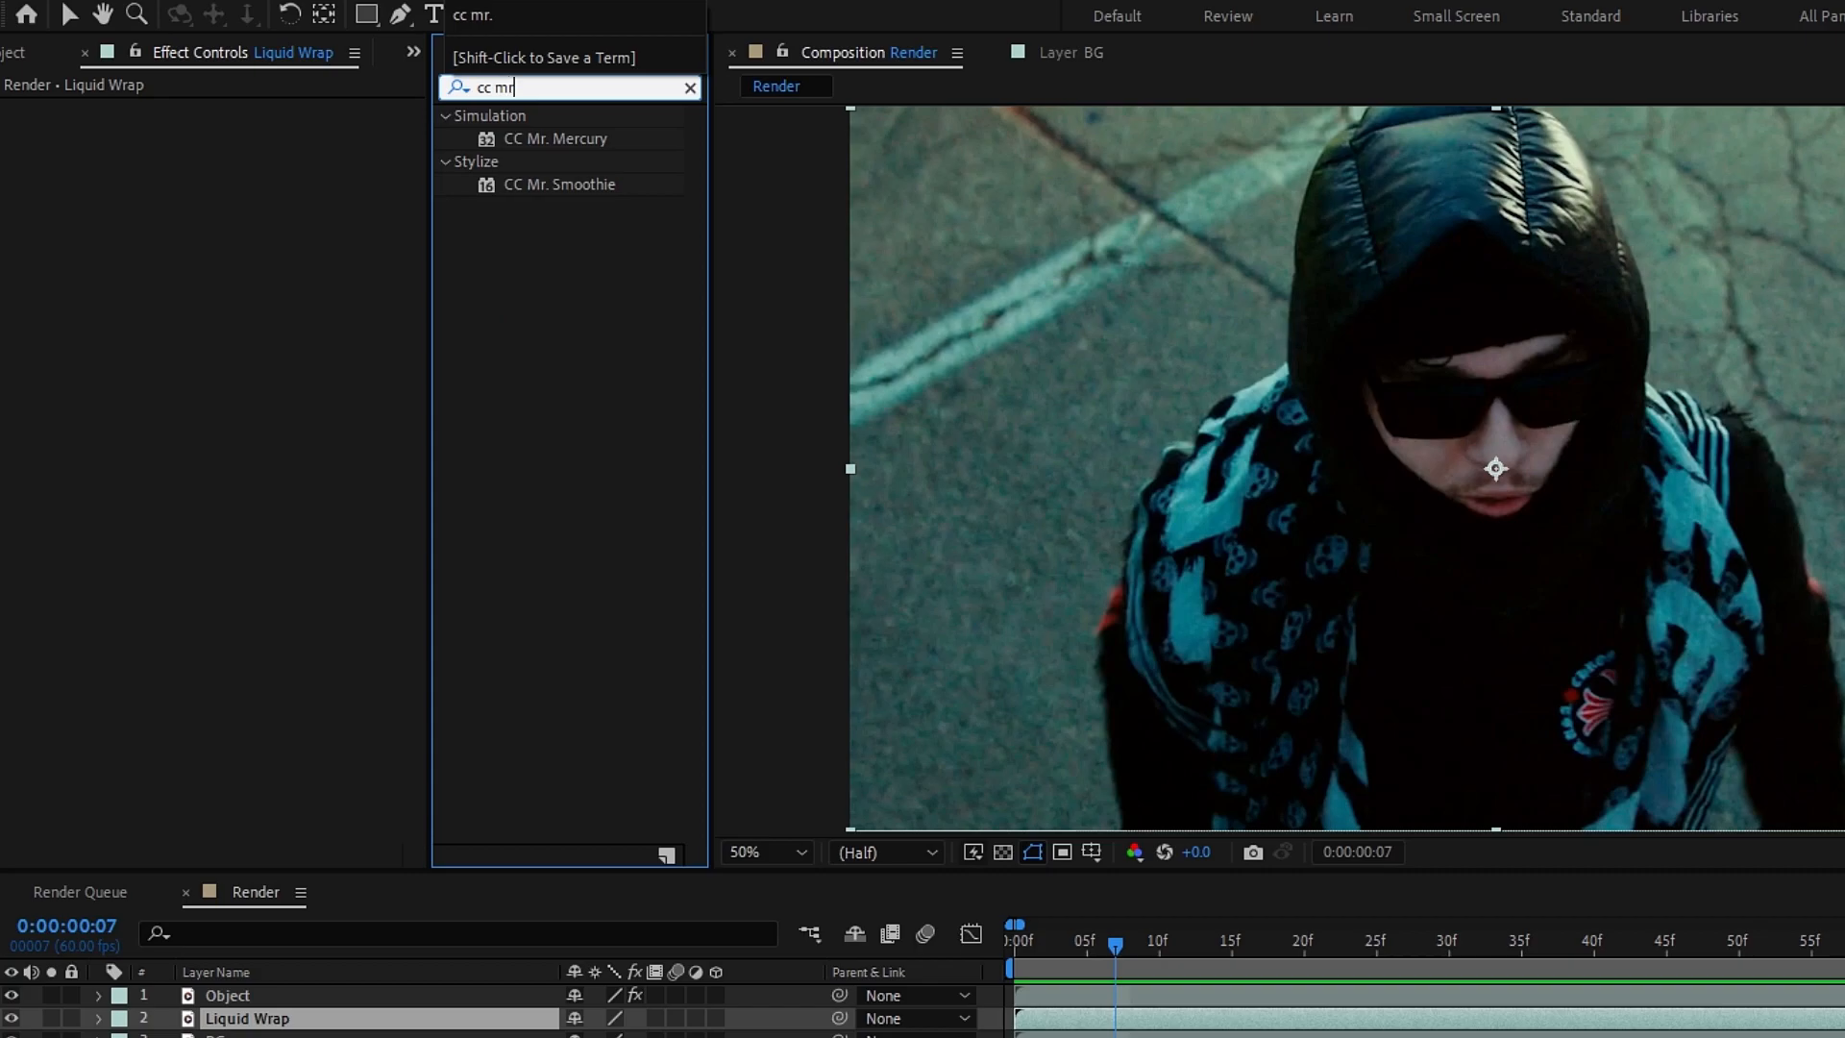
{"action": "mouse_move", "coordinate": [588, 150]}
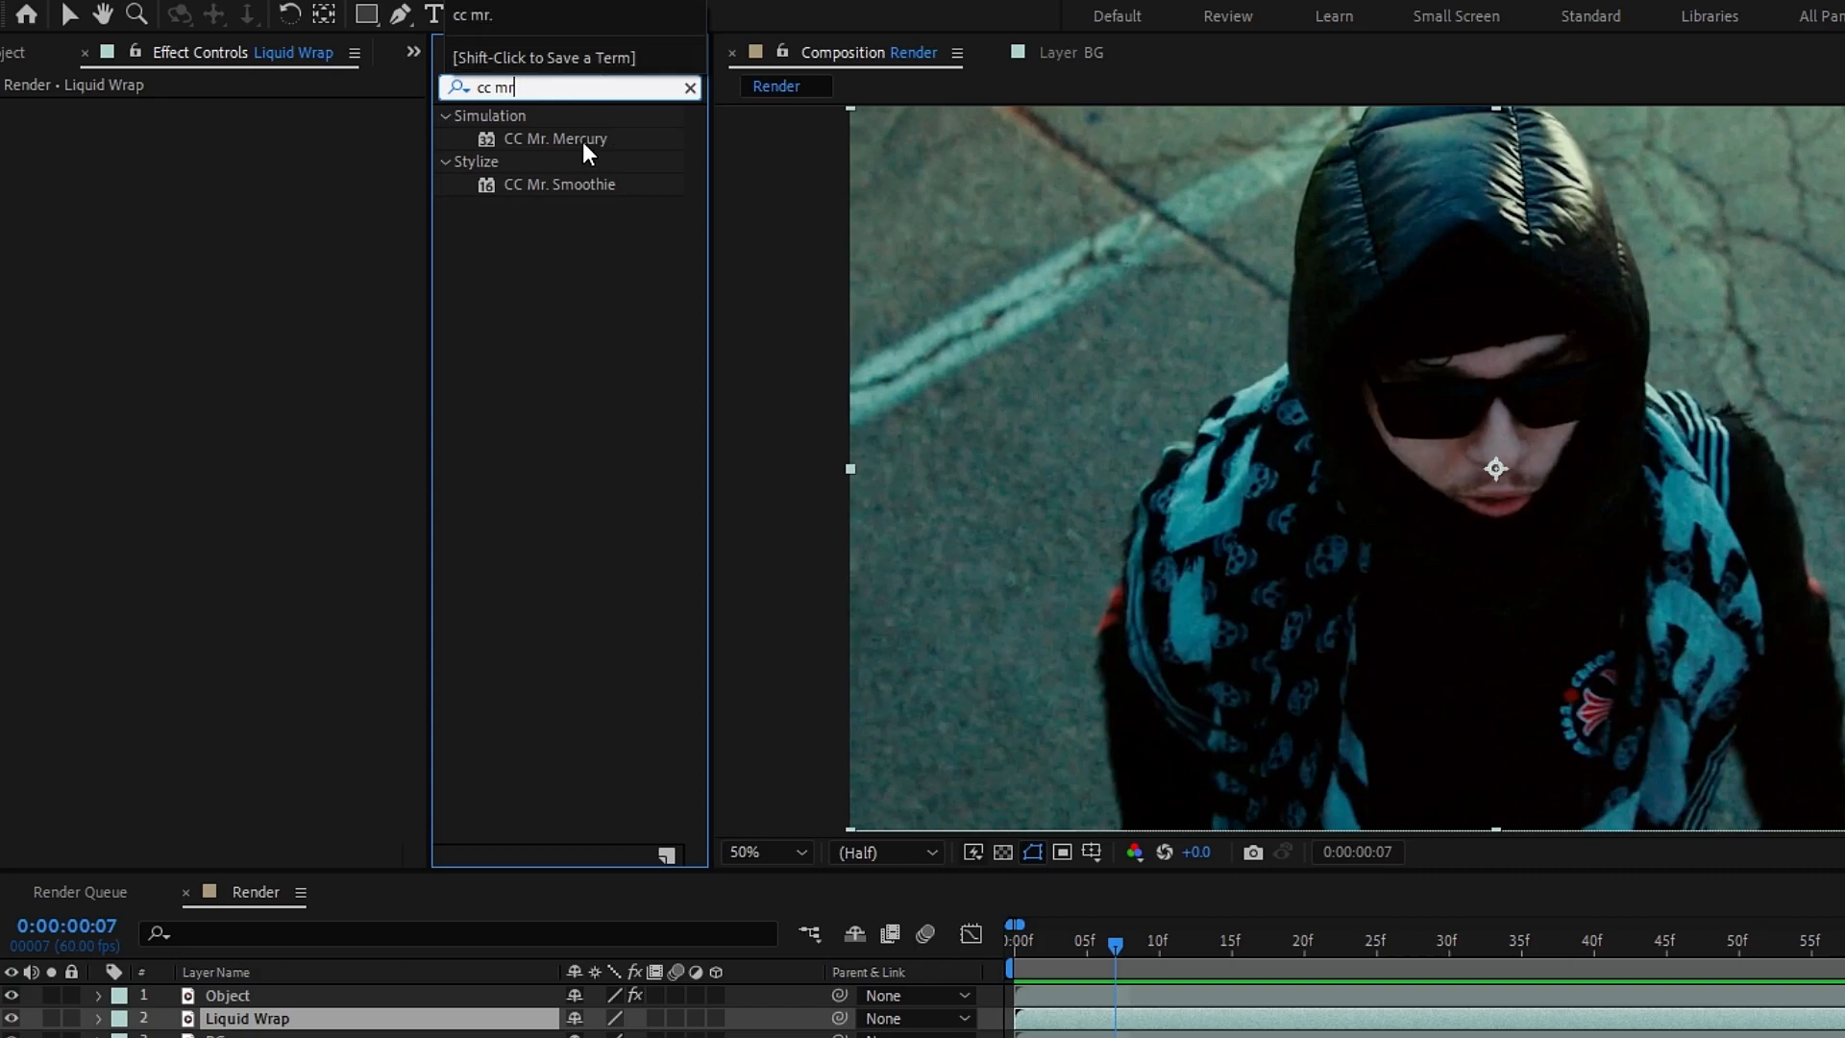
{"action": "double_click", "coordinate": [555, 139]}
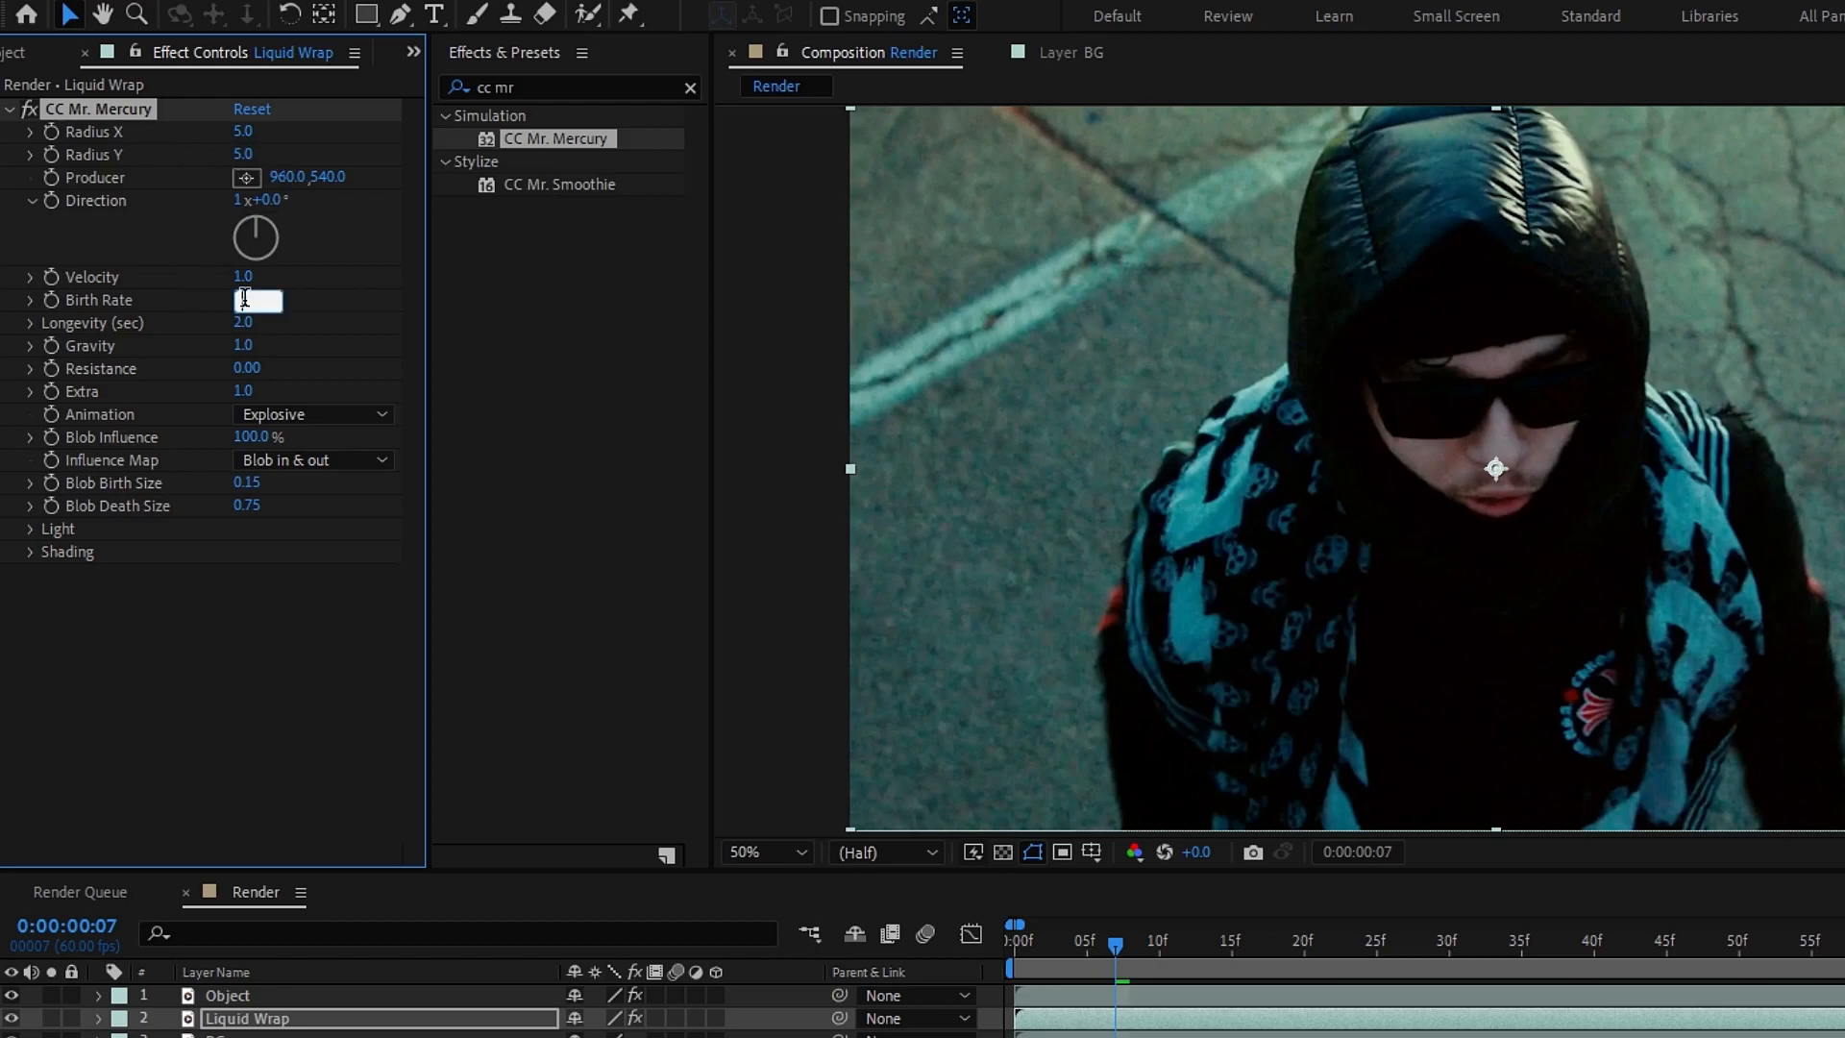
{"action": "type", "text": "15.3"}
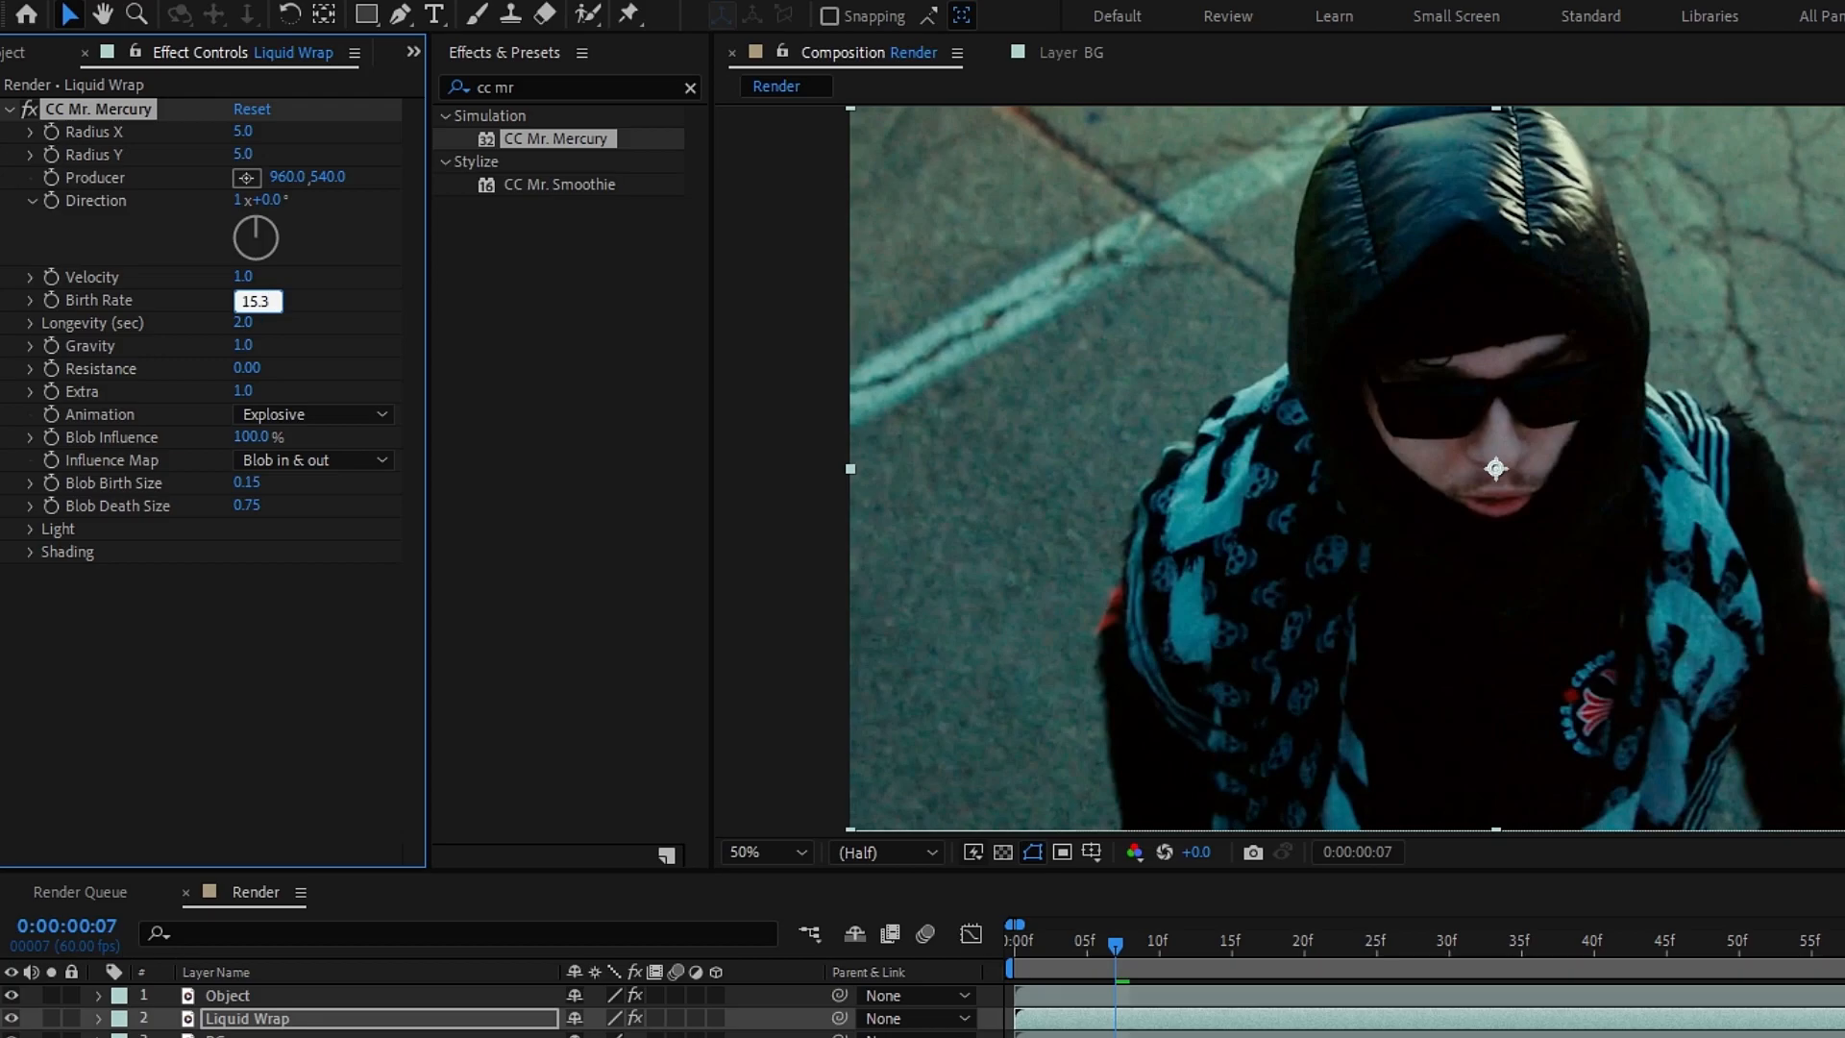
{"action": "left_click", "coordinate": [248, 323]}
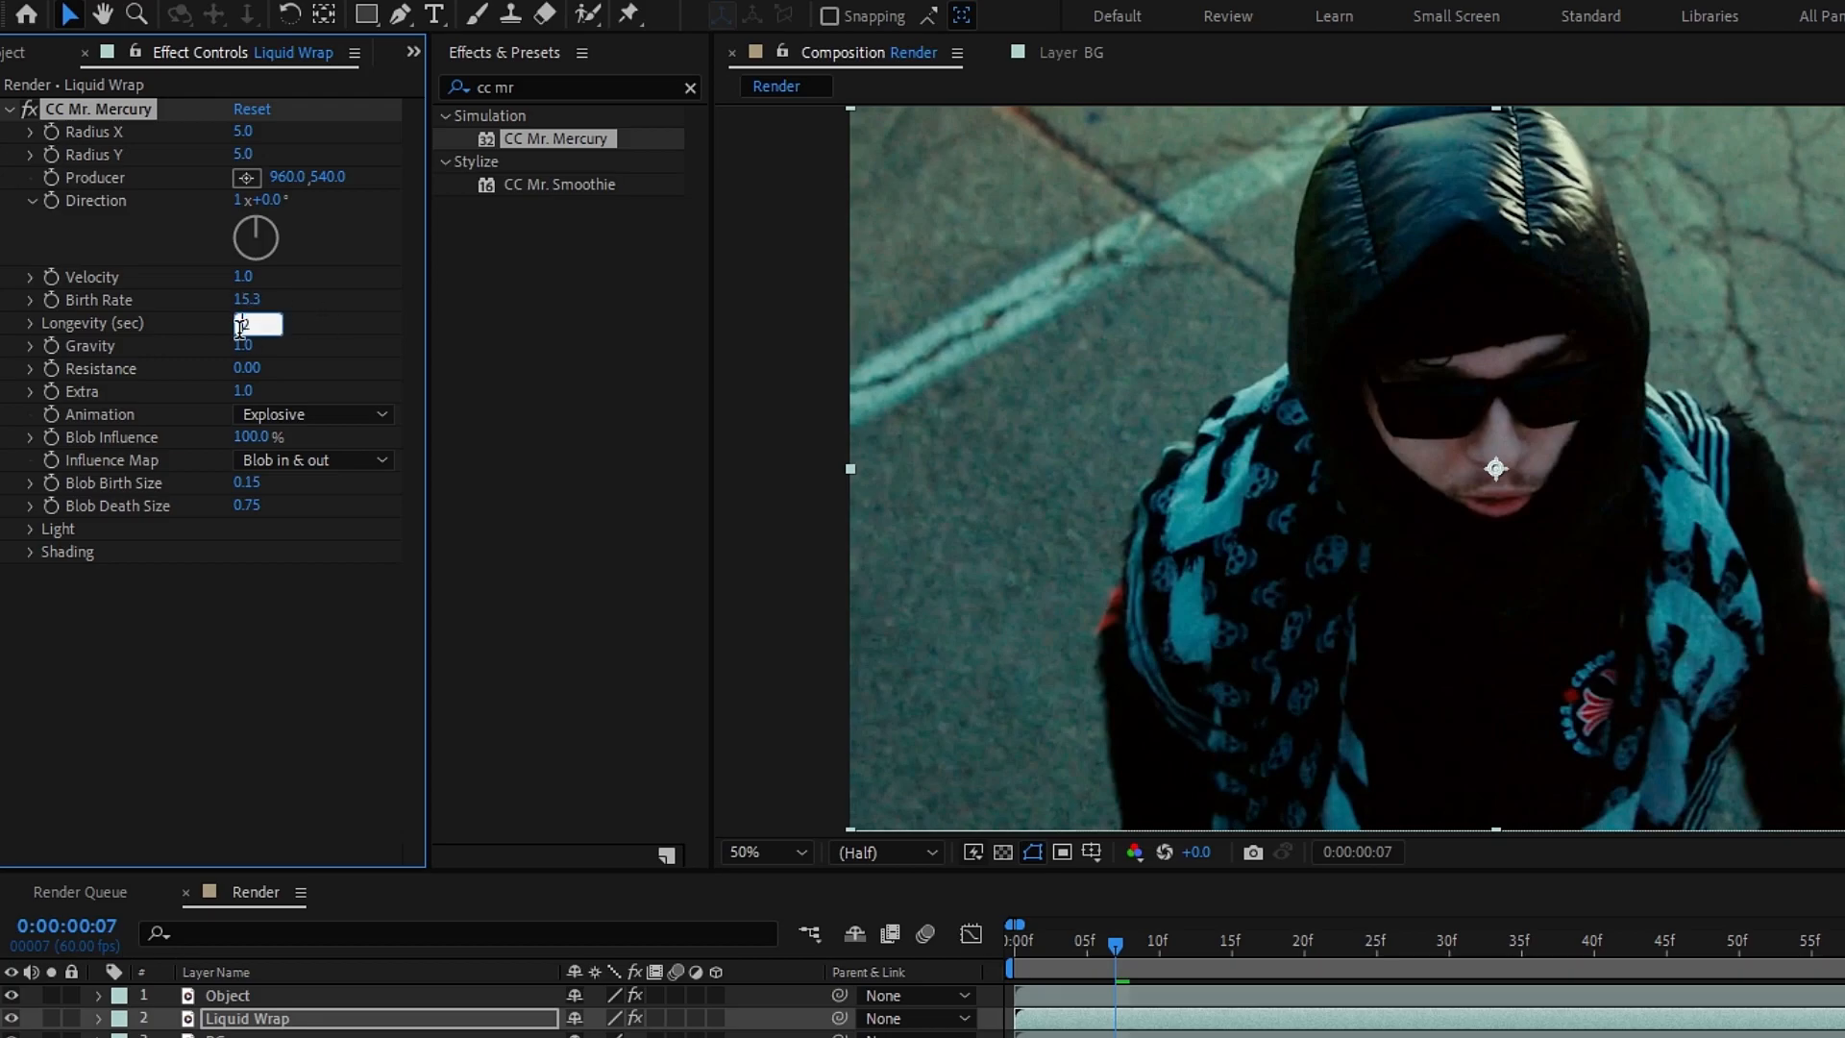
{"action": "type", "text": "1.22"}
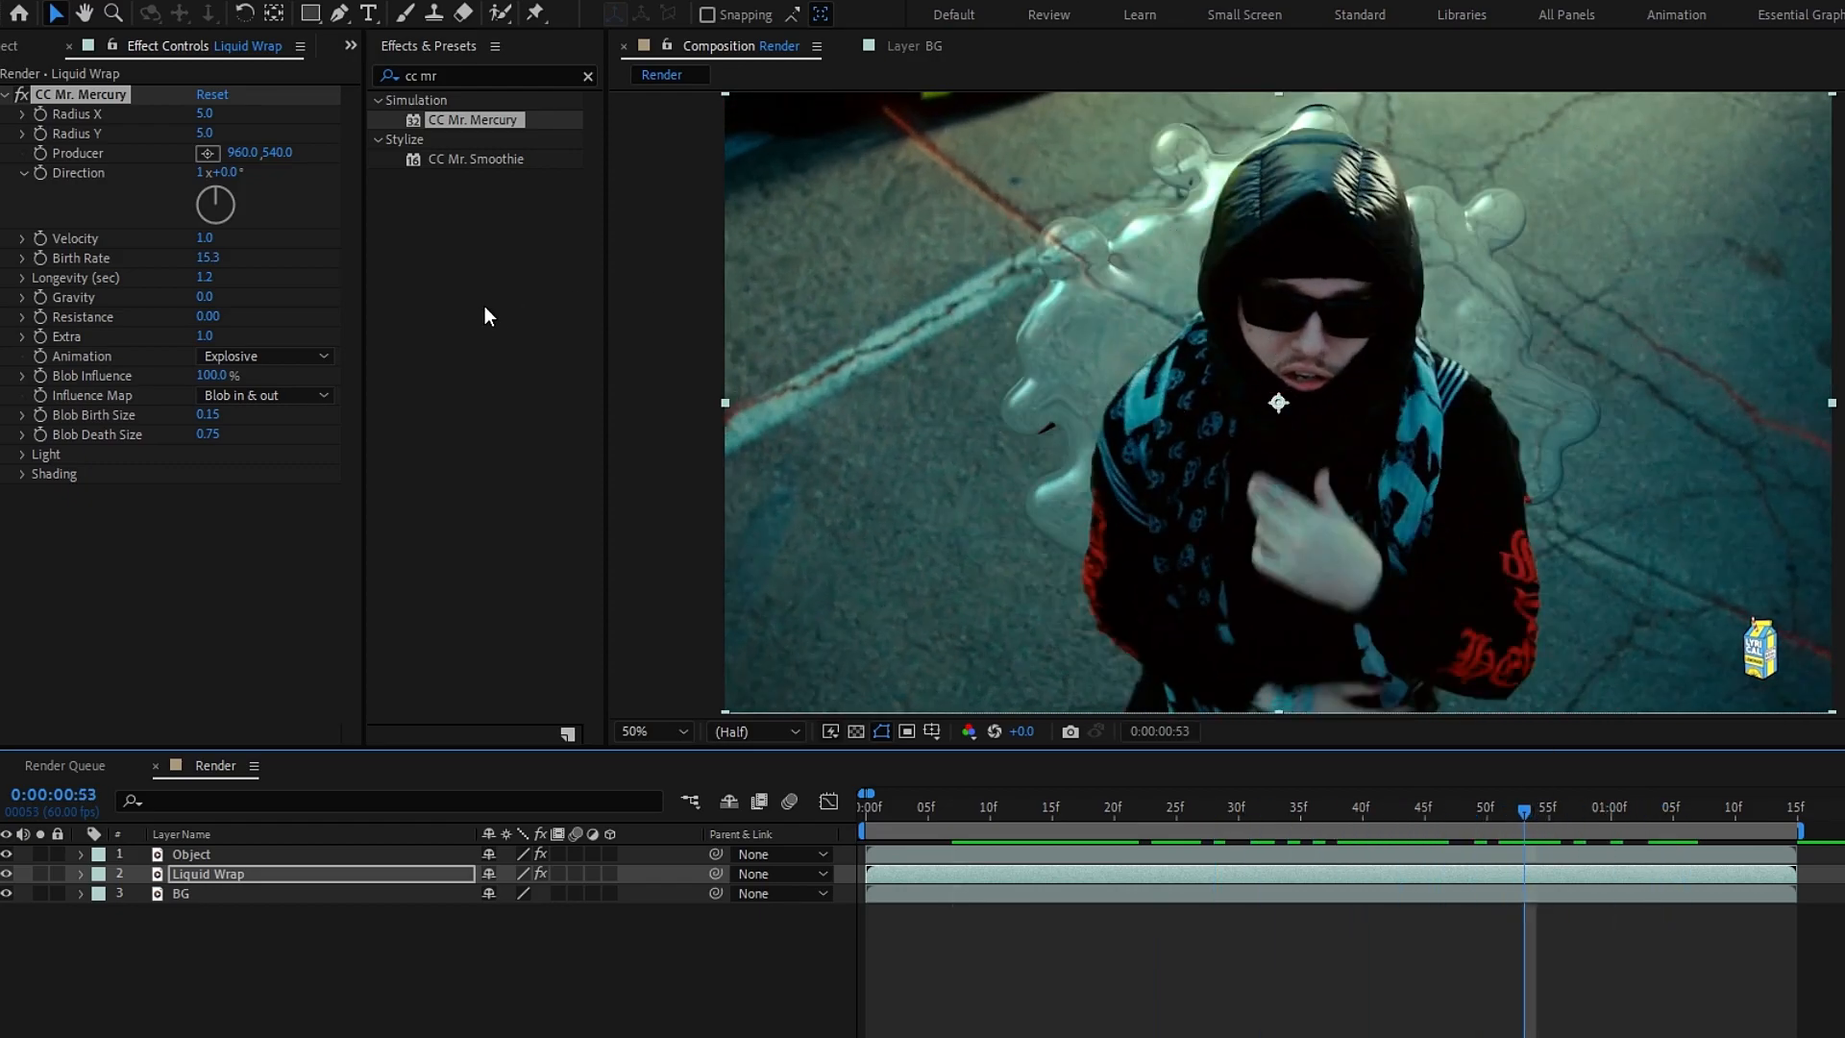
- Set CC Mr. Mercury Velocity to 22 and scrub frames to preview the spreading blobs
{"action": "left_click", "coordinate": [965, 809]}
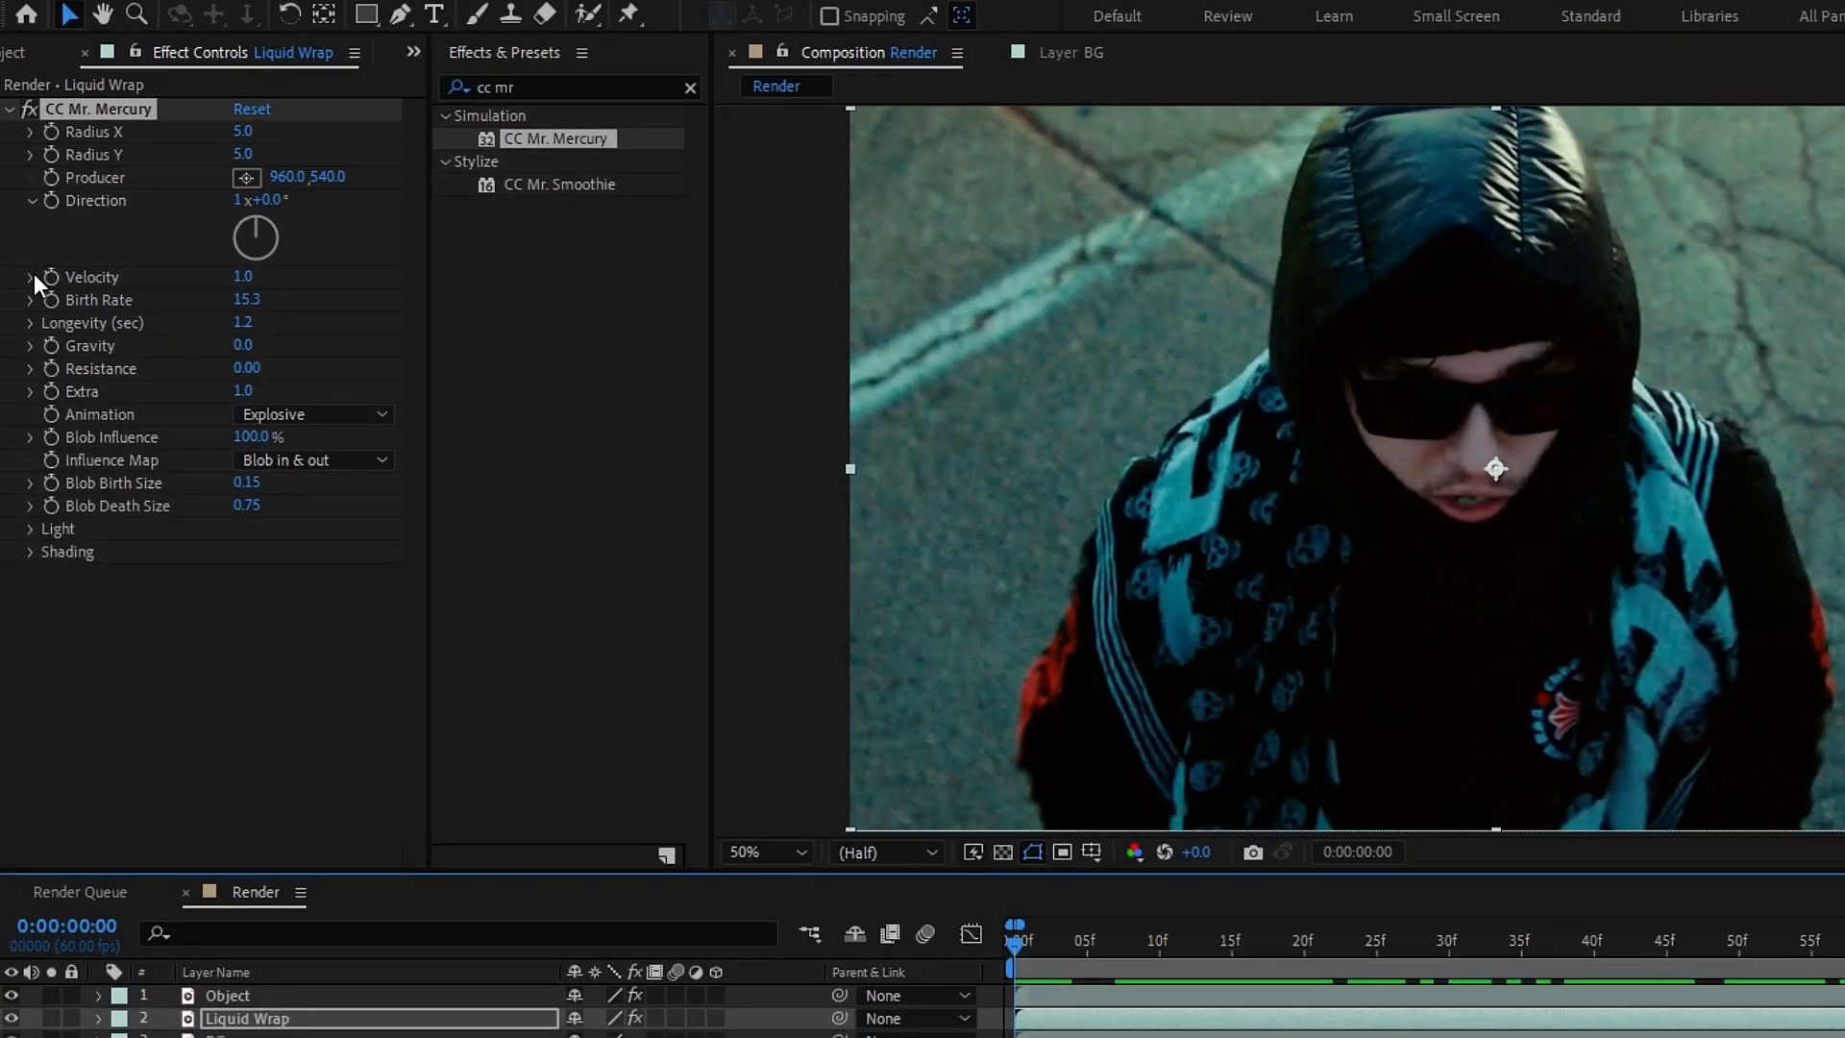
{"action": "left_click", "coordinate": [255, 277]}
{"action": "type", "text": "50"}
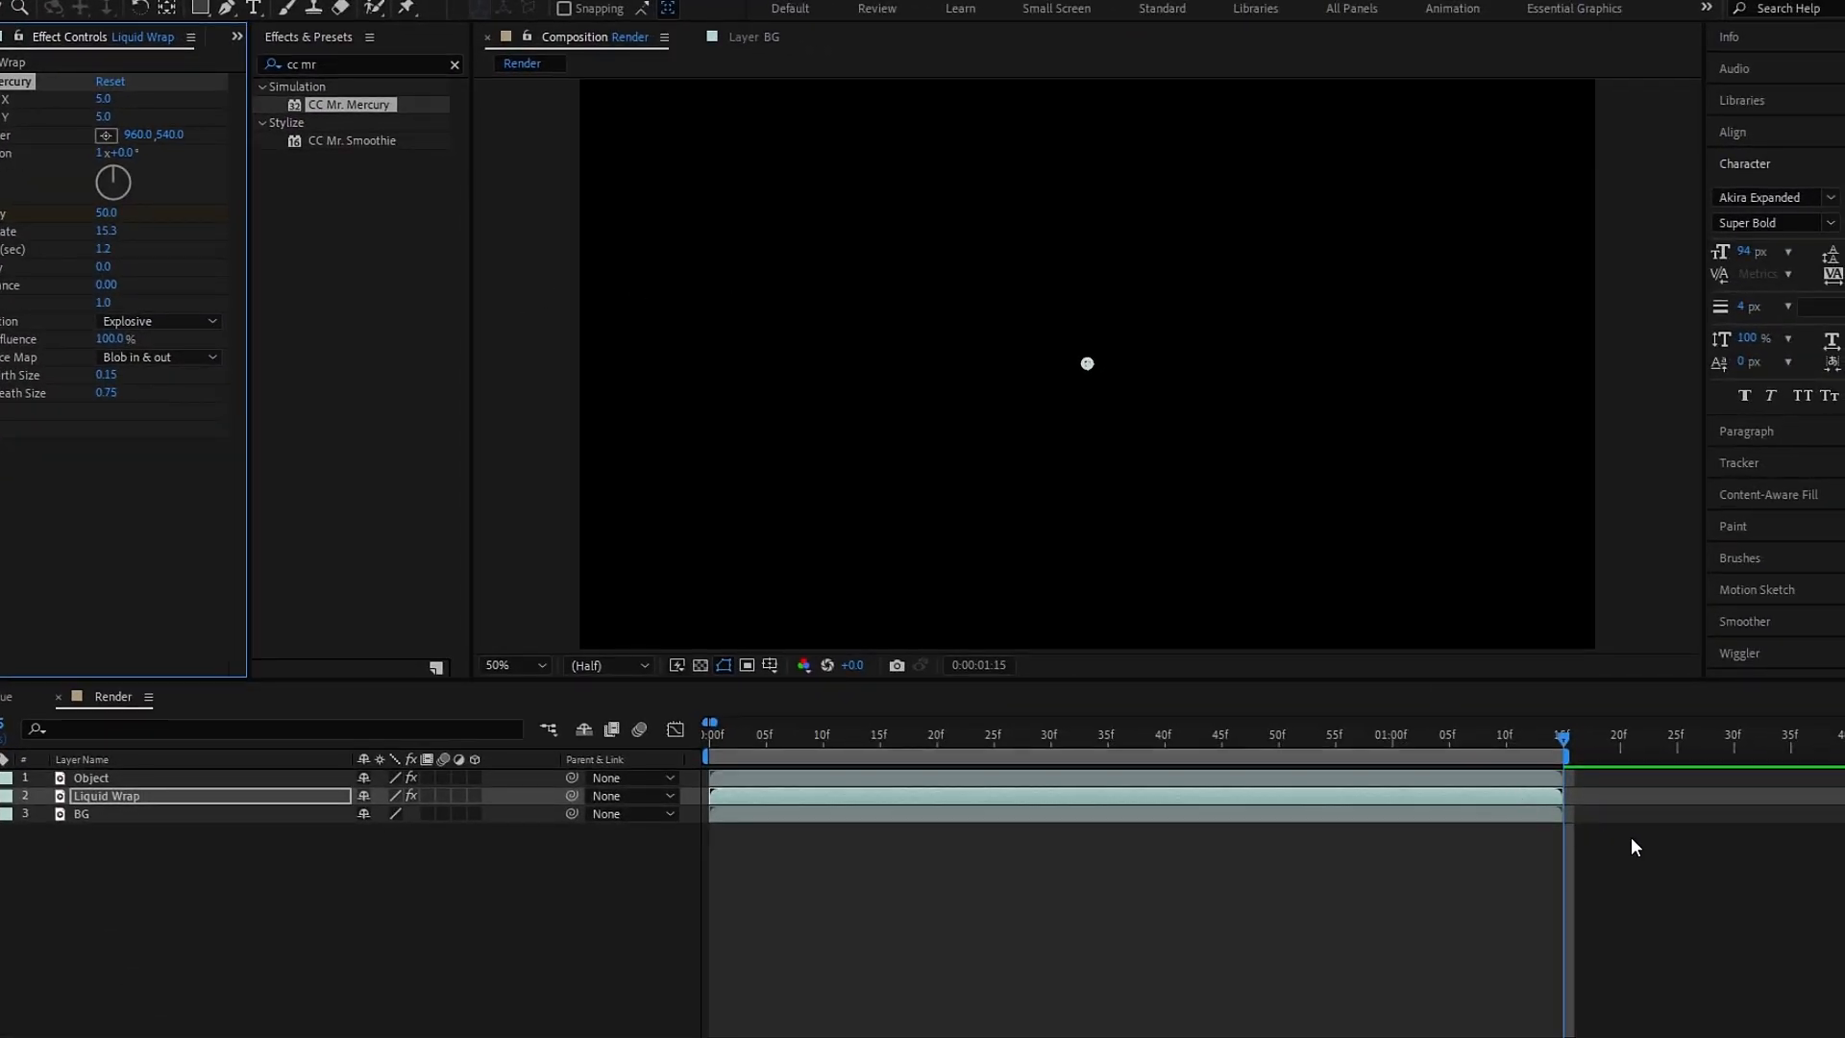
{"action": "left_click", "coordinate": [902, 734]}
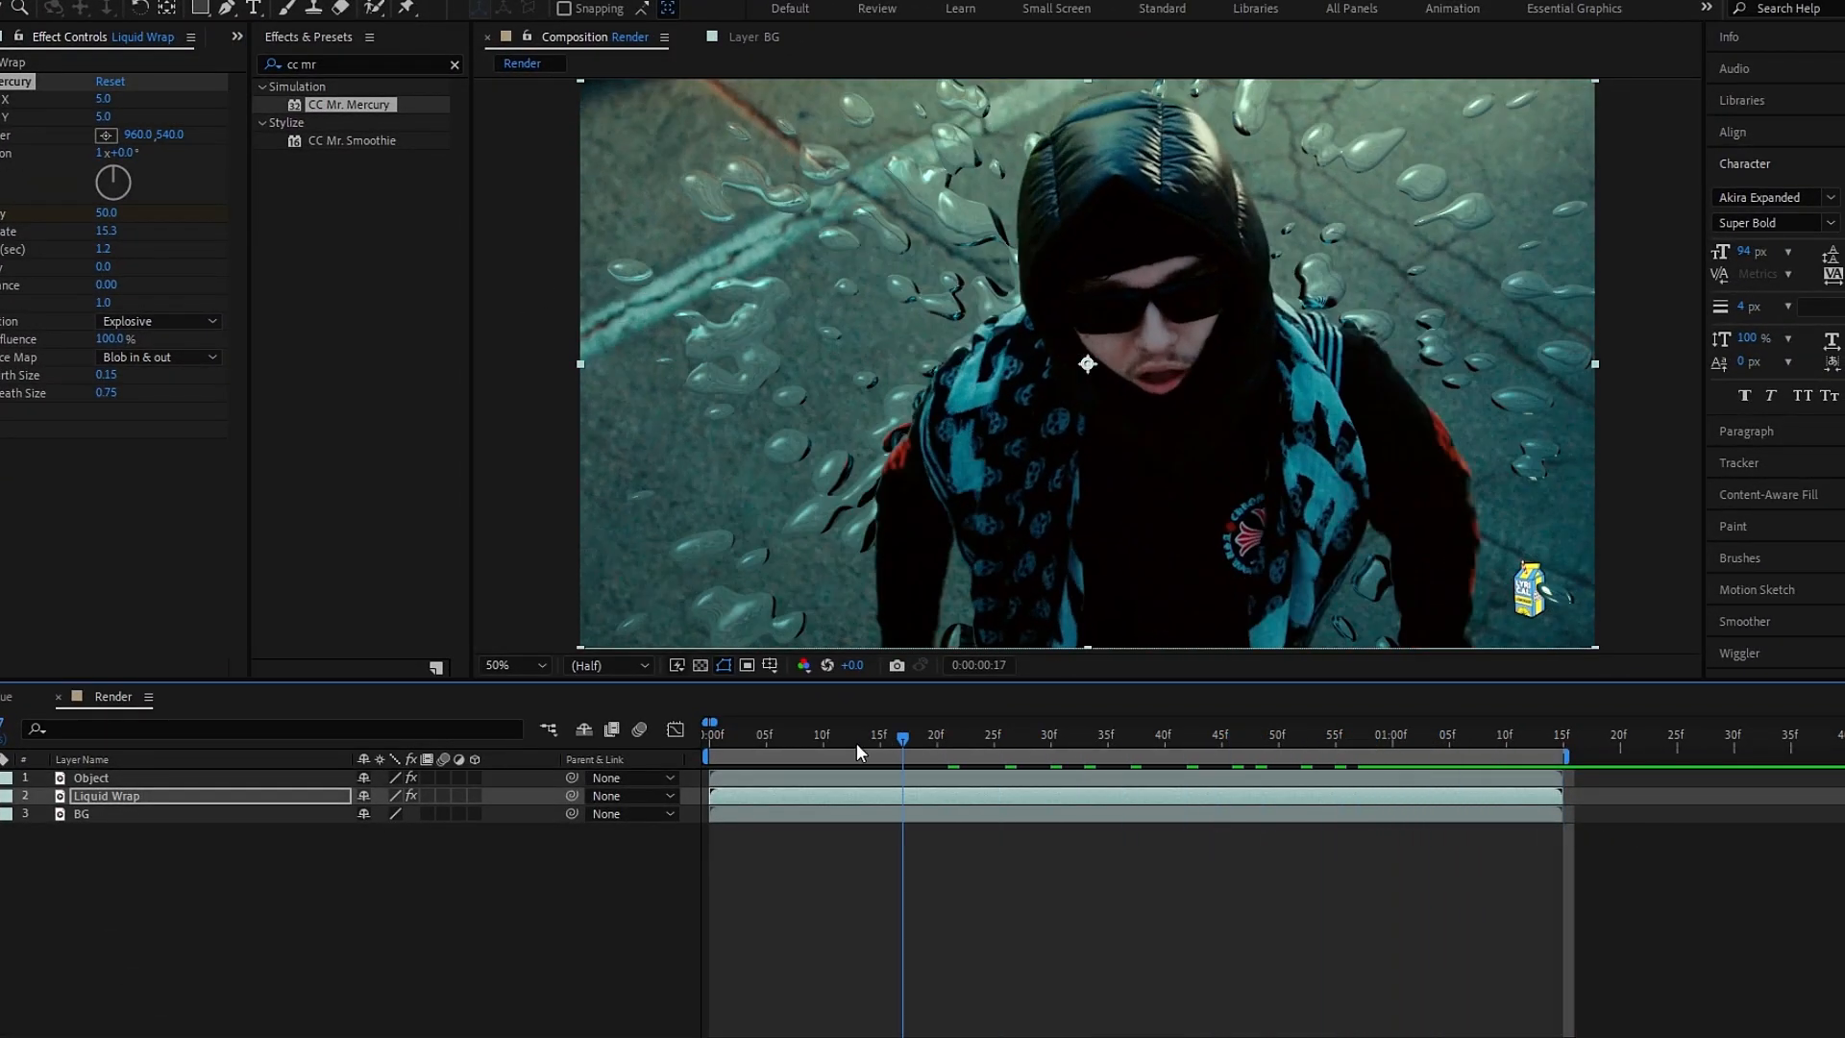
{"action": "left_click", "coordinate": [1048, 736]}
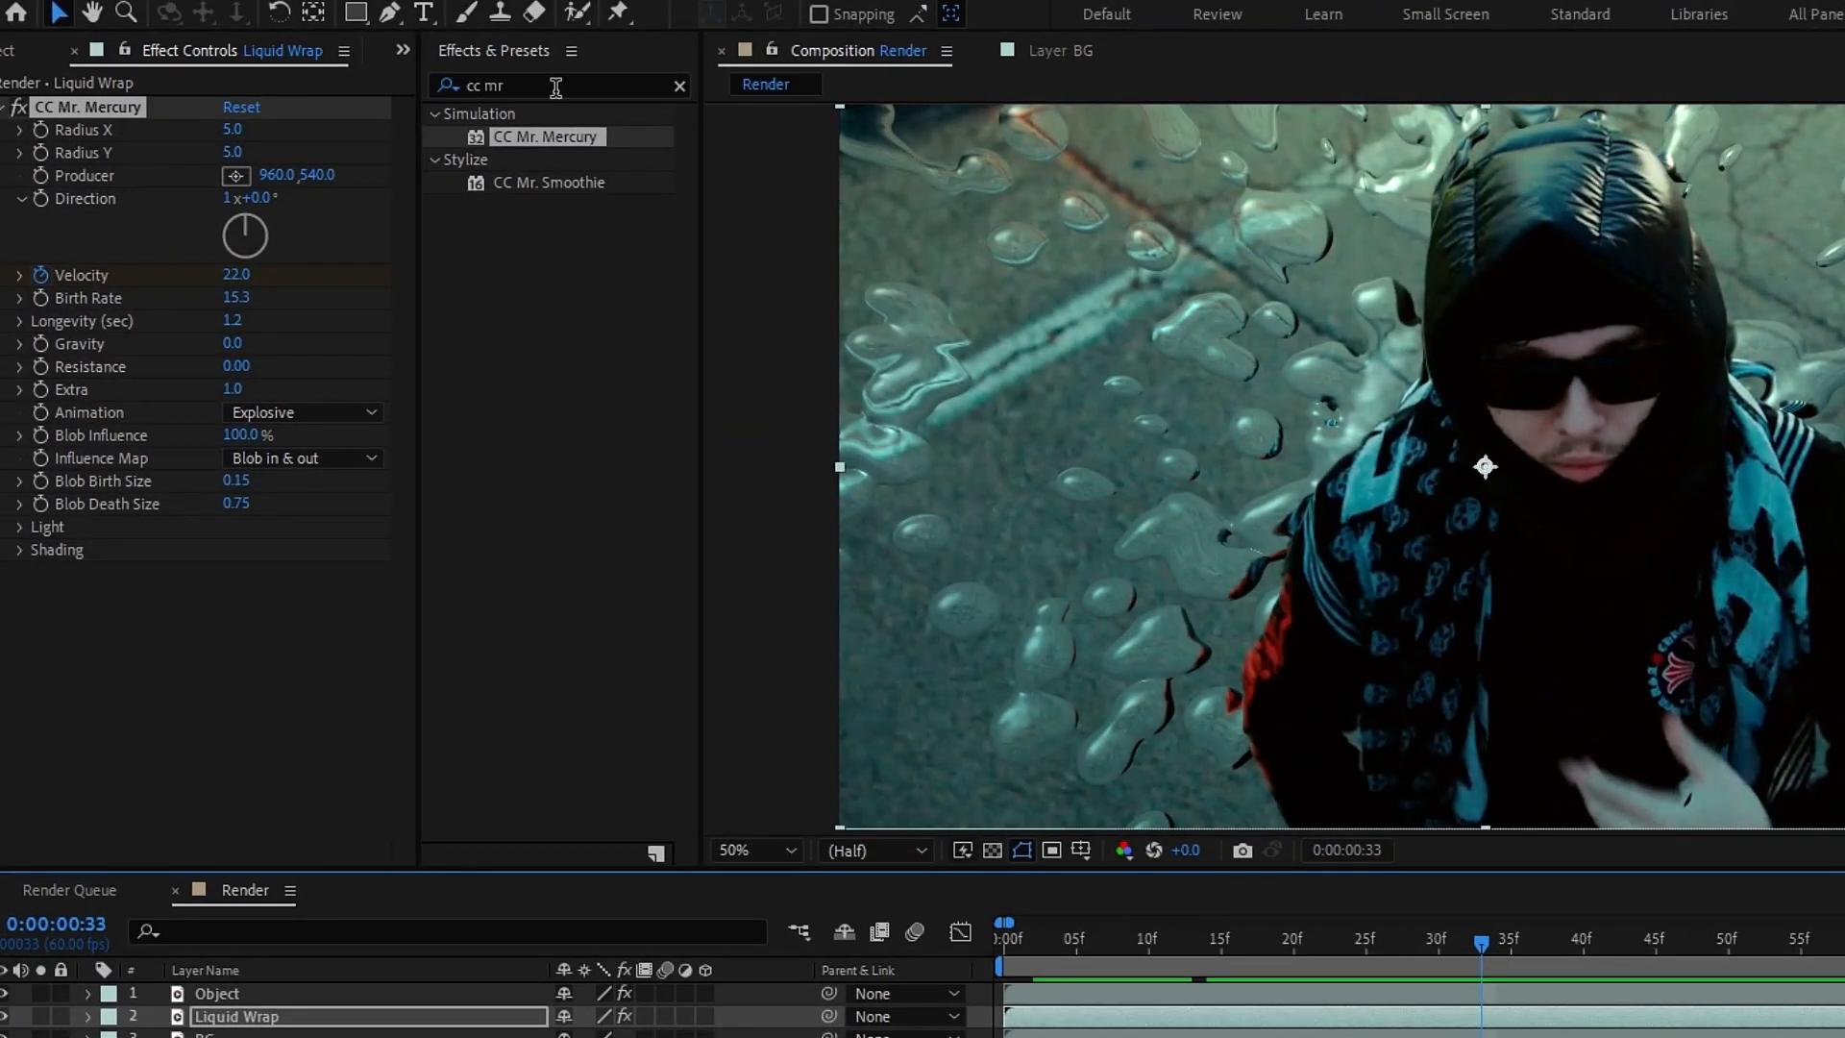
- Apply Colorama to Liquid Wrap and set Input Phase Shift to 40° for blue-purple tones
{"action": "type", "text": "colora"}
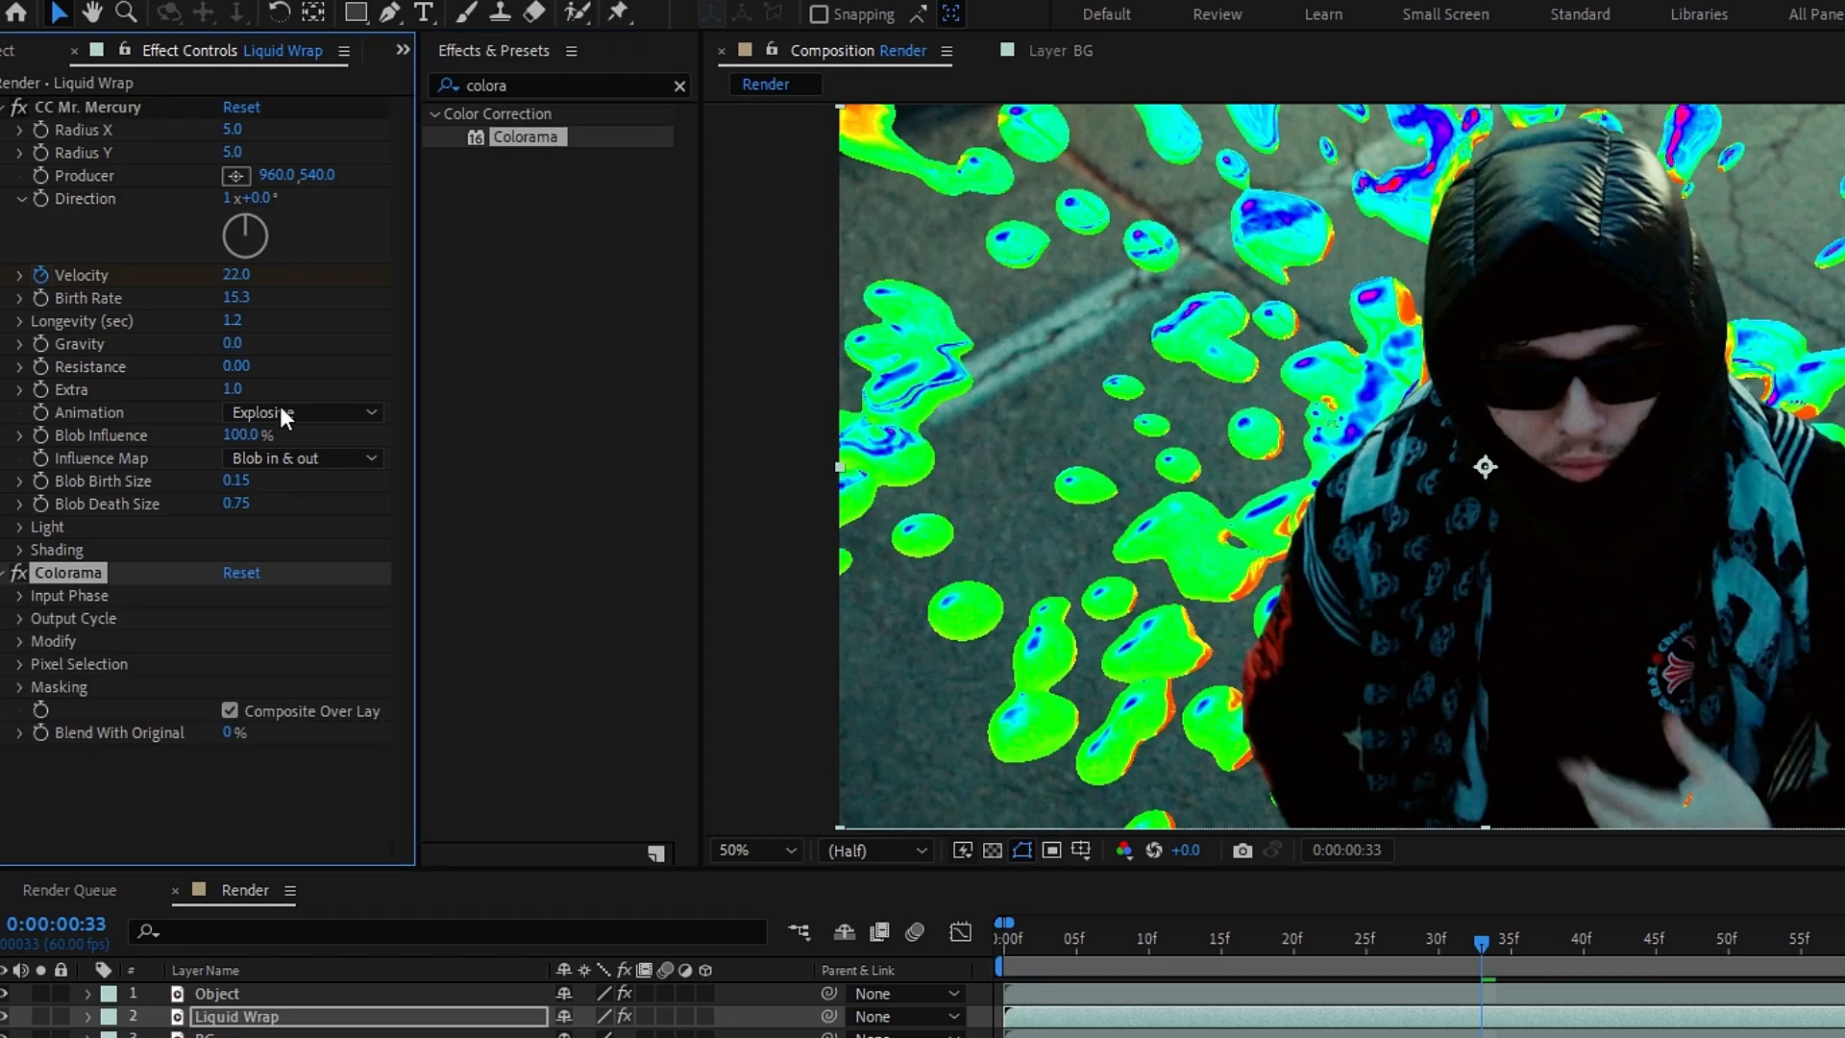
{"action": "left_click", "coordinate": [19, 596]}
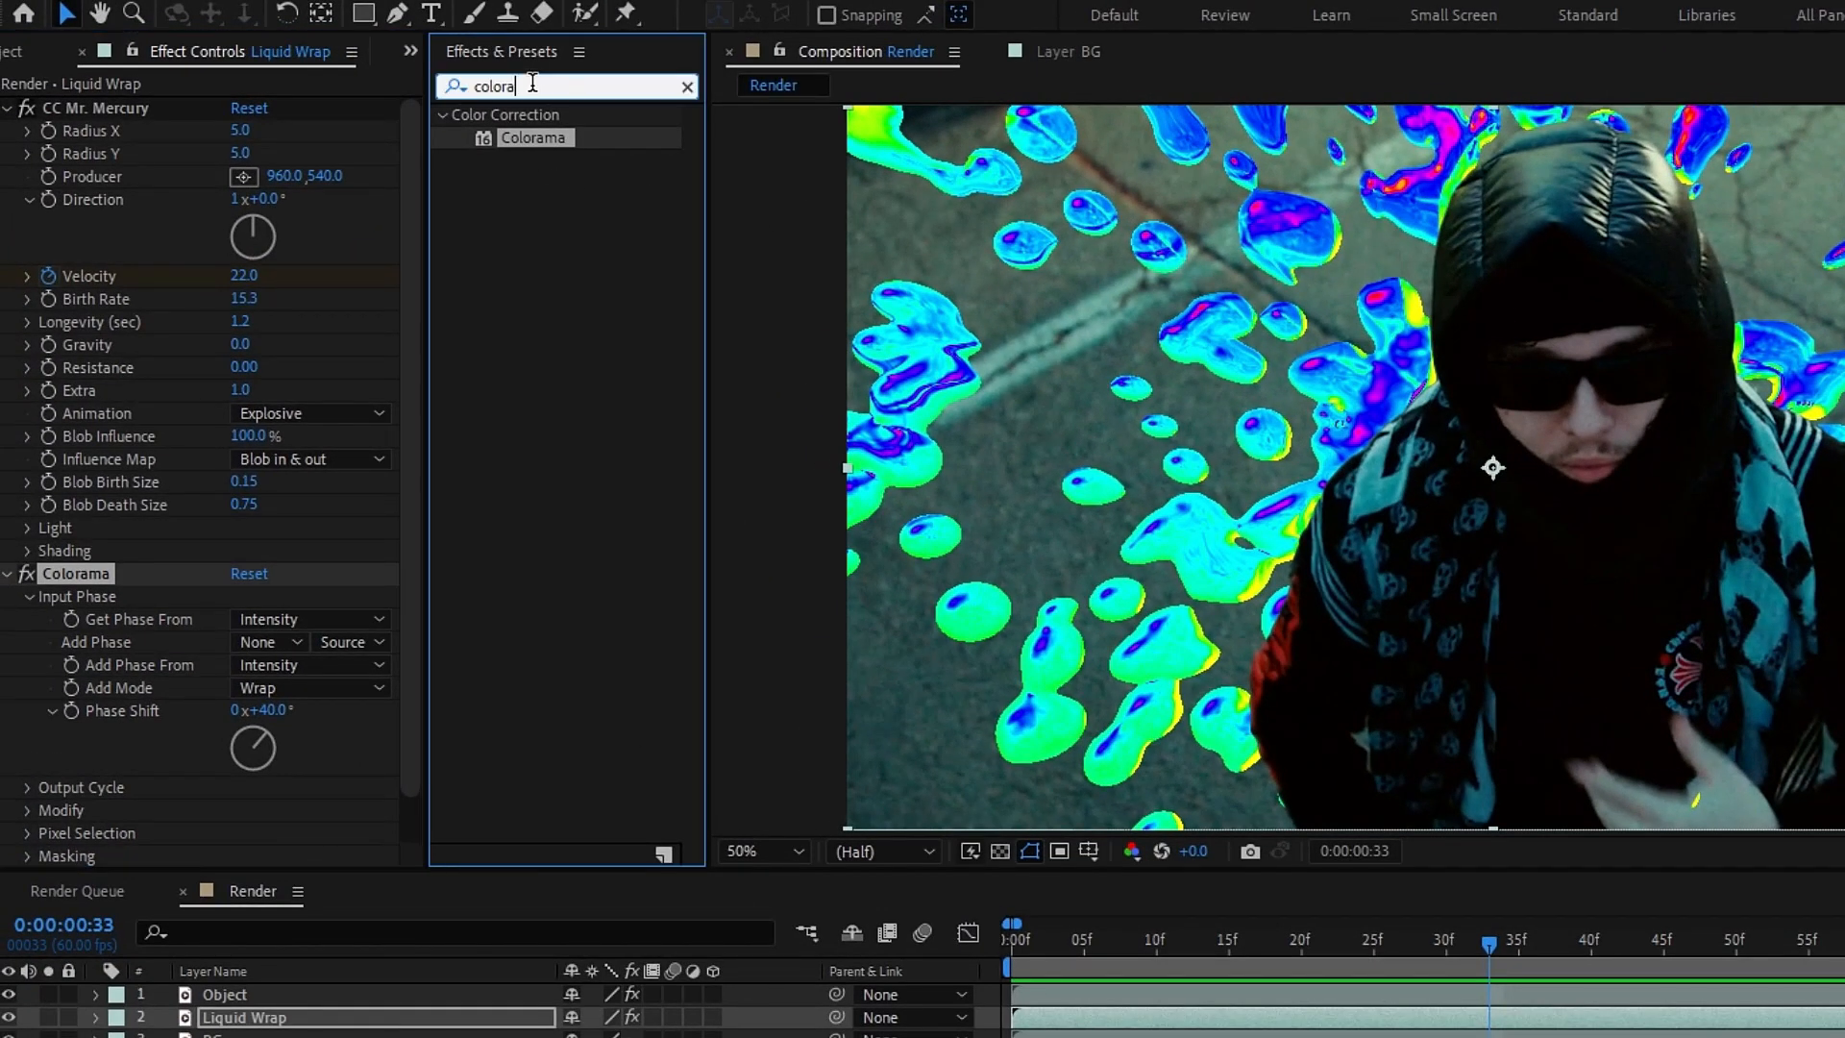
- Apply Deep Glow to Liquid Wrap so the coloured blobs glow
{"action": "type", "text": "deep"}
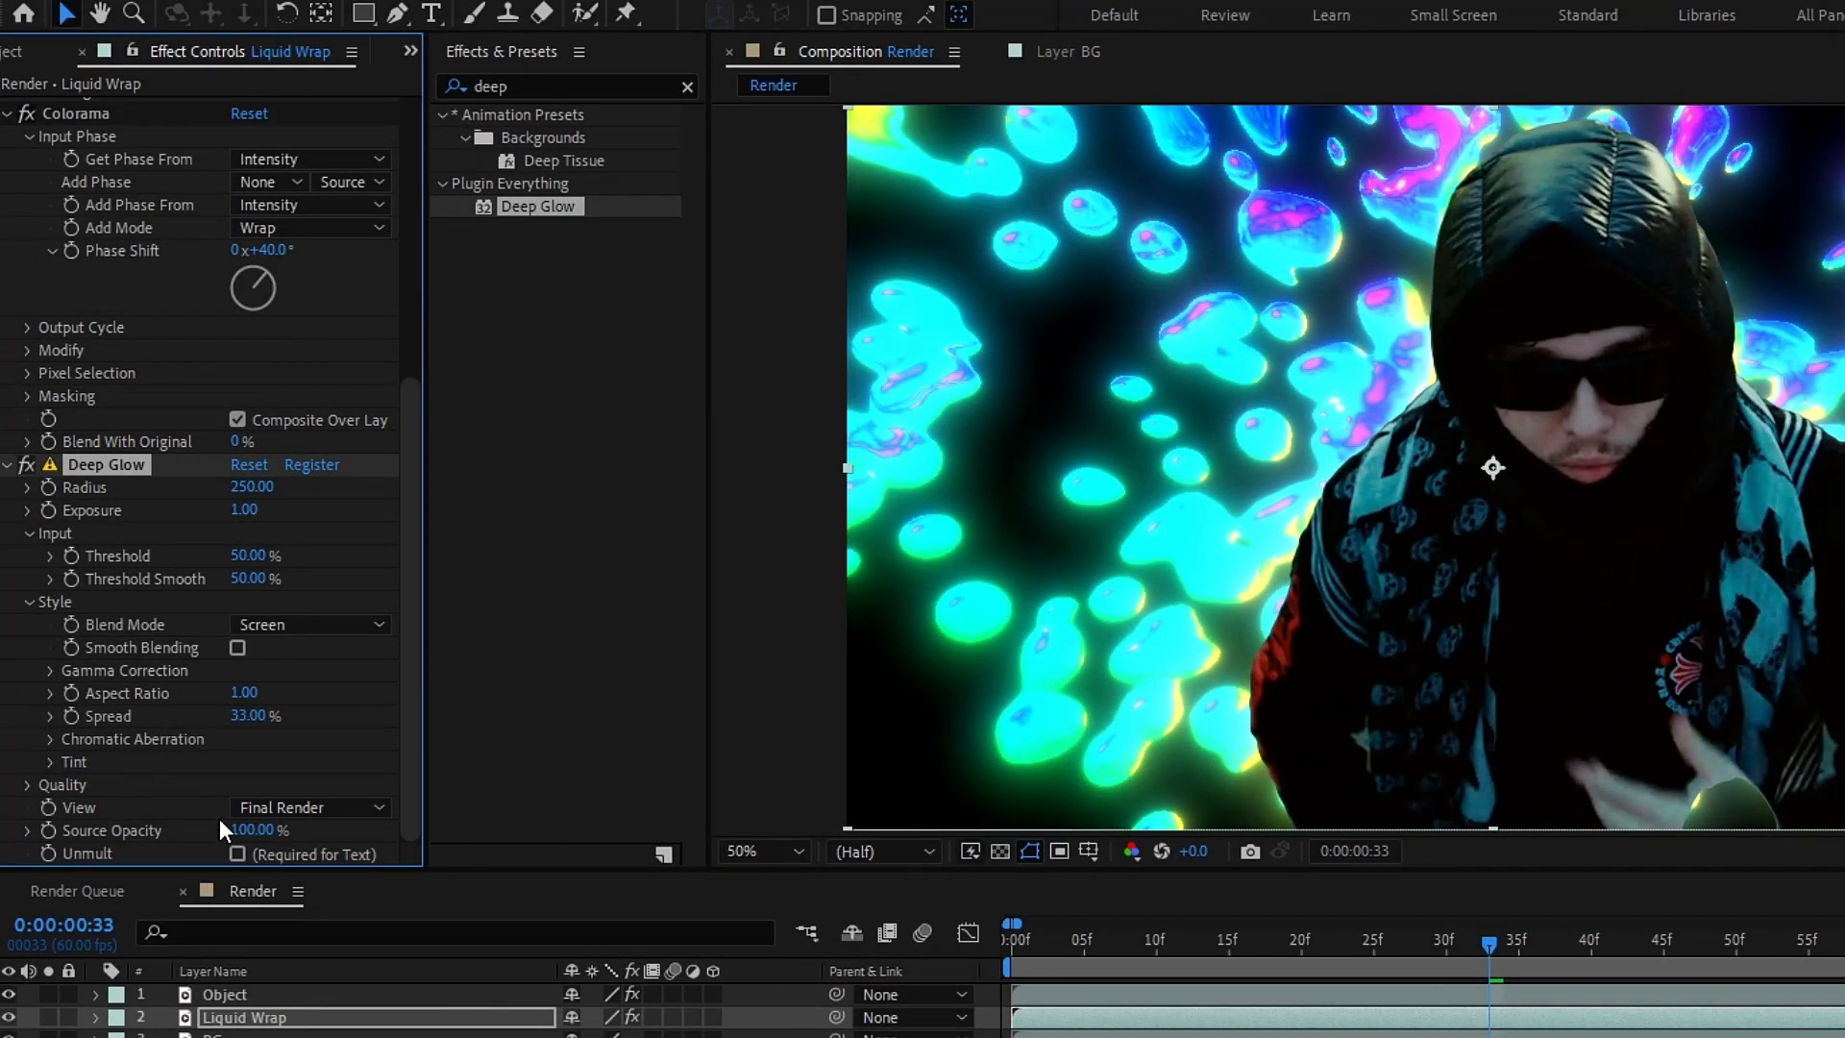
{"action": "left_click", "coordinate": [238, 853]}
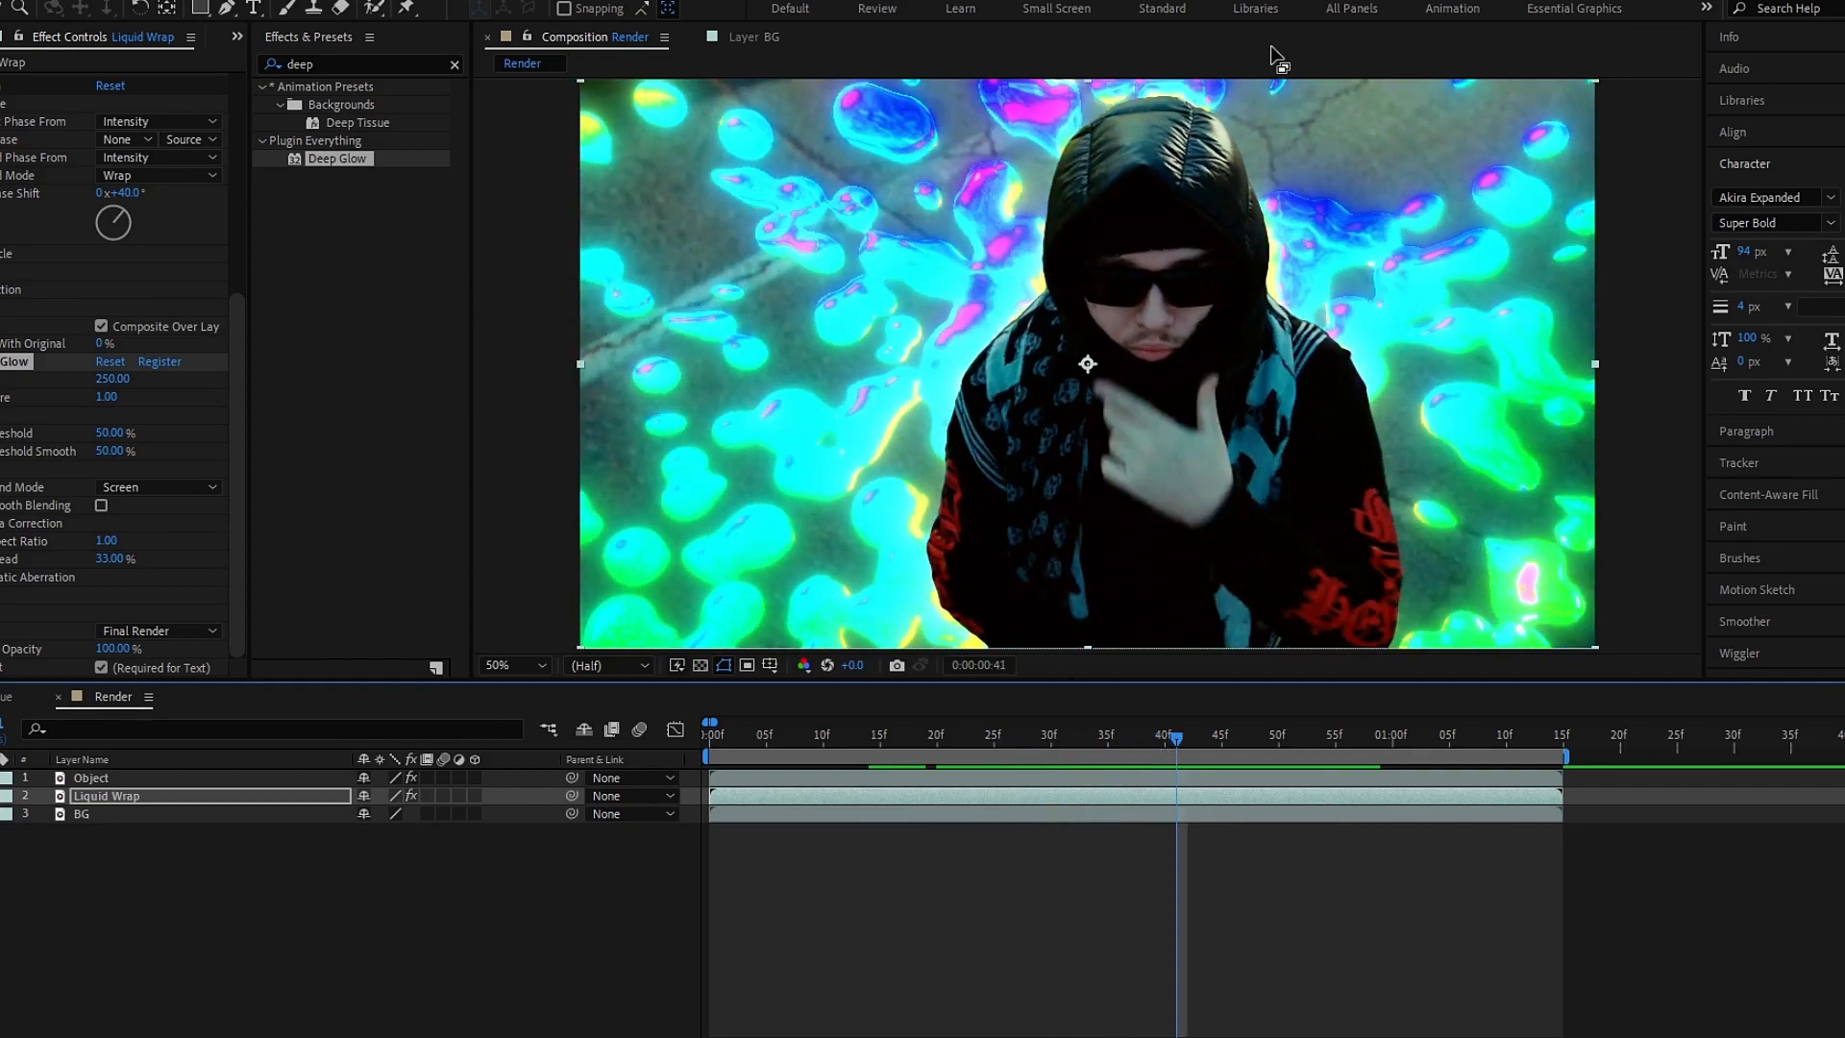
{"action": "mouse_move", "coordinate": [1197, 133]}
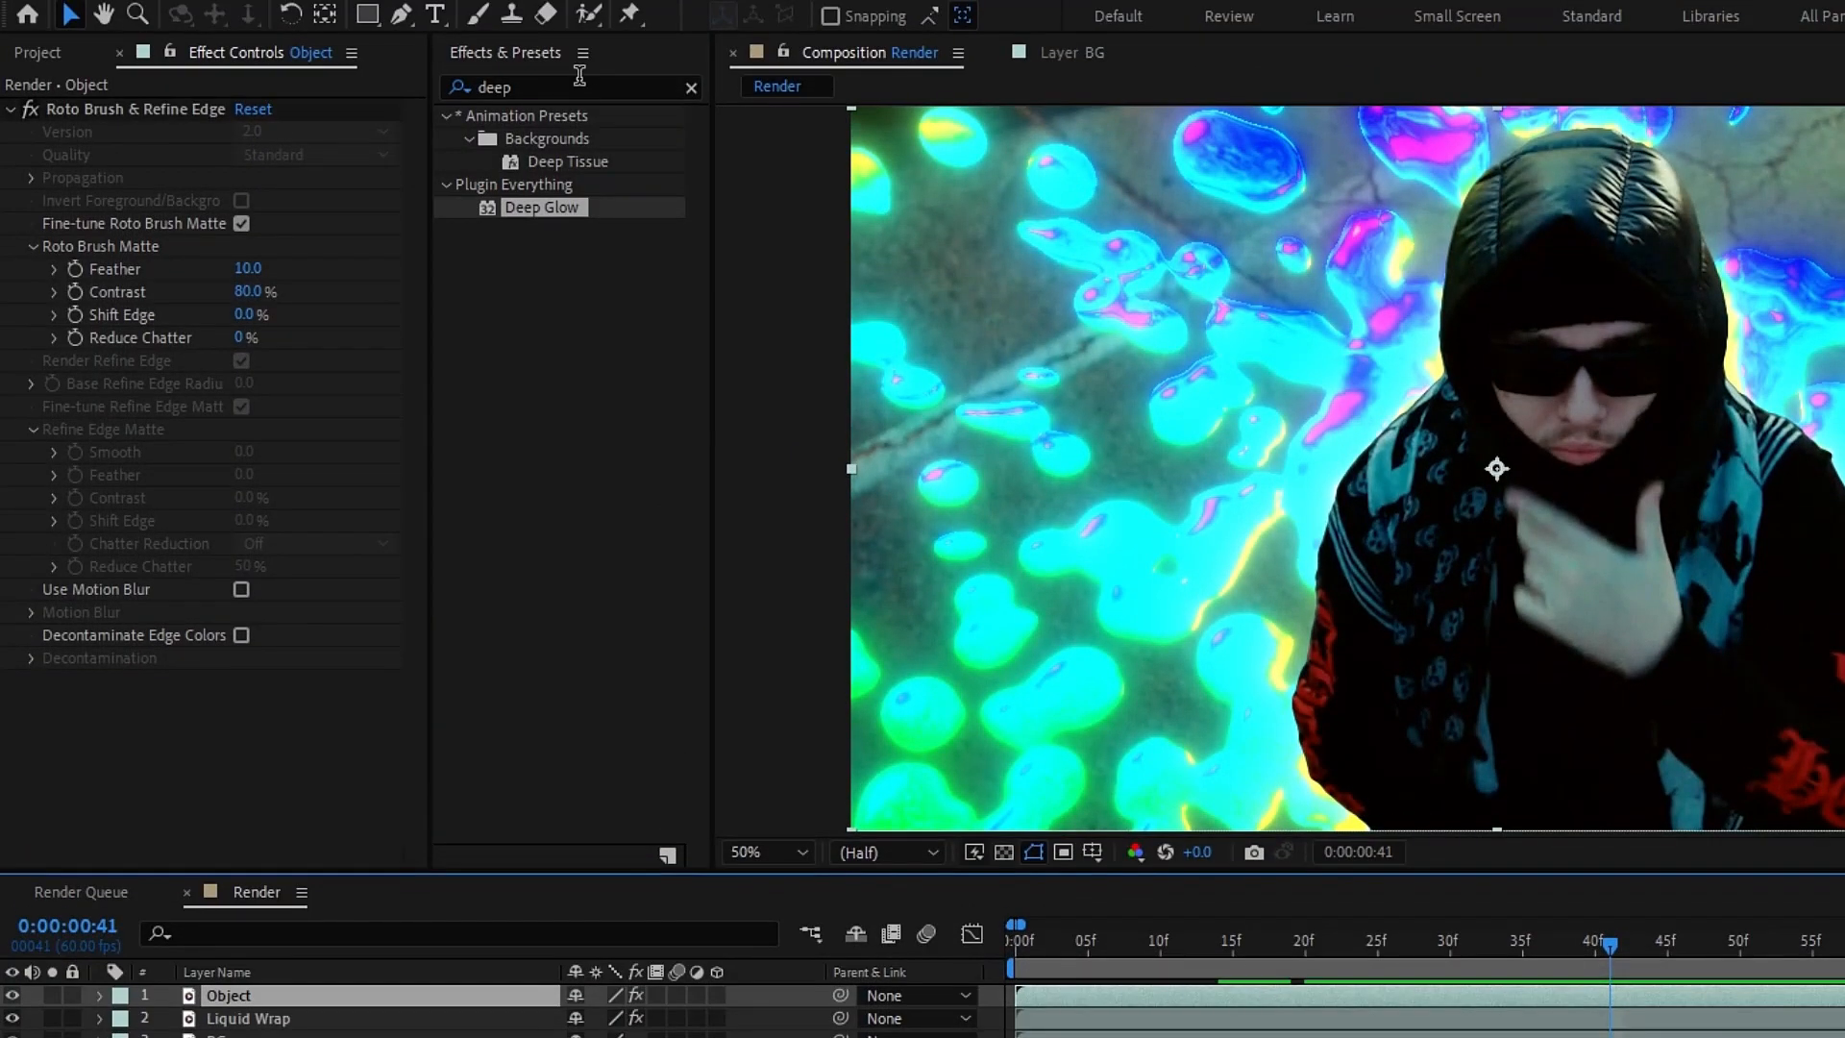
- Apply Crate's Light Wrap to Object and set its Background Layer to Liquid Wrap
{"action": "type", "text": "light wrap"}
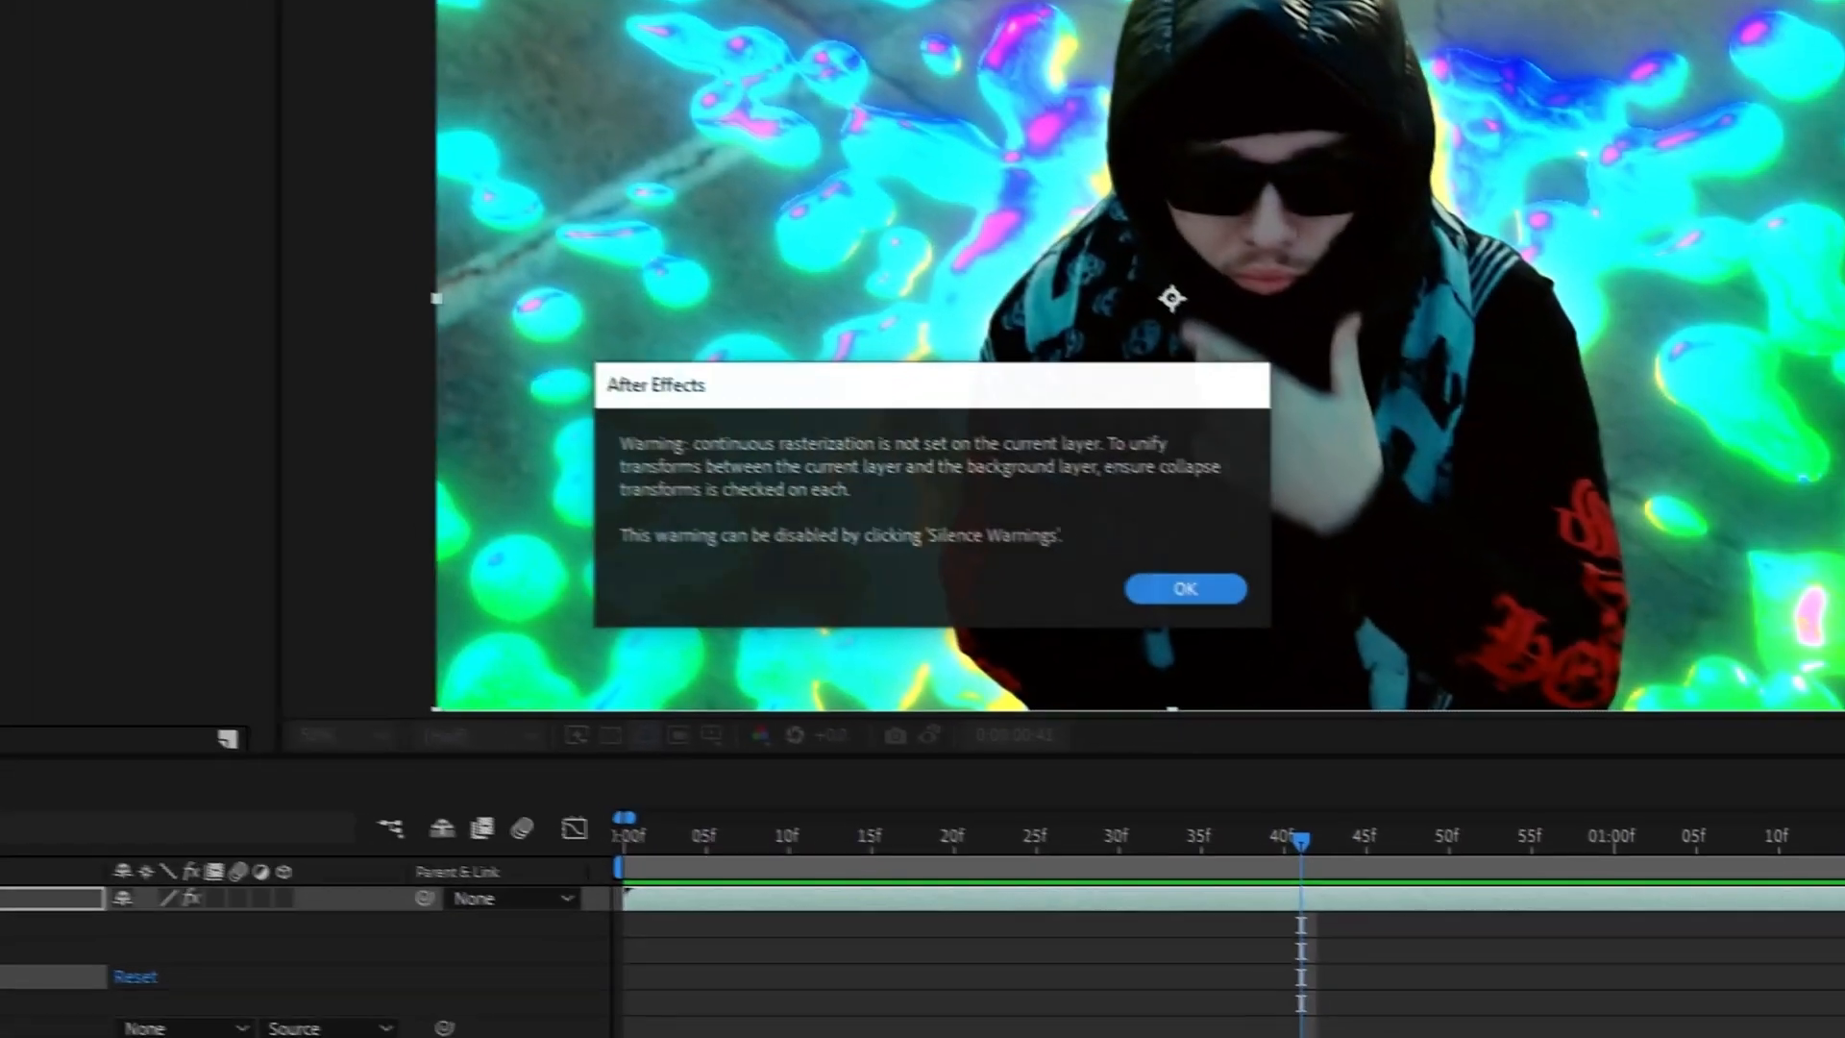
{"action": "left_click", "coordinate": [1185, 588]}
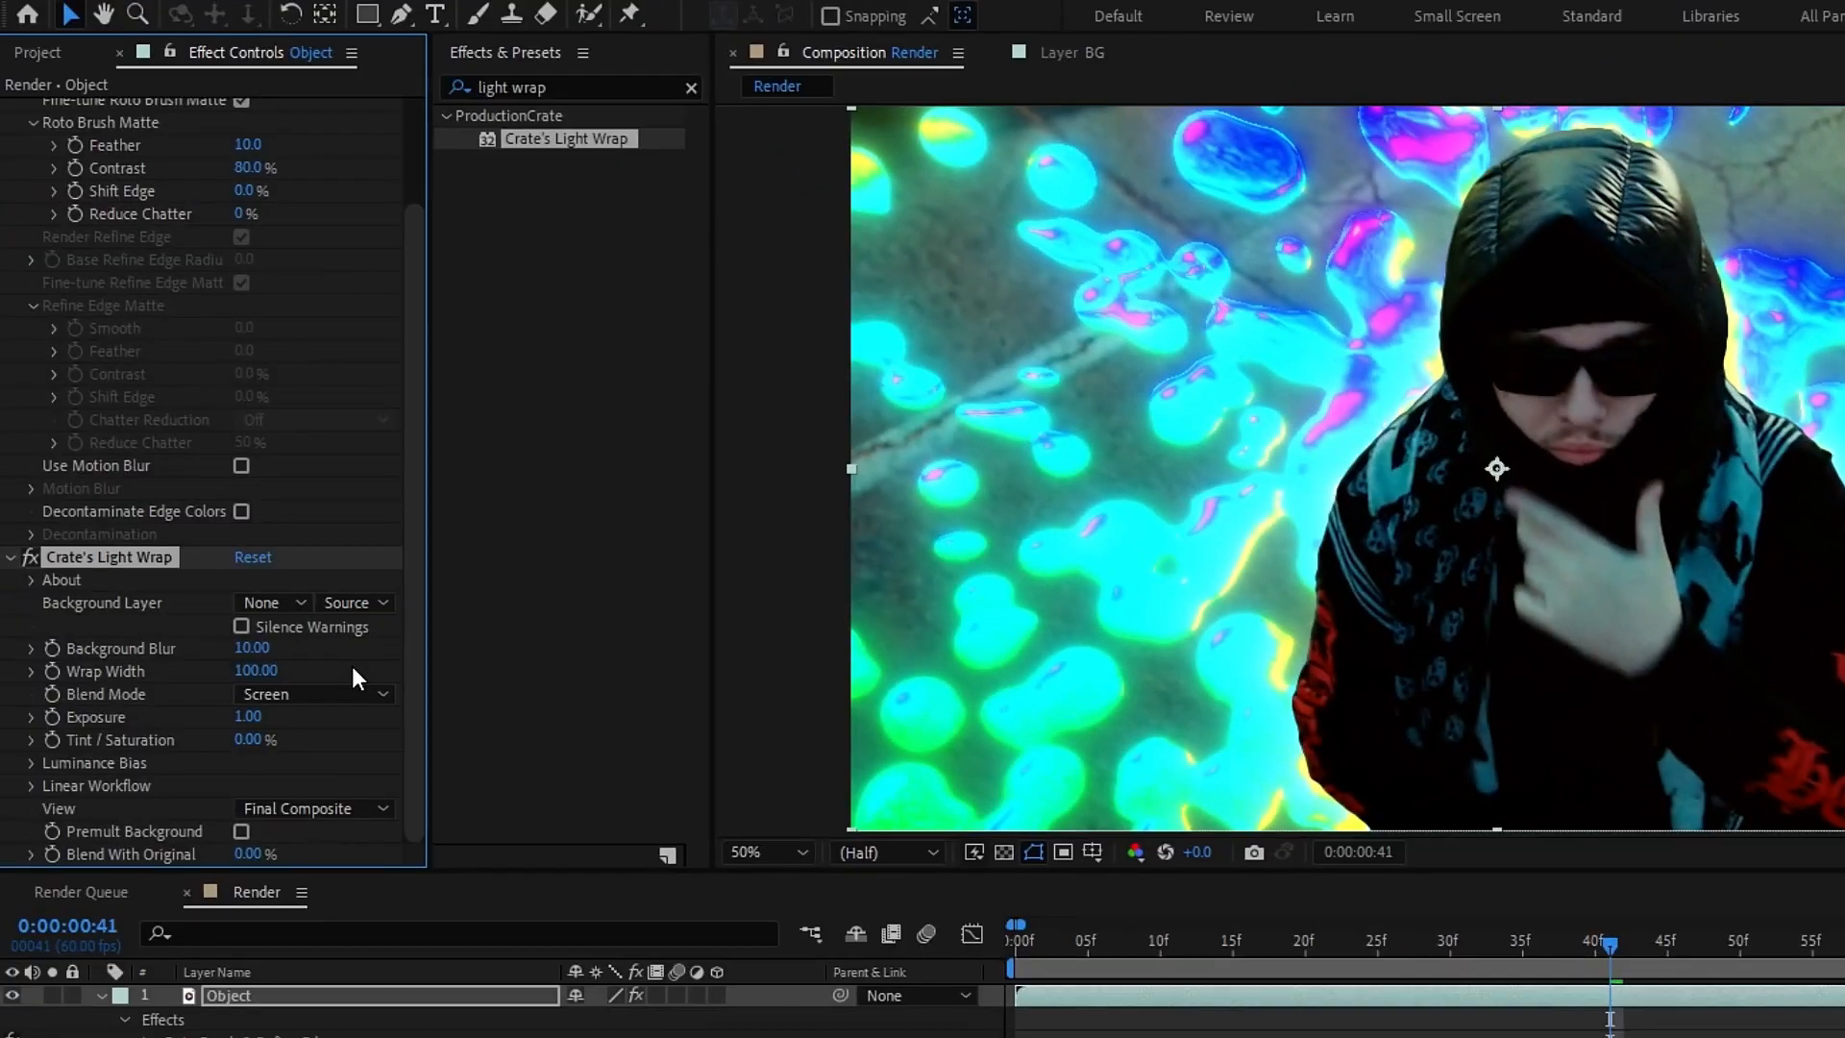
{"action": "left_click", "coordinate": [273, 601]}
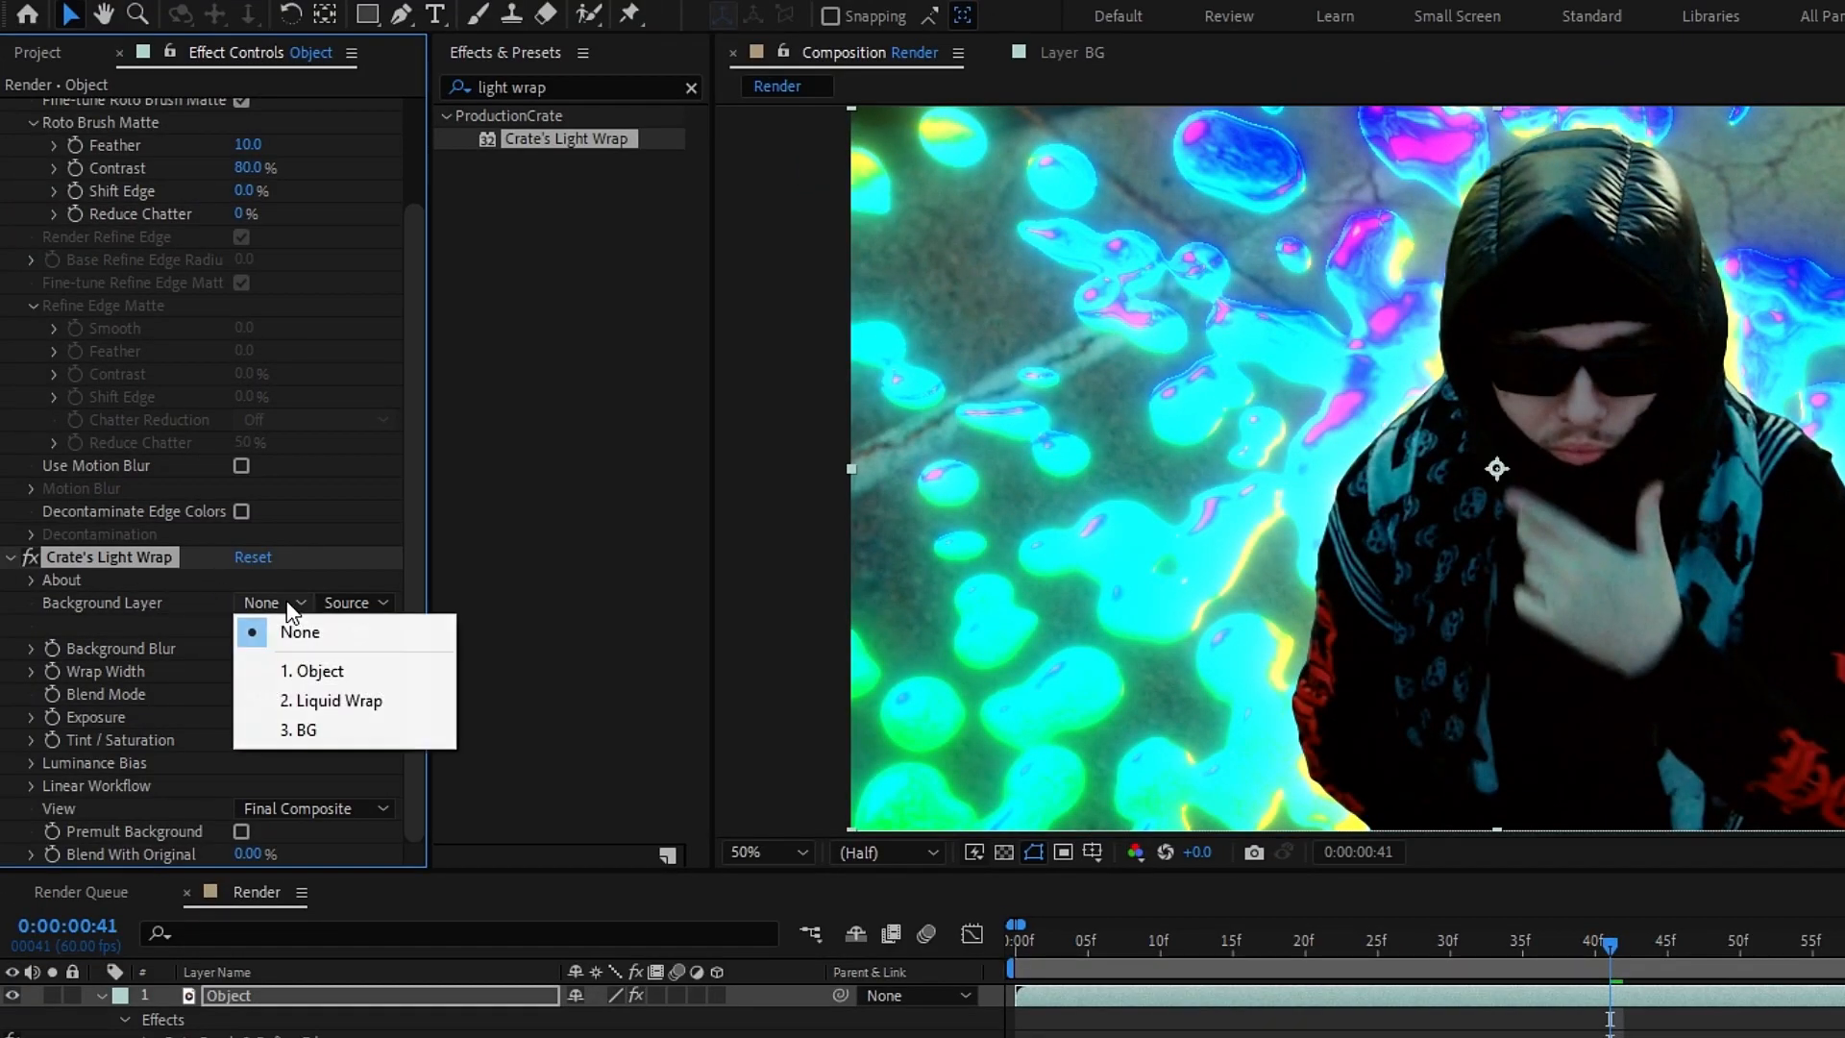
{"action": "left_click", "coordinate": [333, 700]}
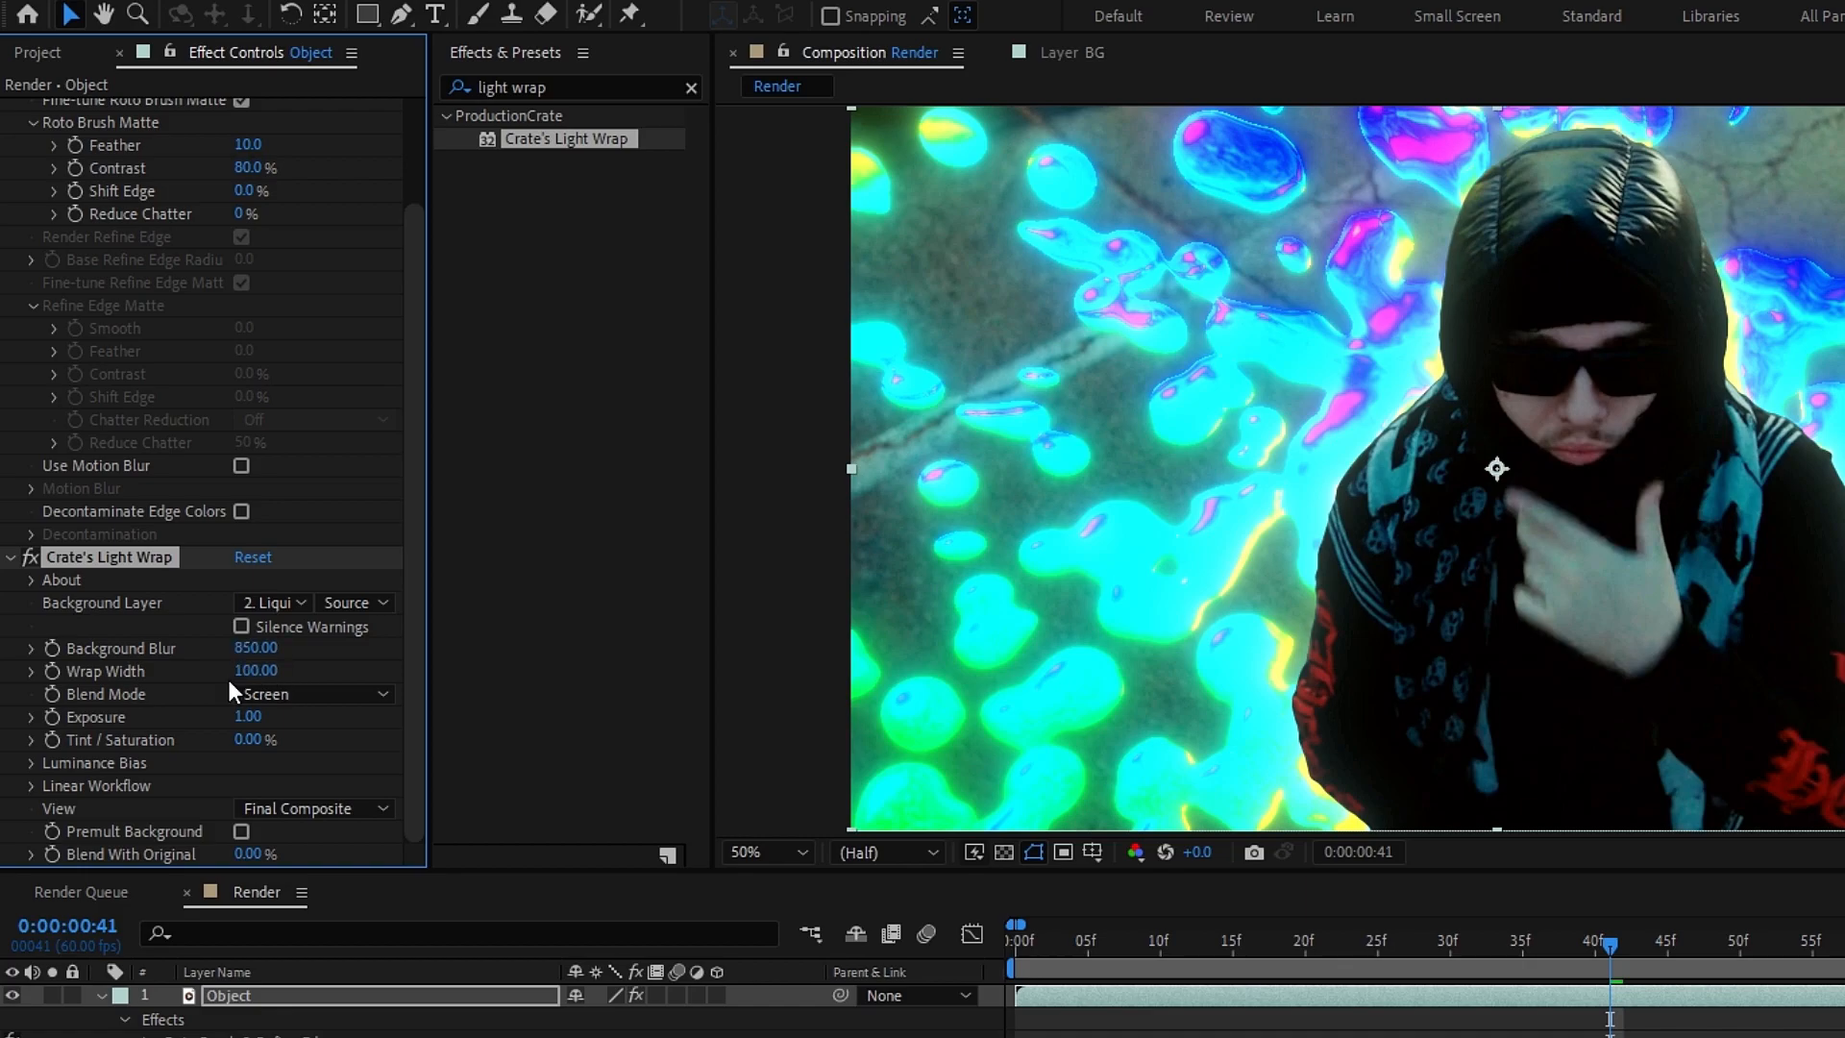
- Set the Light Wrap width to 310 and its Blend Mode to Add
{"action": "type", "text": "310"}
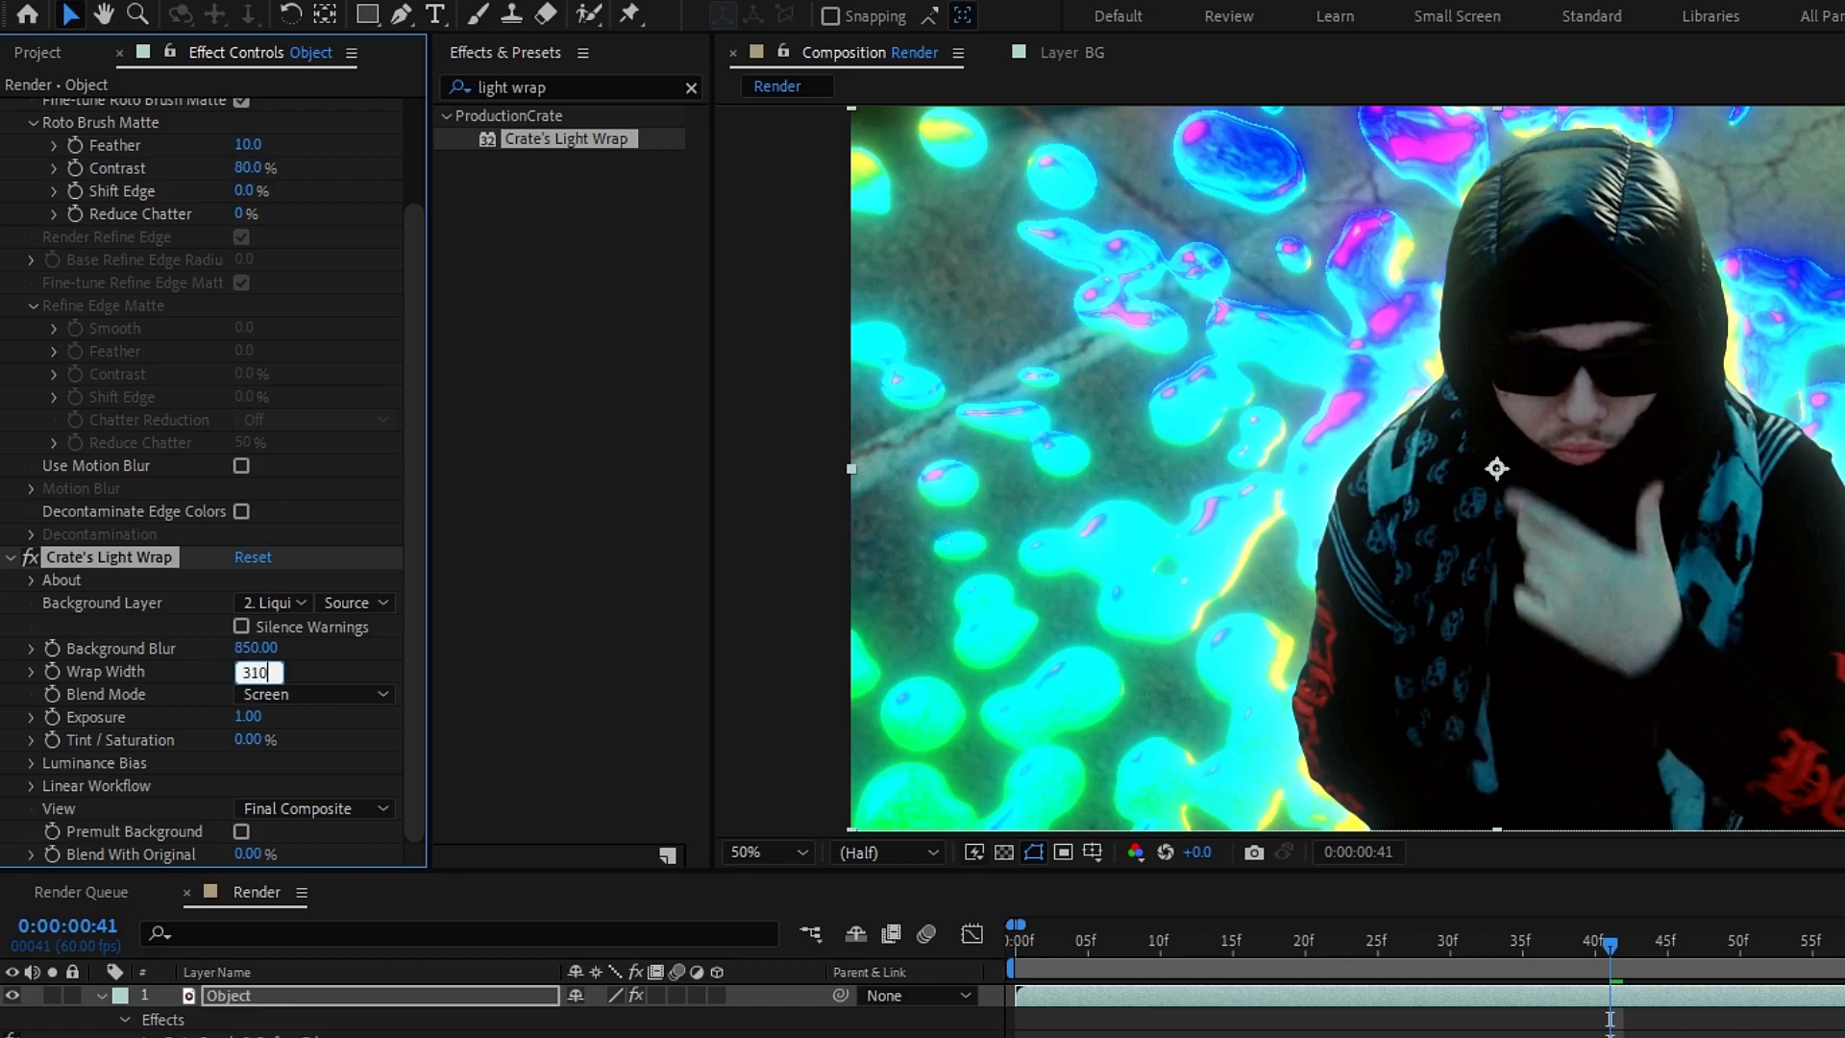
{"action": "left_click", "coordinate": [313, 694]}
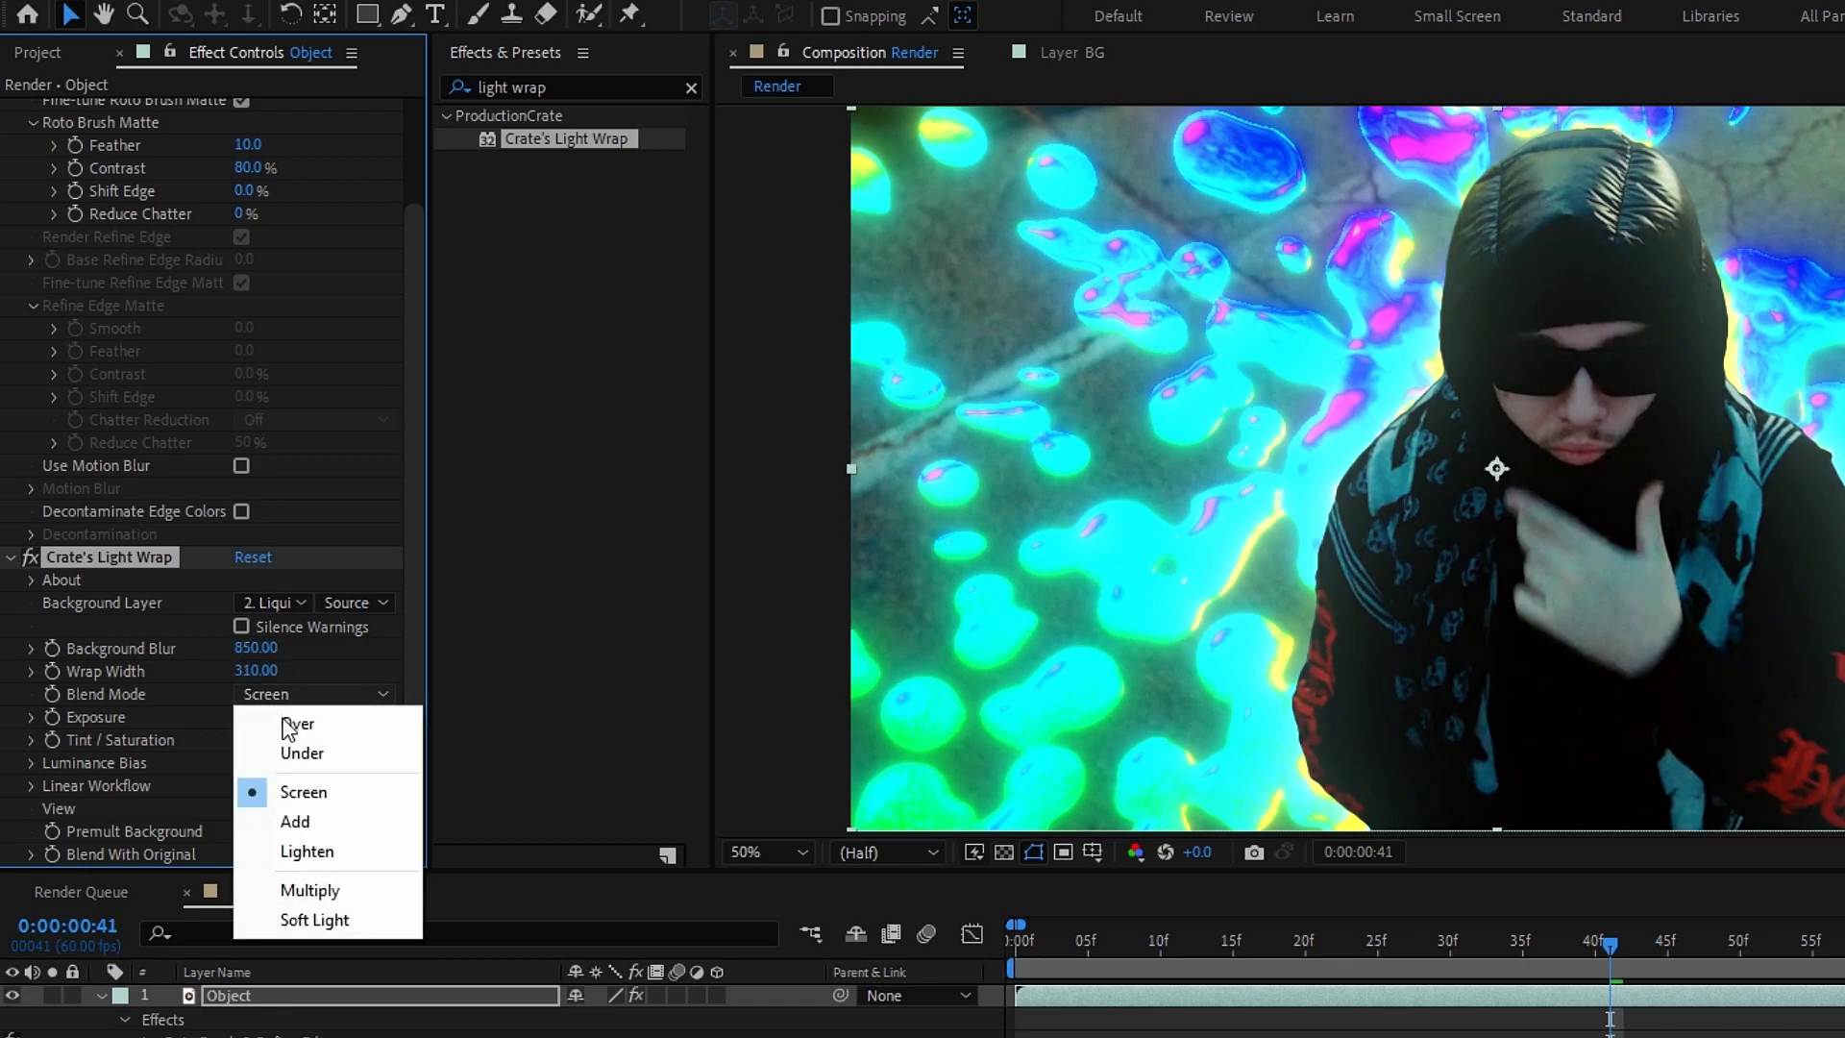
{"action": "left_click", "coordinate": [292, 821]}
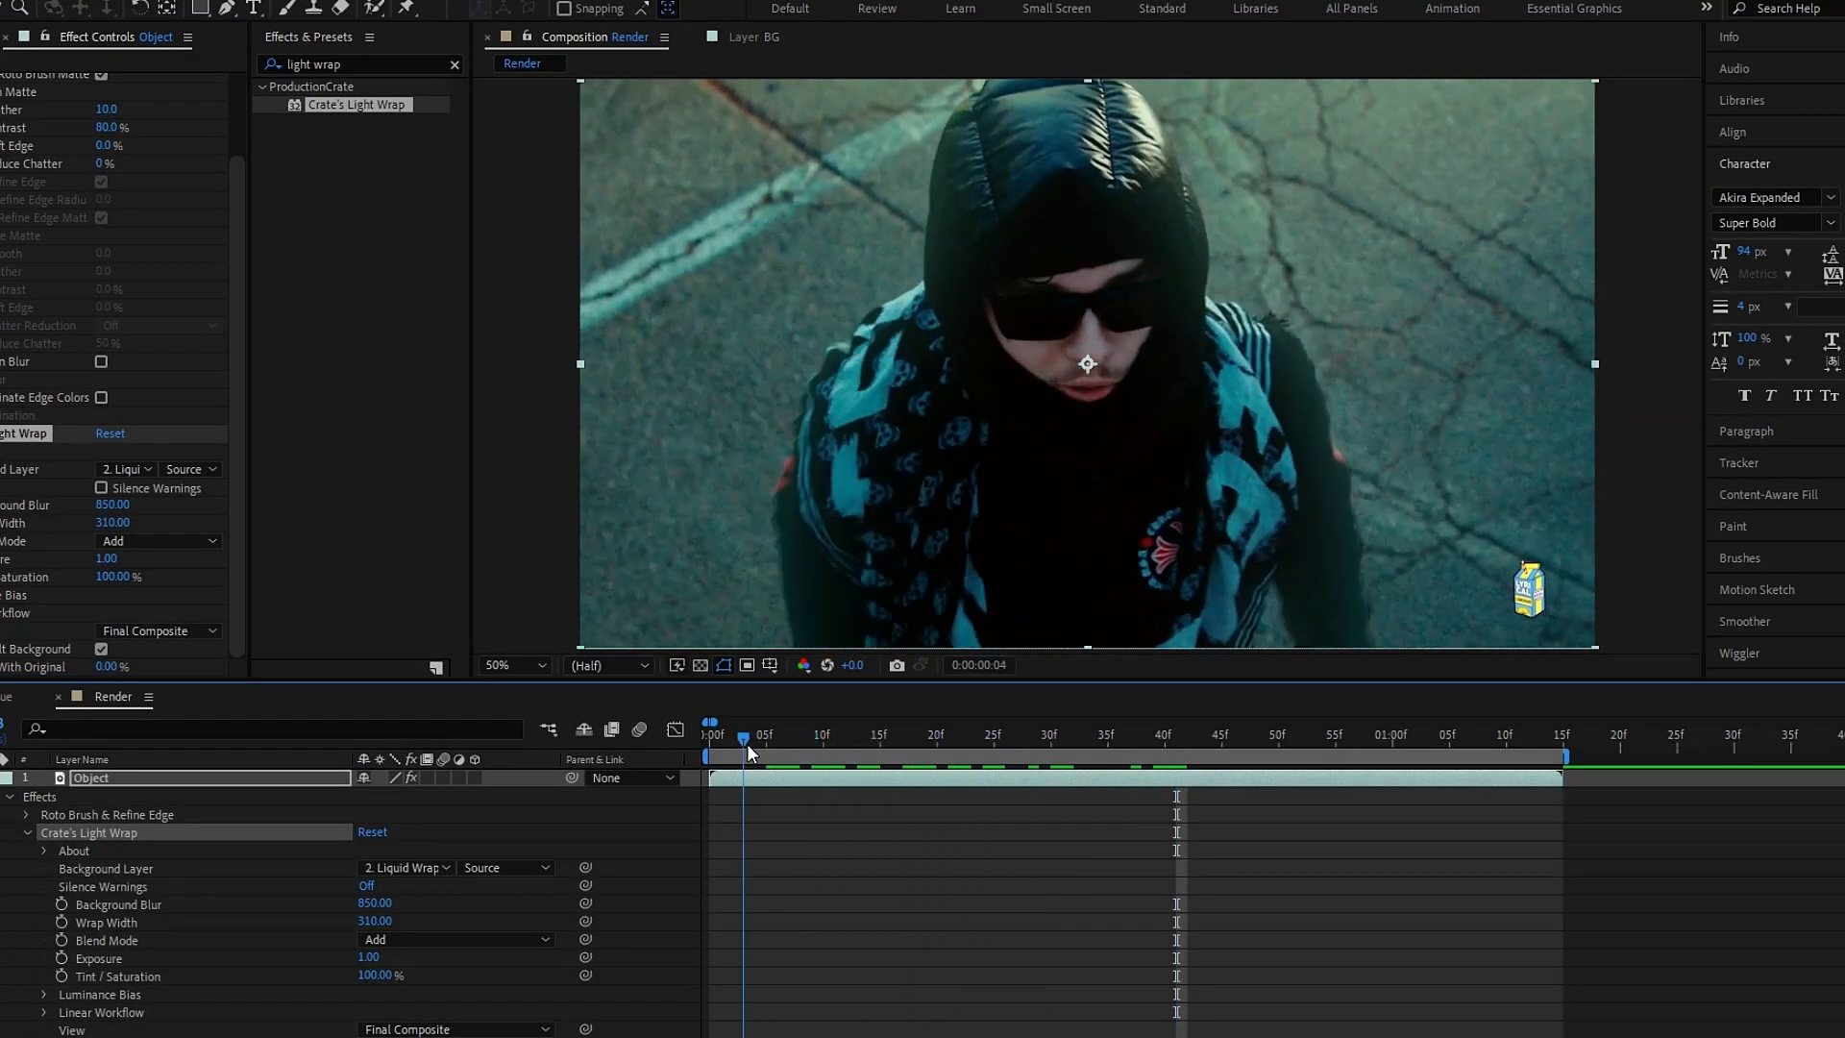
{"action": "left_click", "coordinate": [935, 738]}
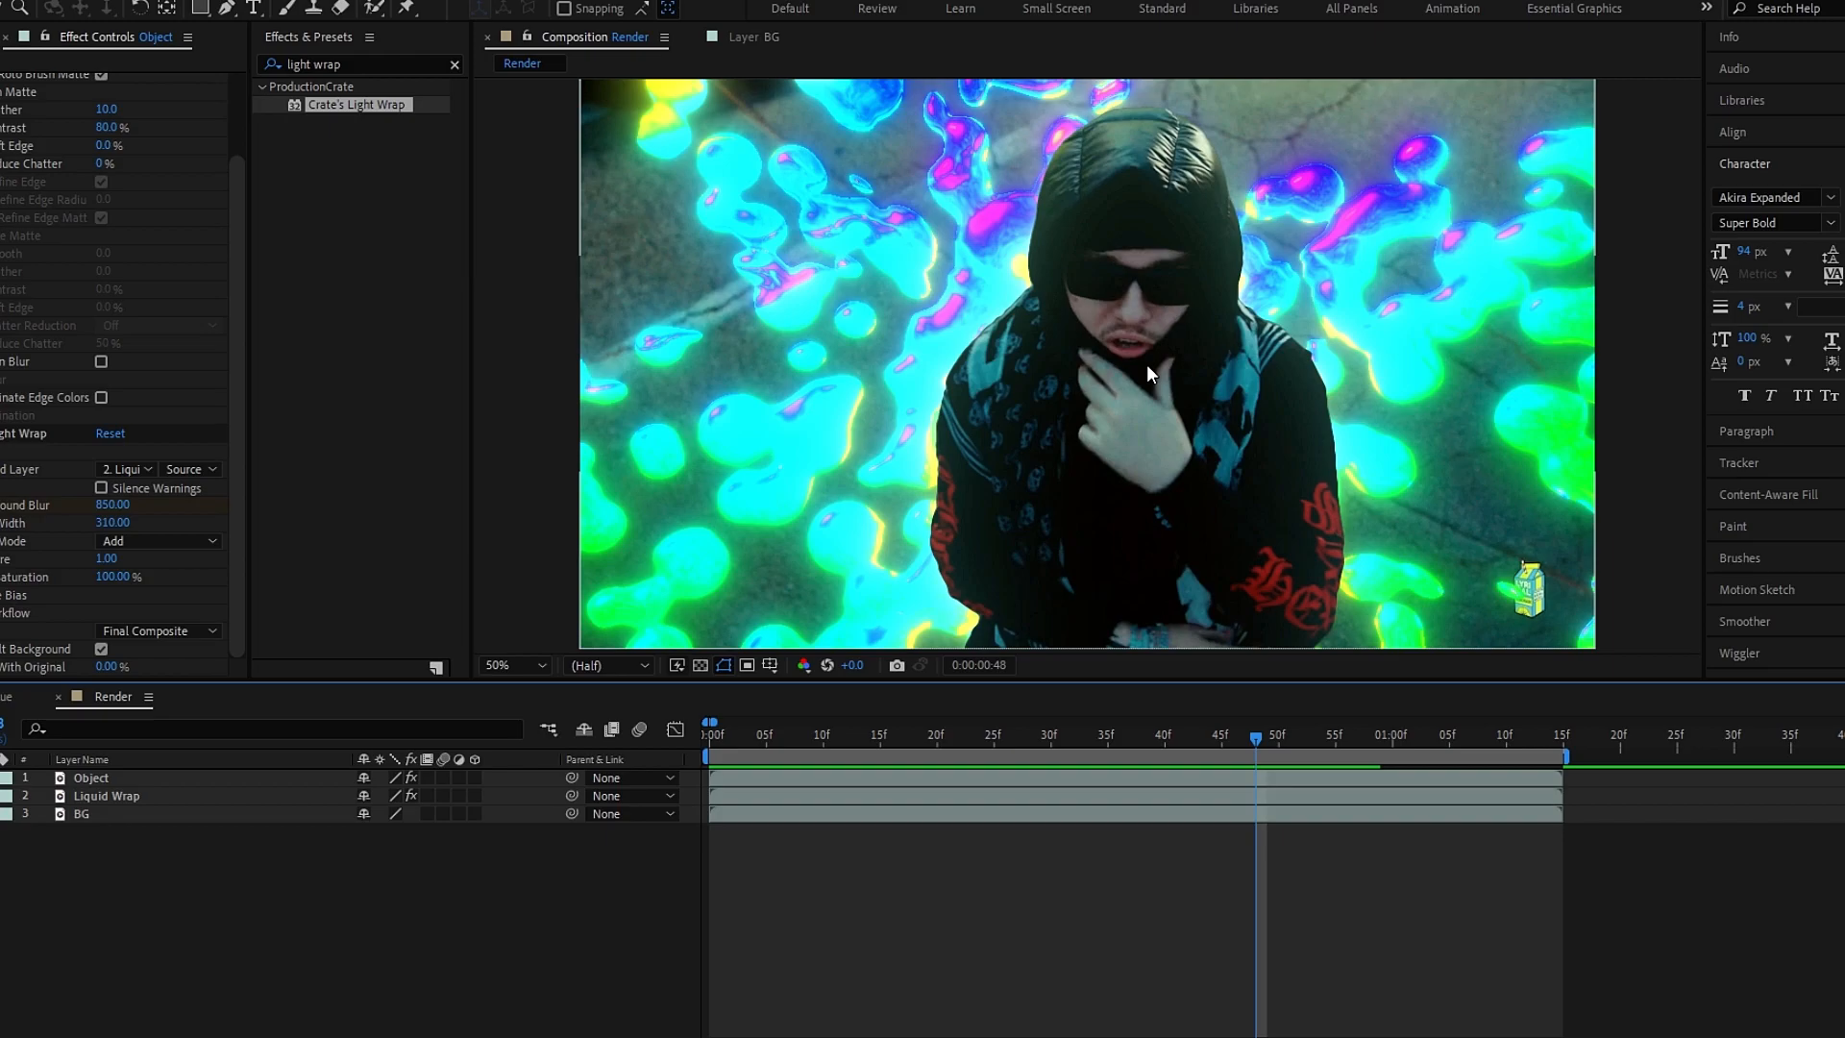
{"action": "mouse_move", "coordinate": [1161, 291]}
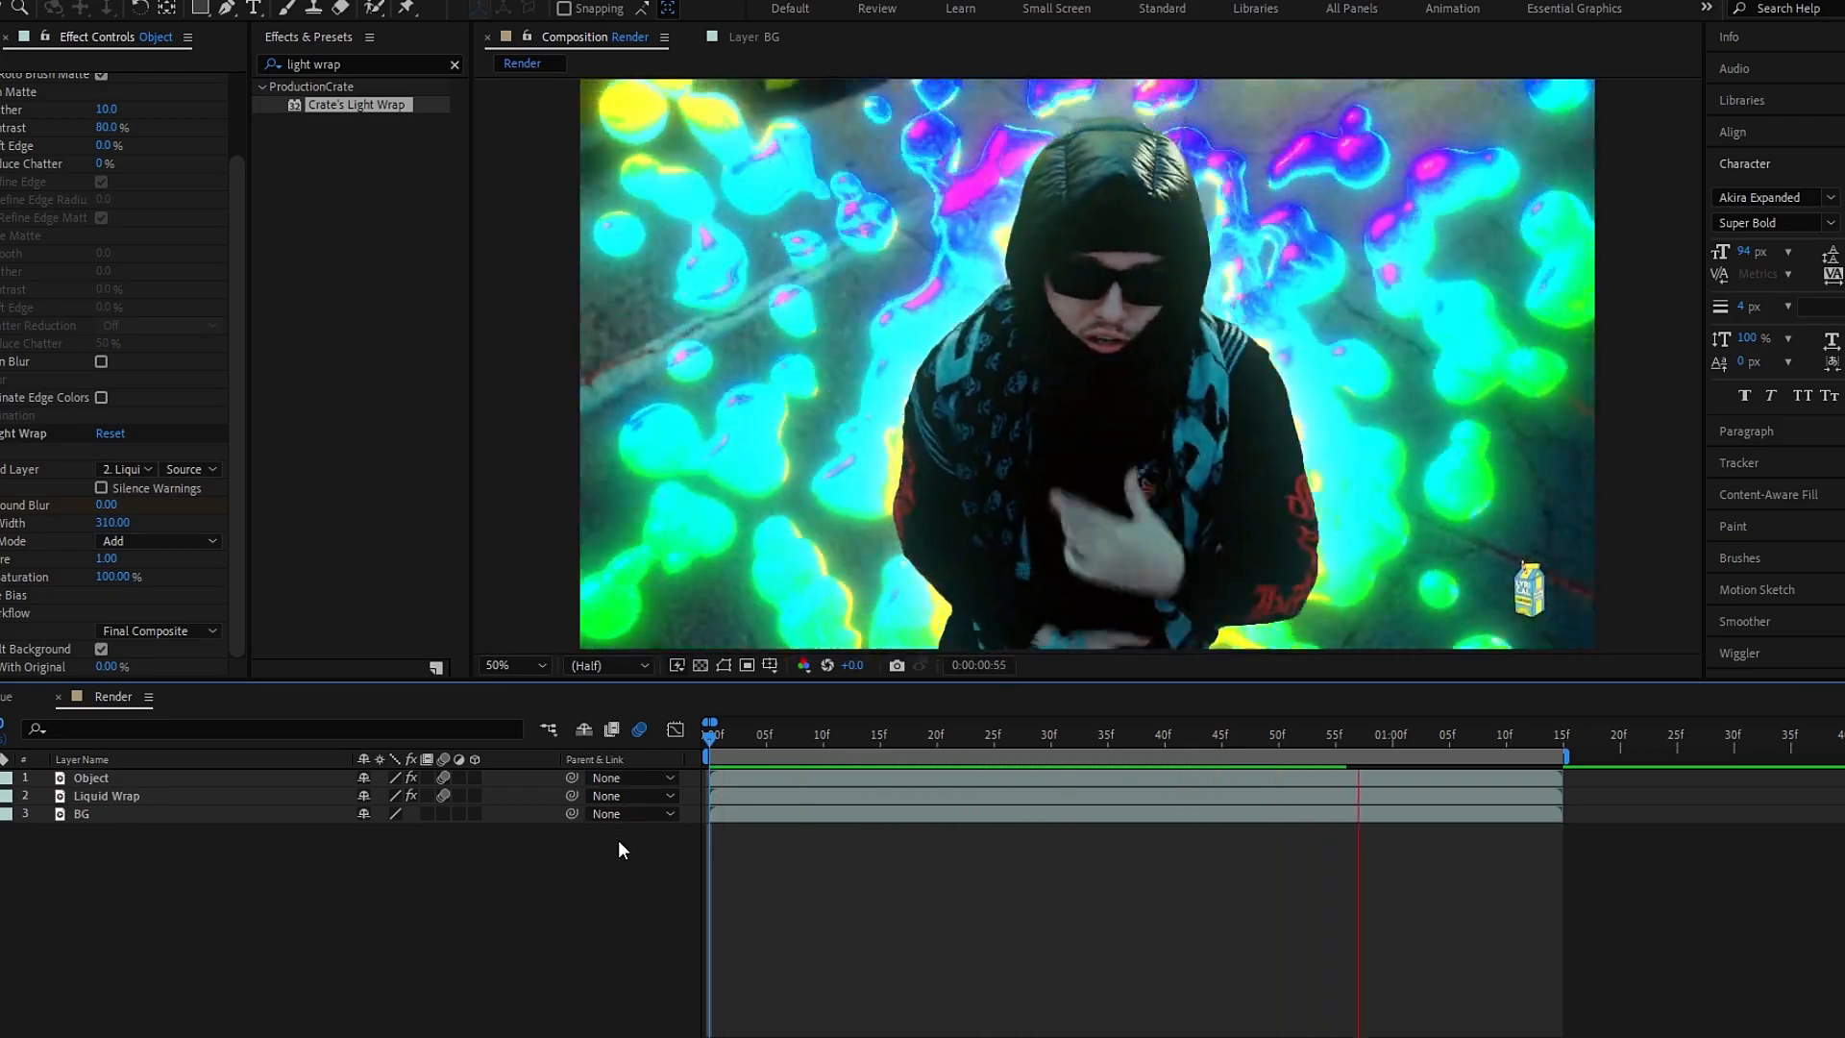
{"action": "left_click", "coordinate": [883, 732]}
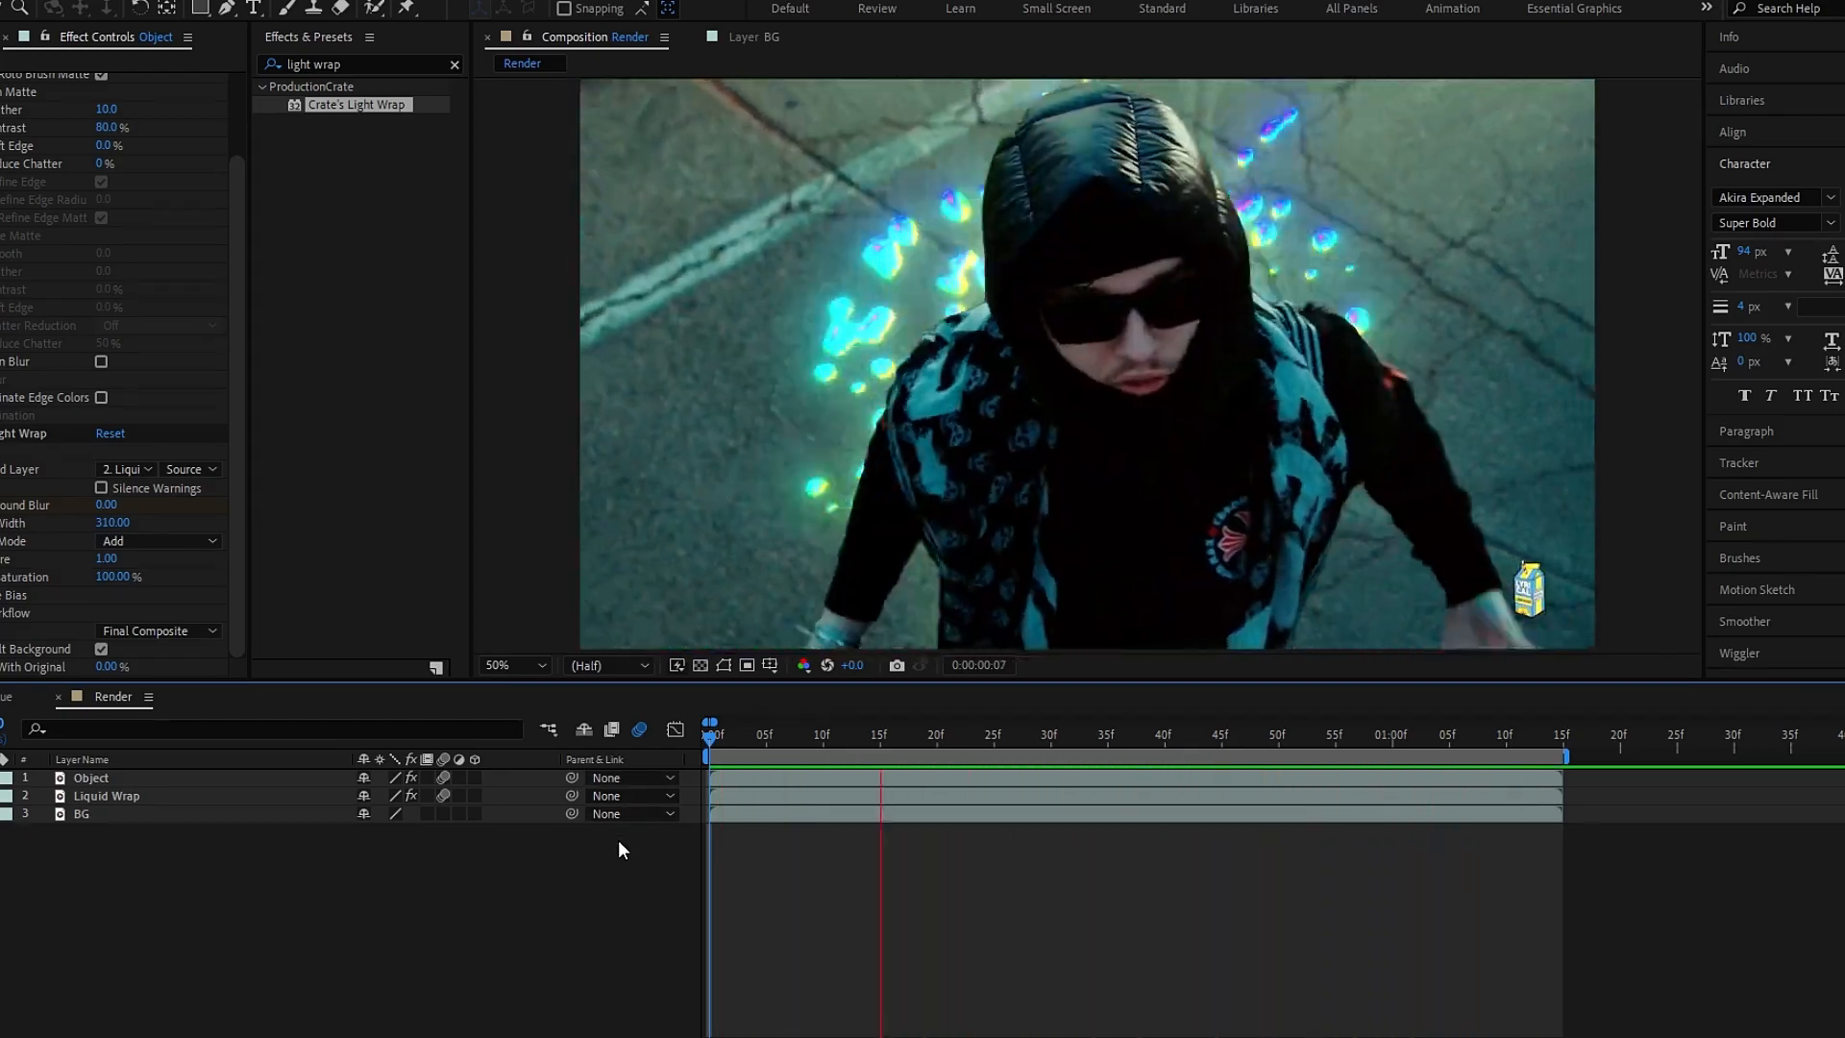
{"action": "left_click", "coordinate": [846, 732]}
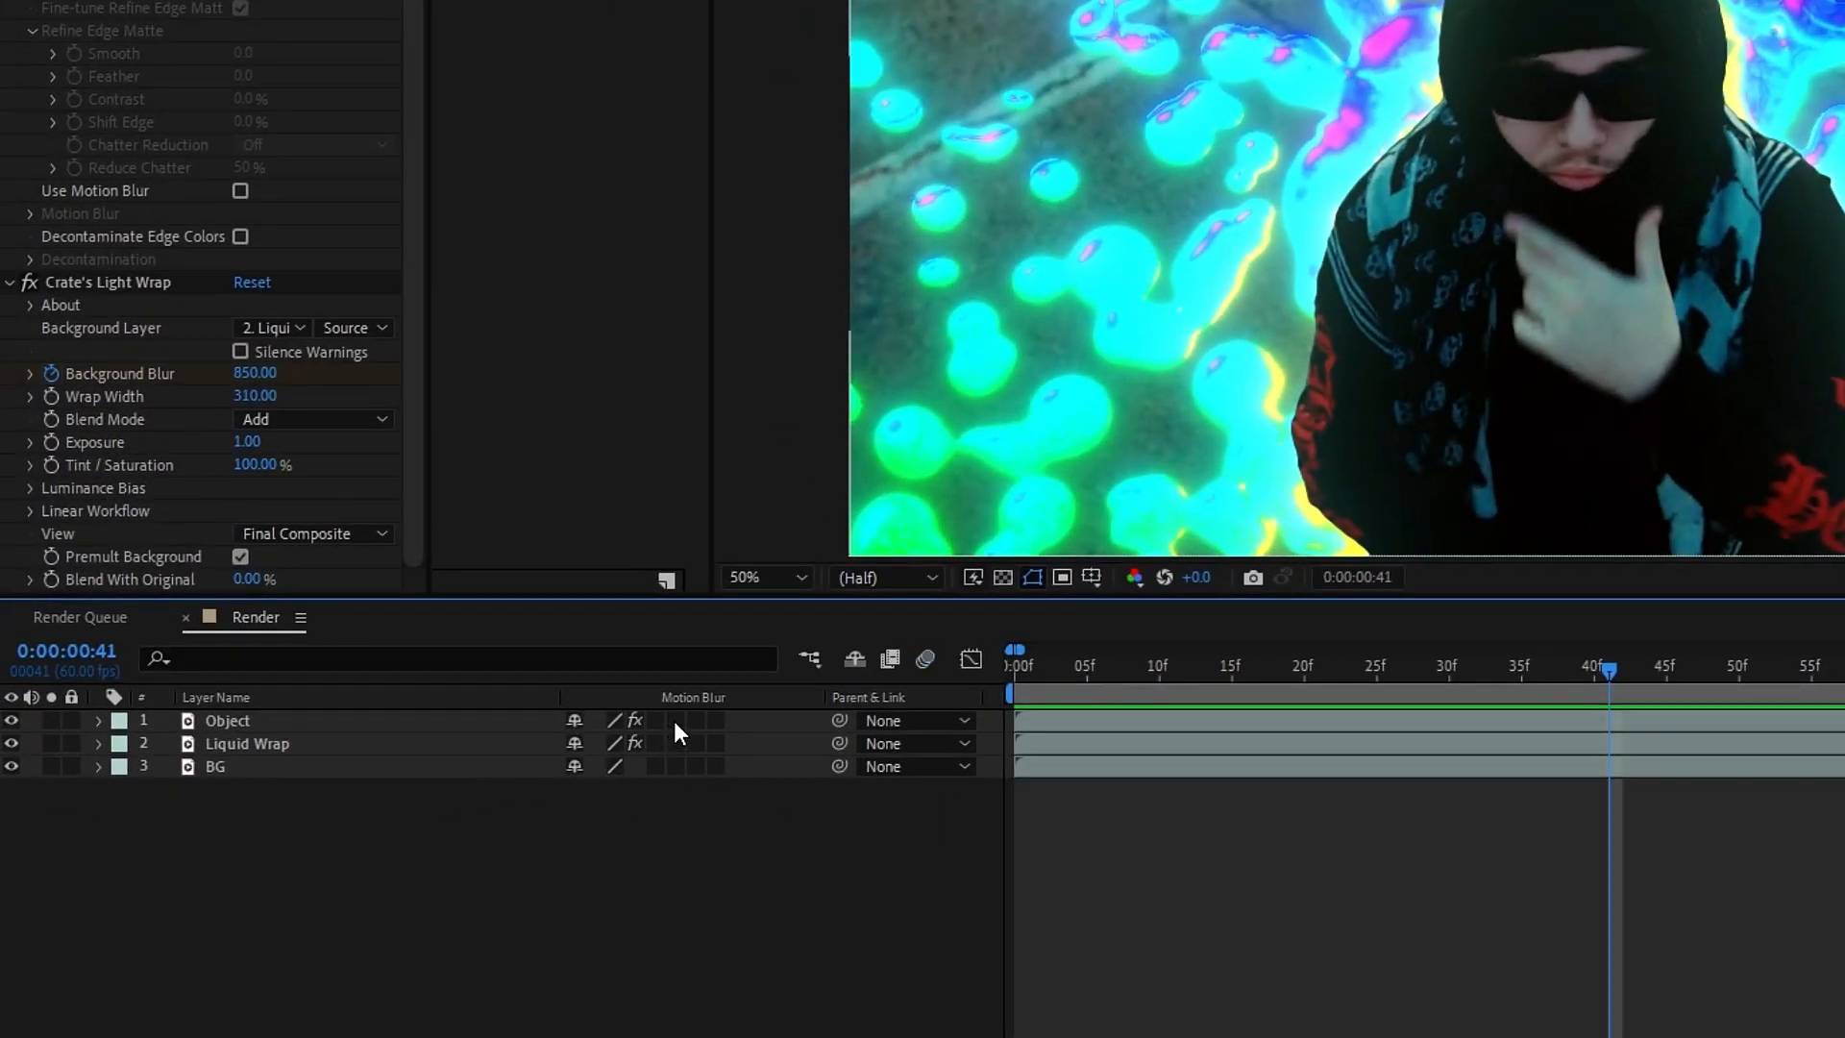
- Precompose all three layers into a precomp named Video
{"action": "key", "text": "ctrl+shift+c"}
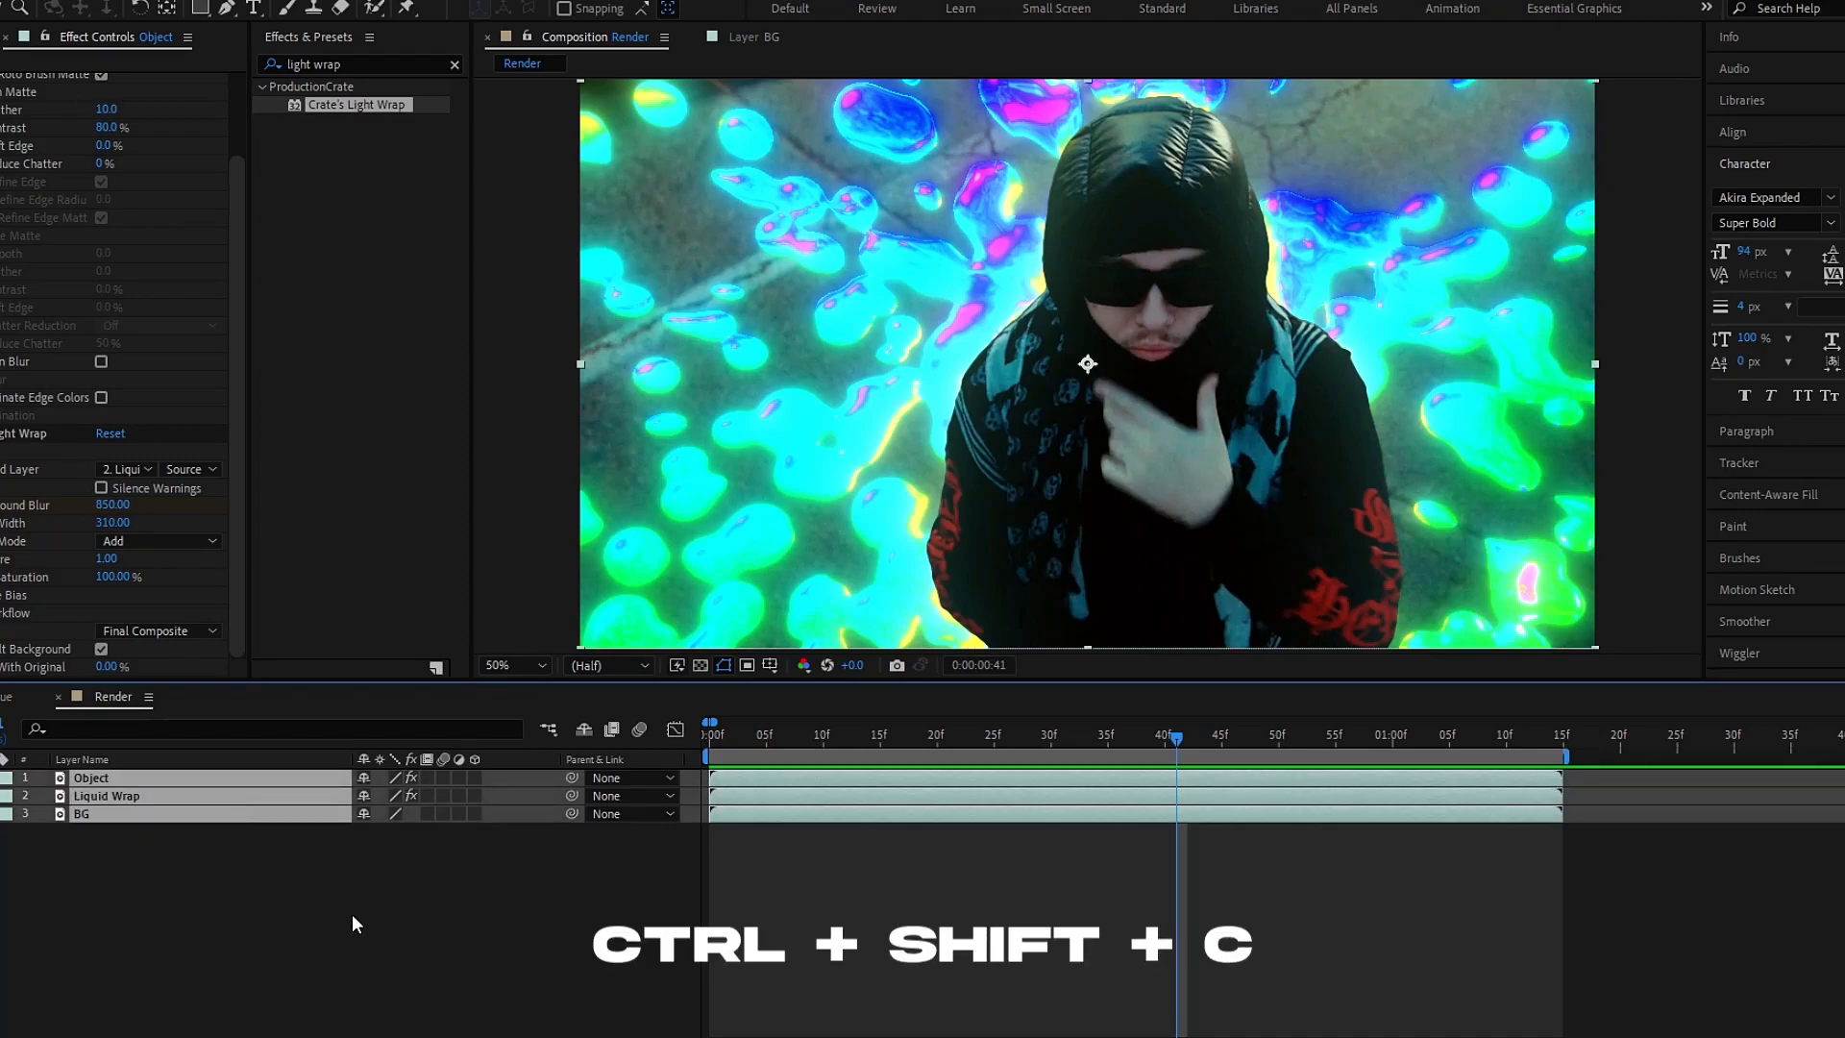
{"action": "key", "text": "ctrl+shift+c"}
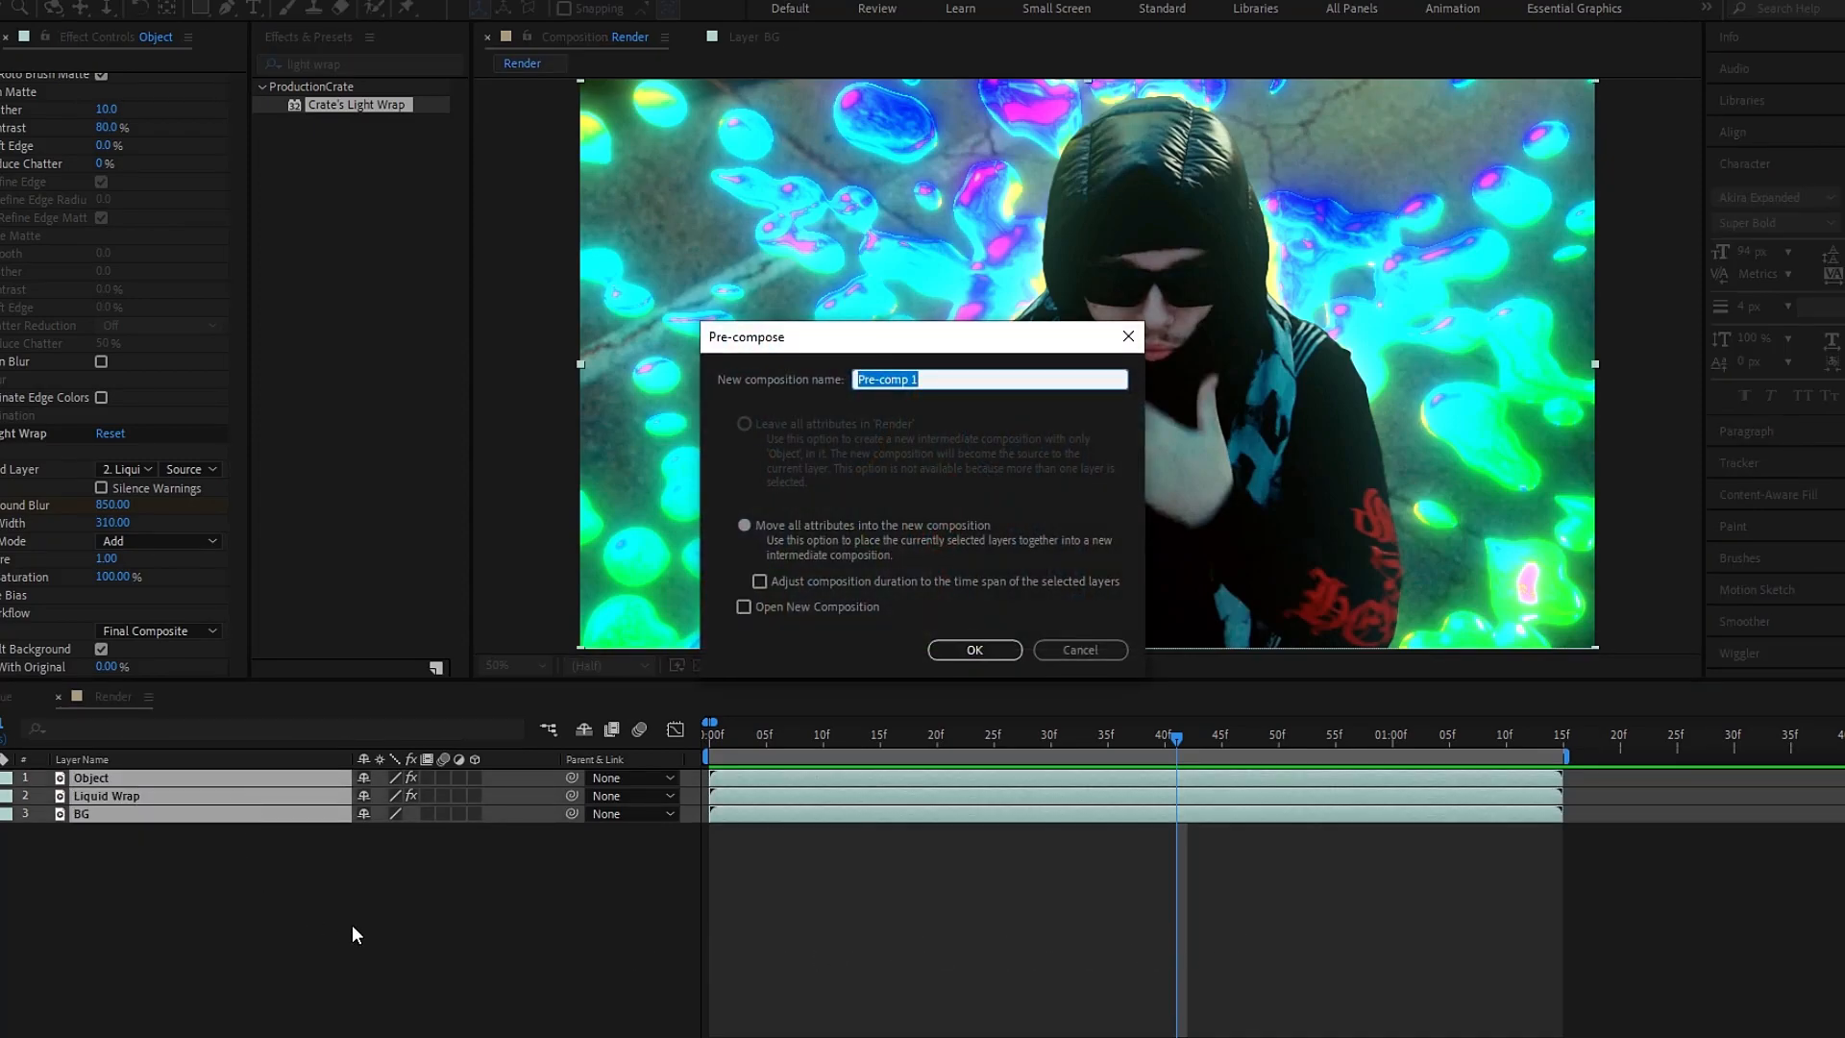
{"action": "type", "text": "Video"}
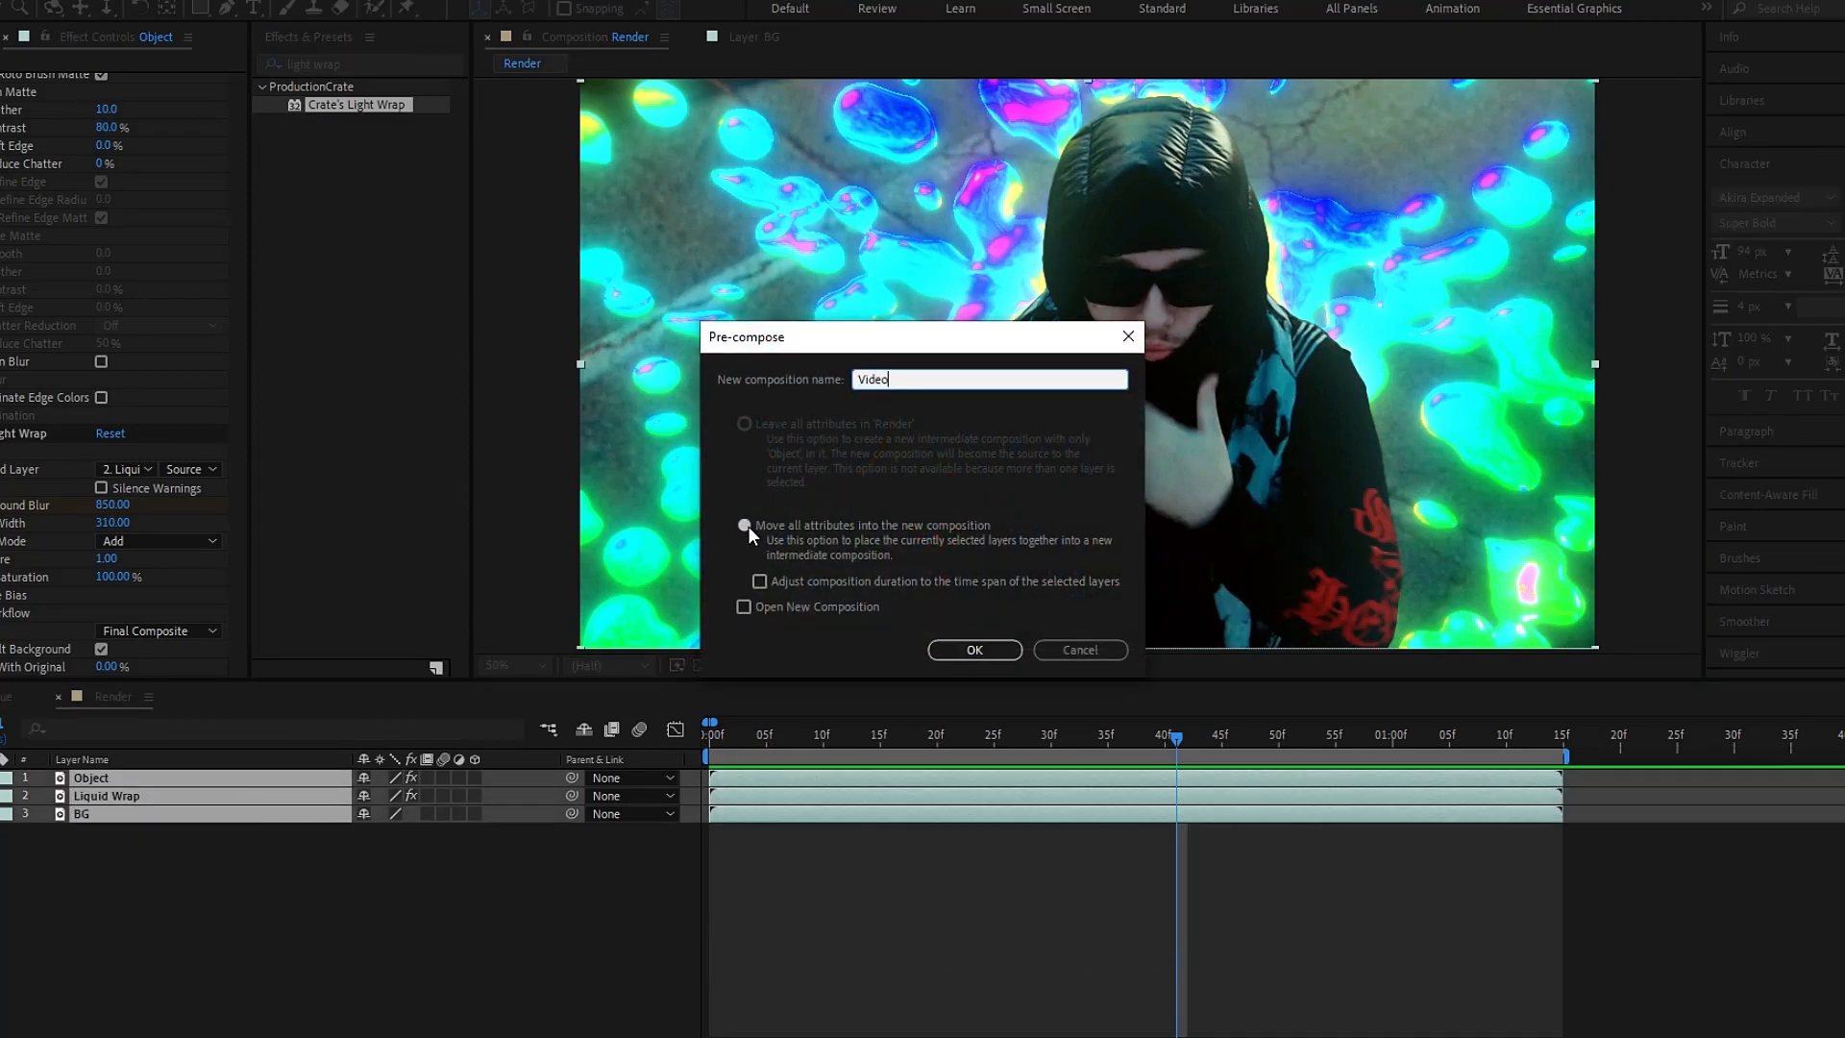
{"action": "left_click", "coordinate": [972, 649]}
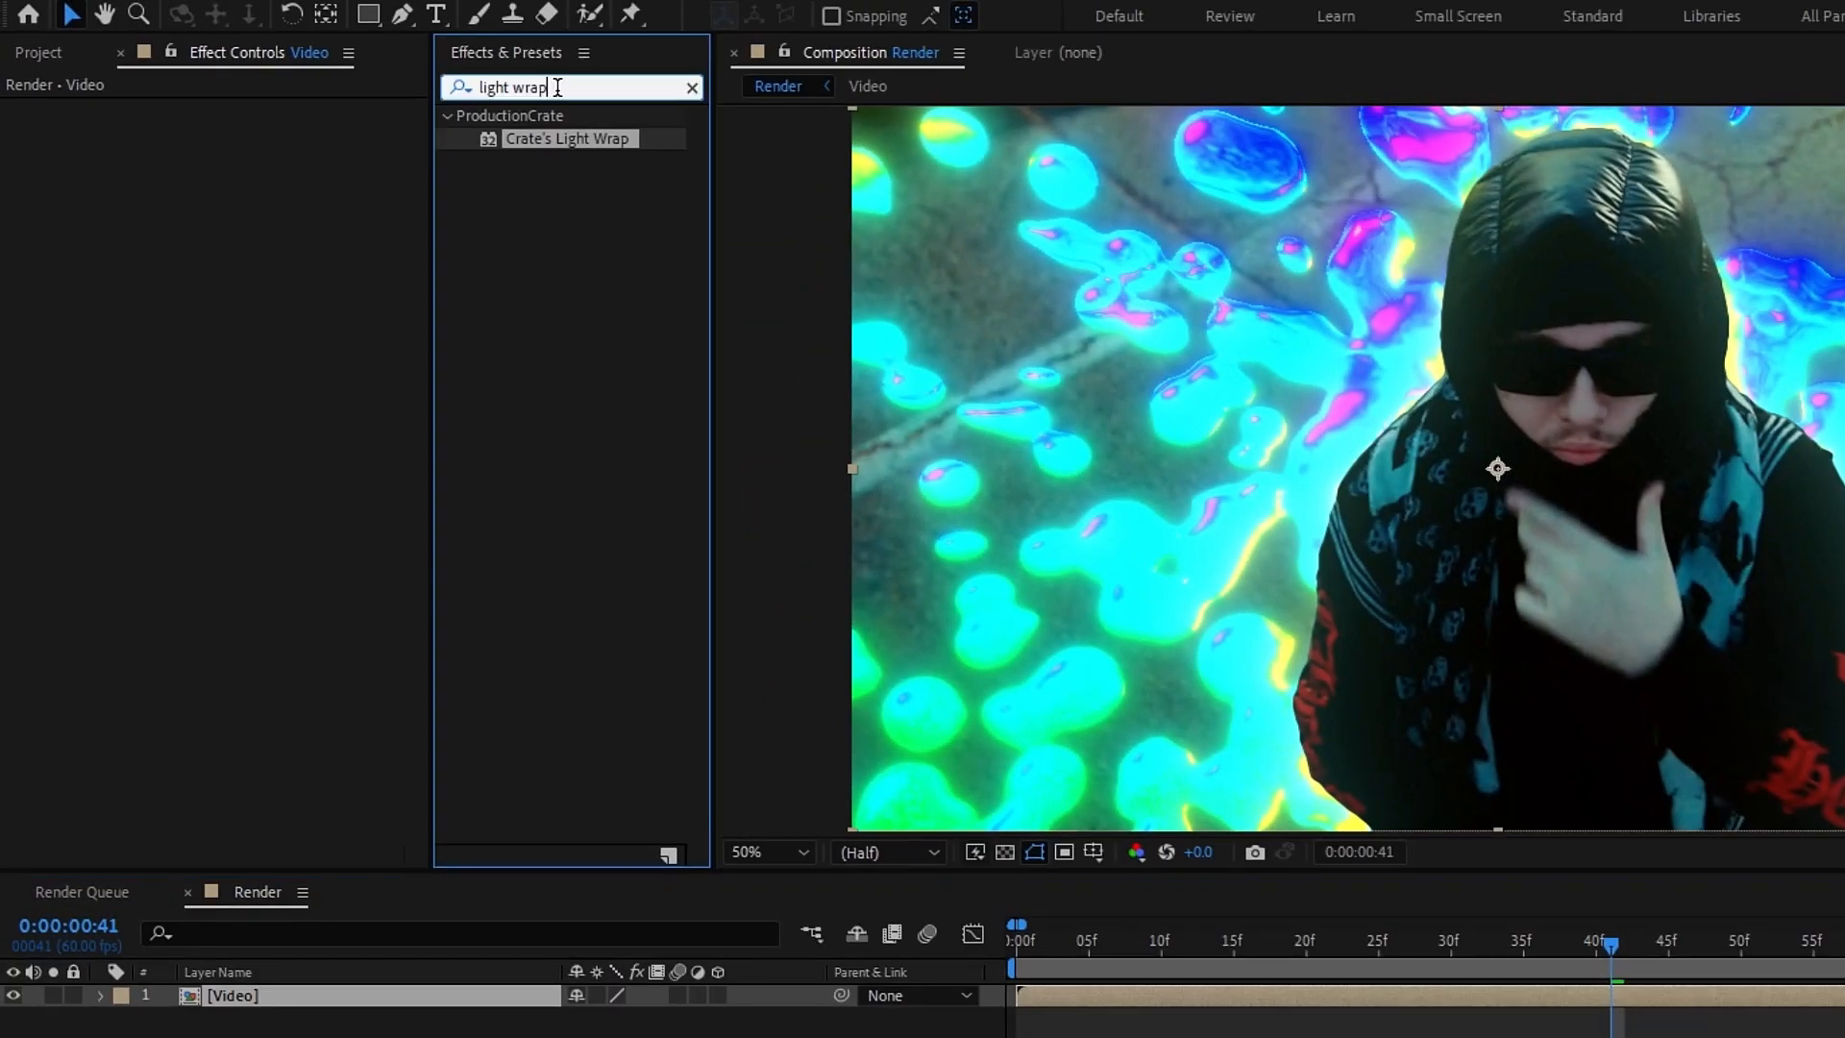
- Apply RSMB motion blur at 0.30 to Video with Alt Motion Src set to Video
{"action": "type", "text": "rsmb"}
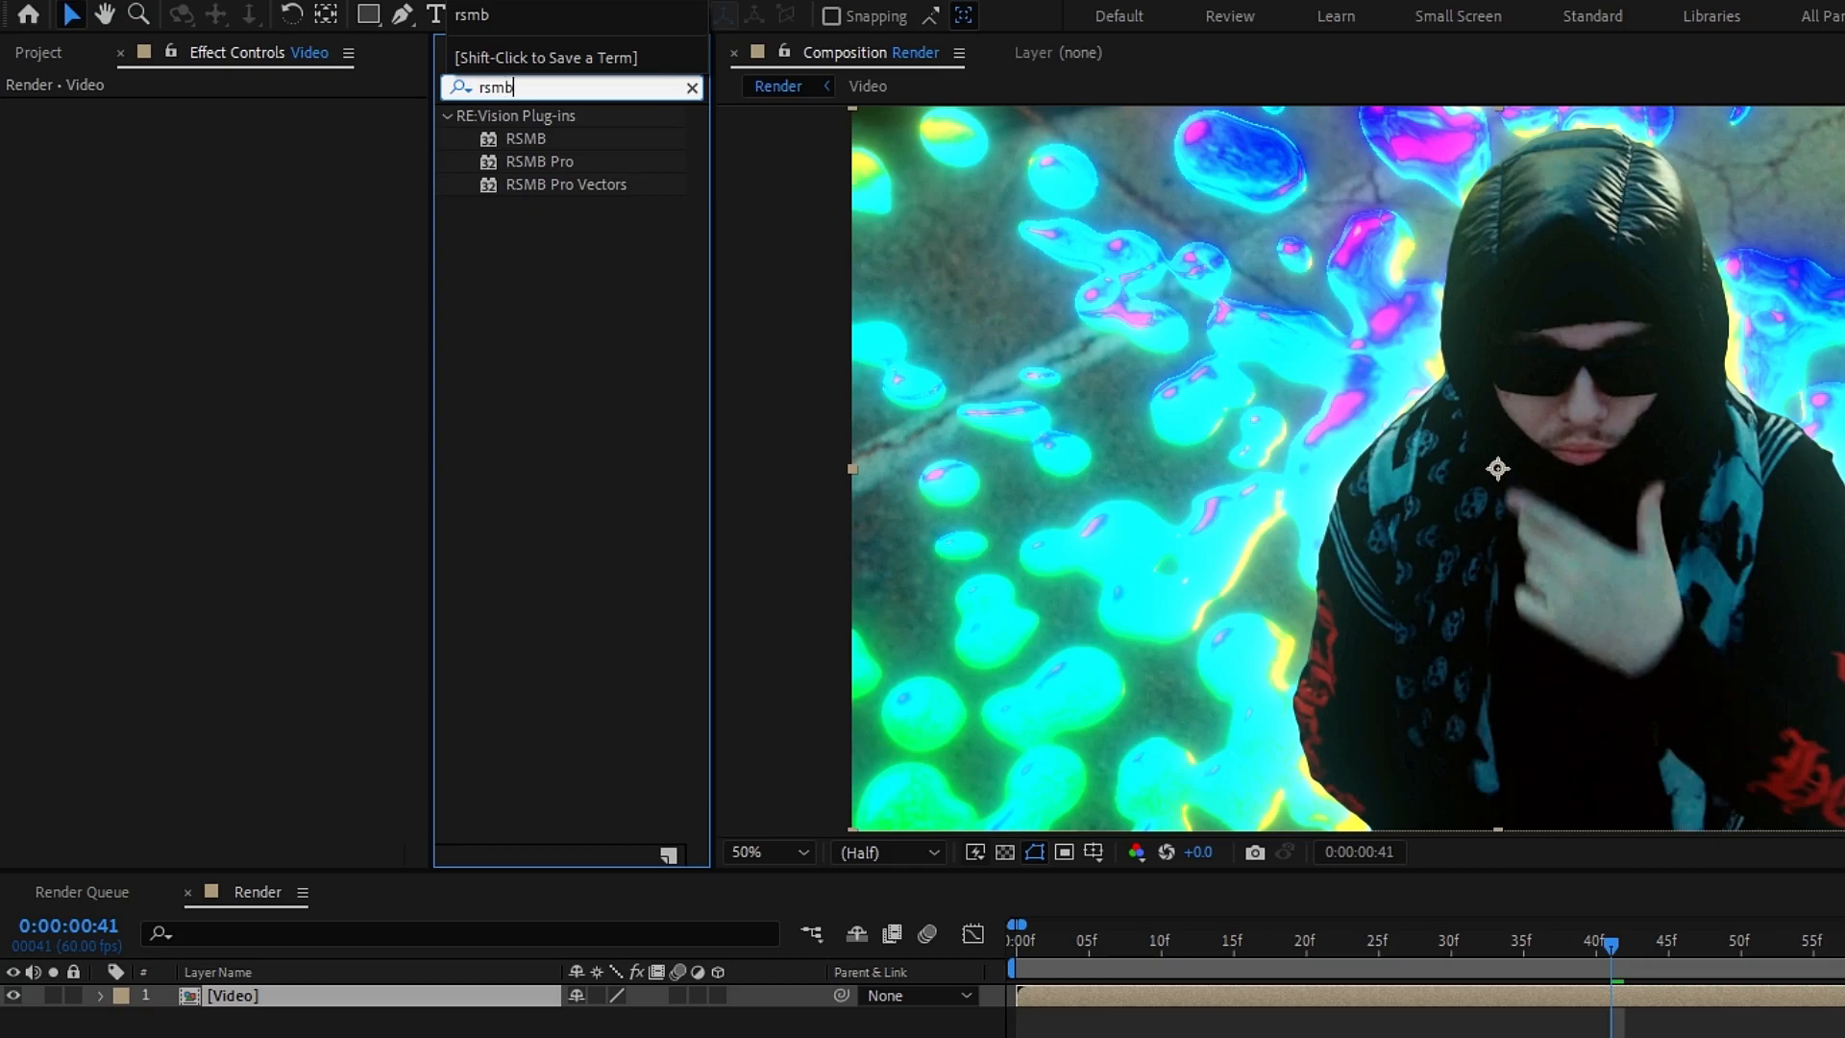
{"action": "double_click", "coordinate": [527, 138]}
{"action": "type", "text": "0"}
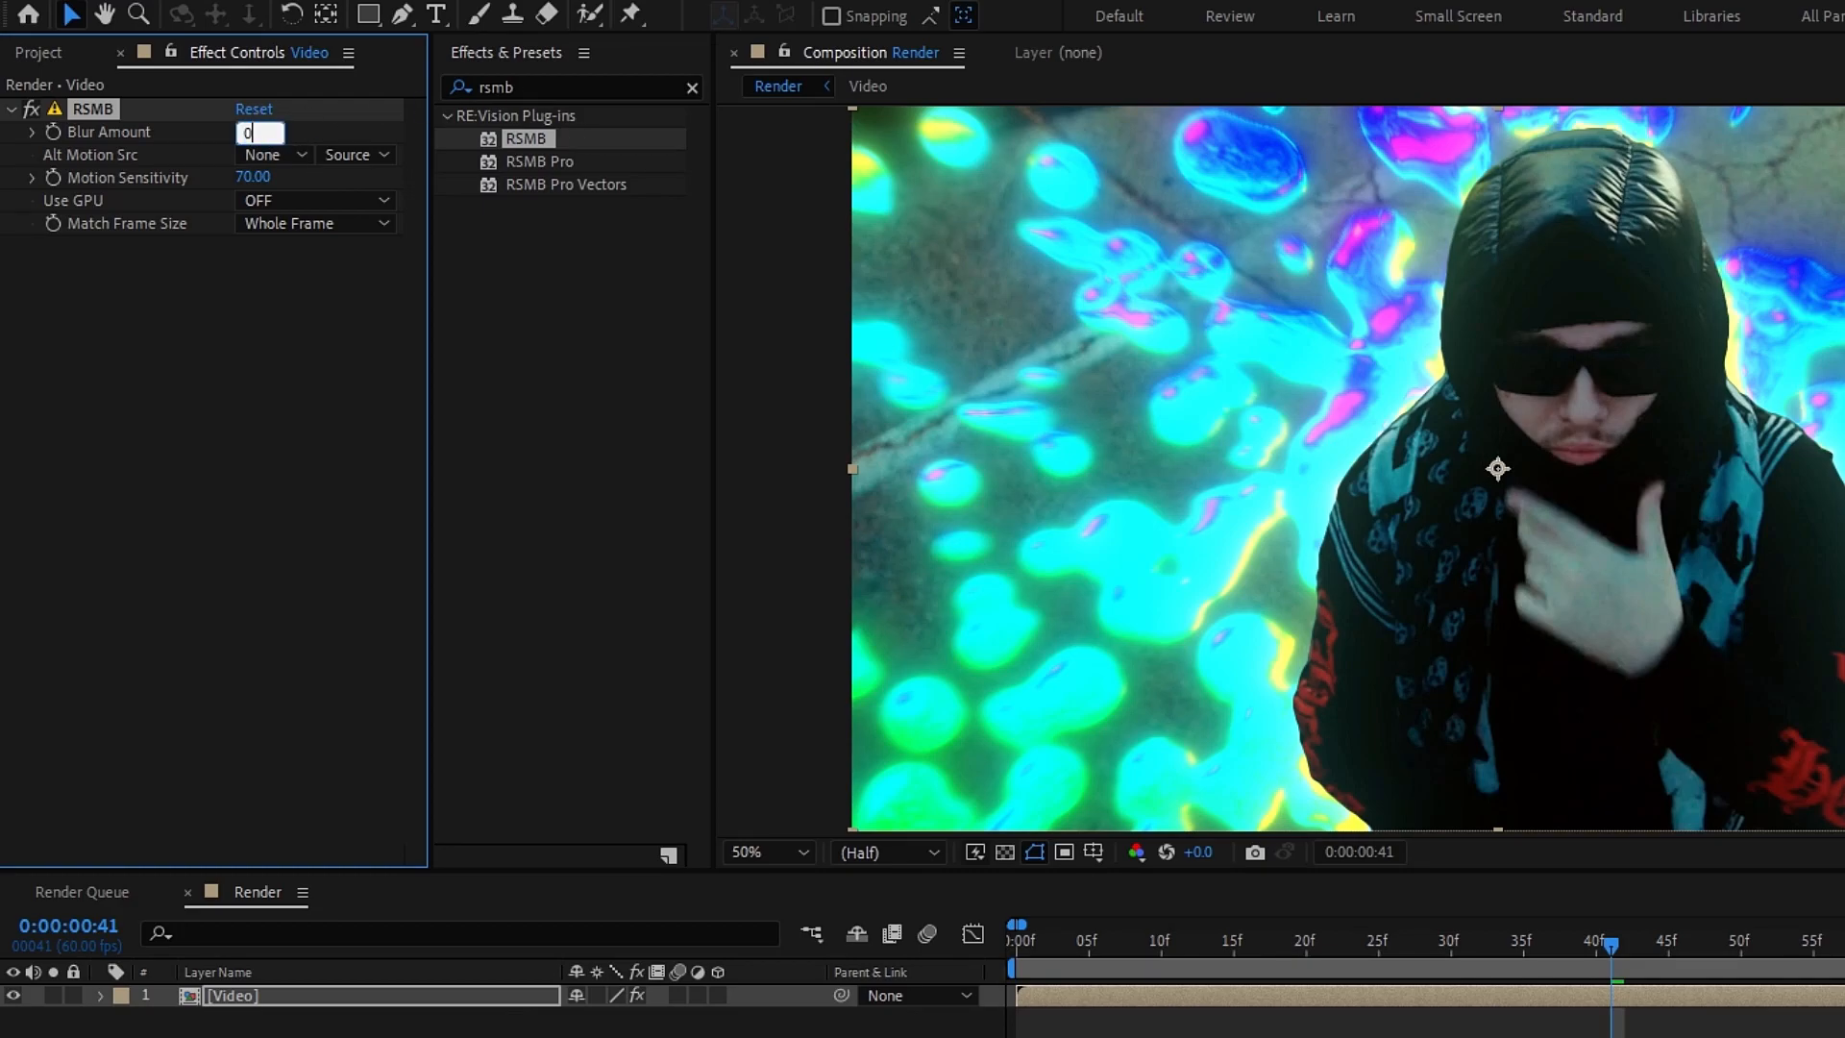
{"action": "left_click", "coordinate": [275, 154]}
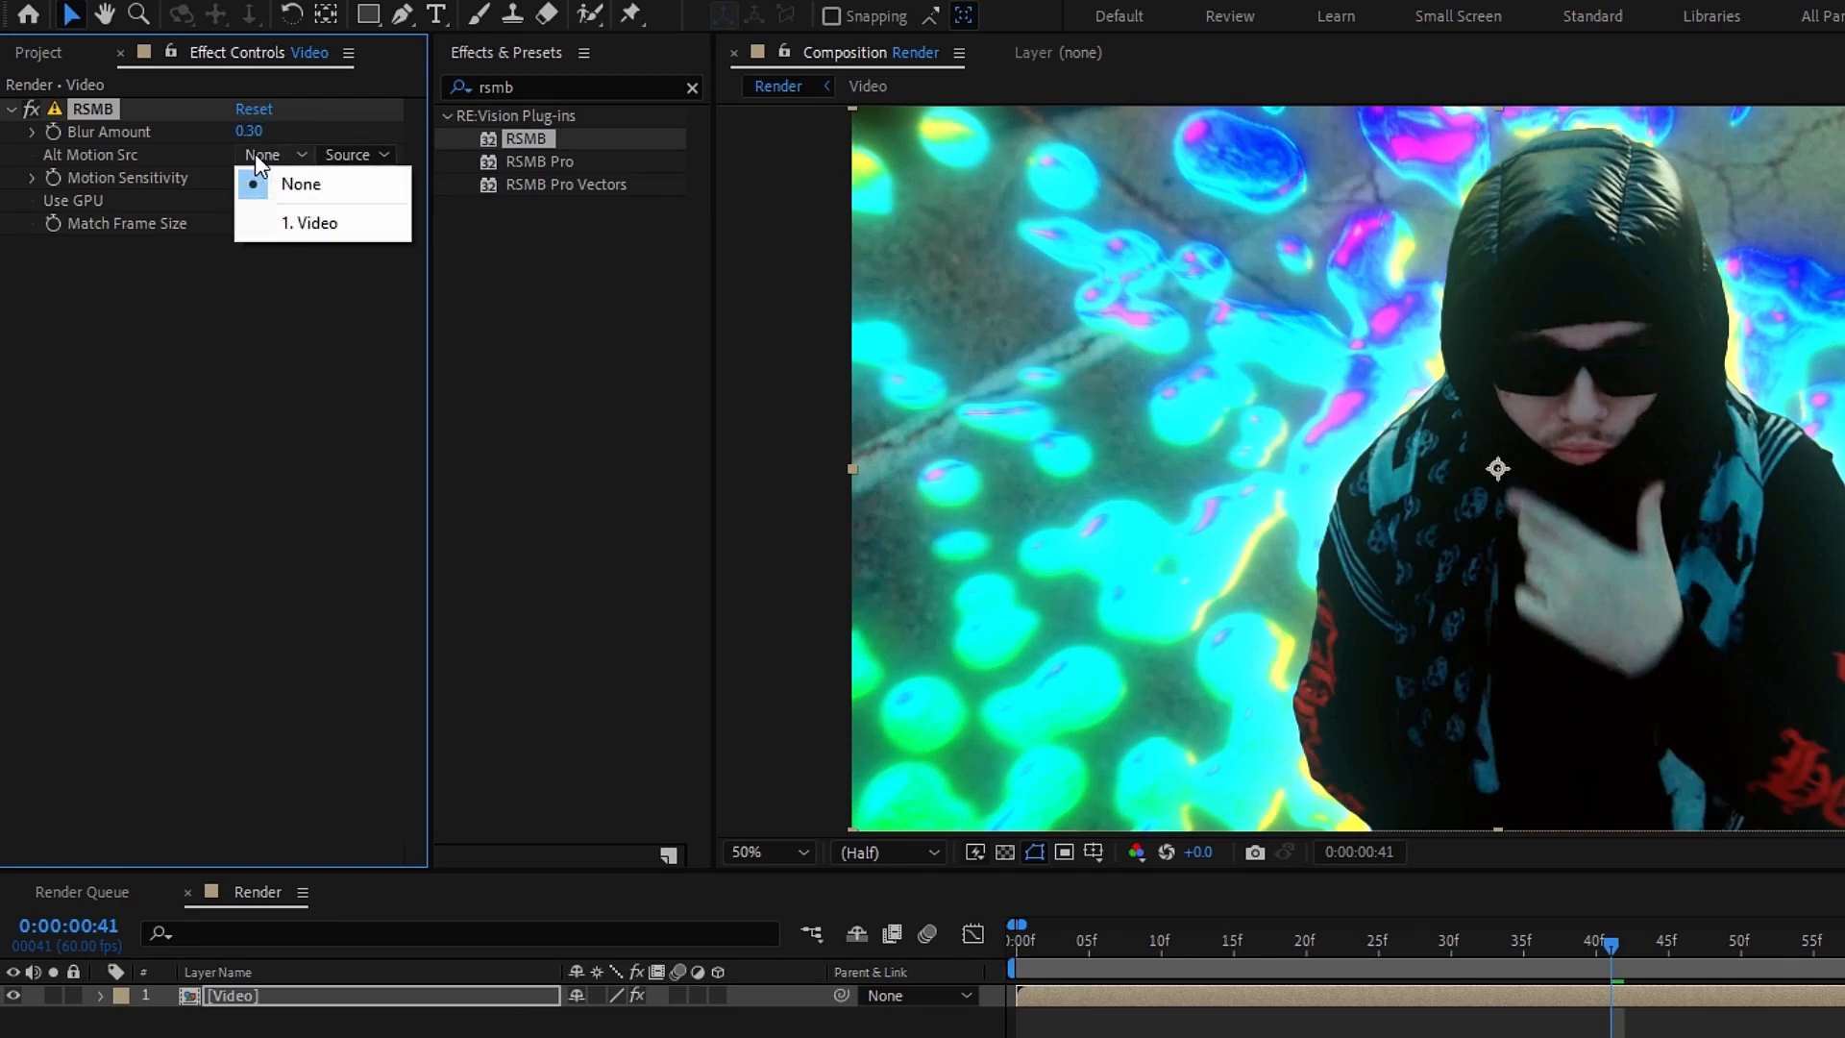
{"action": "left_click", "coordinate": [314, 223]}
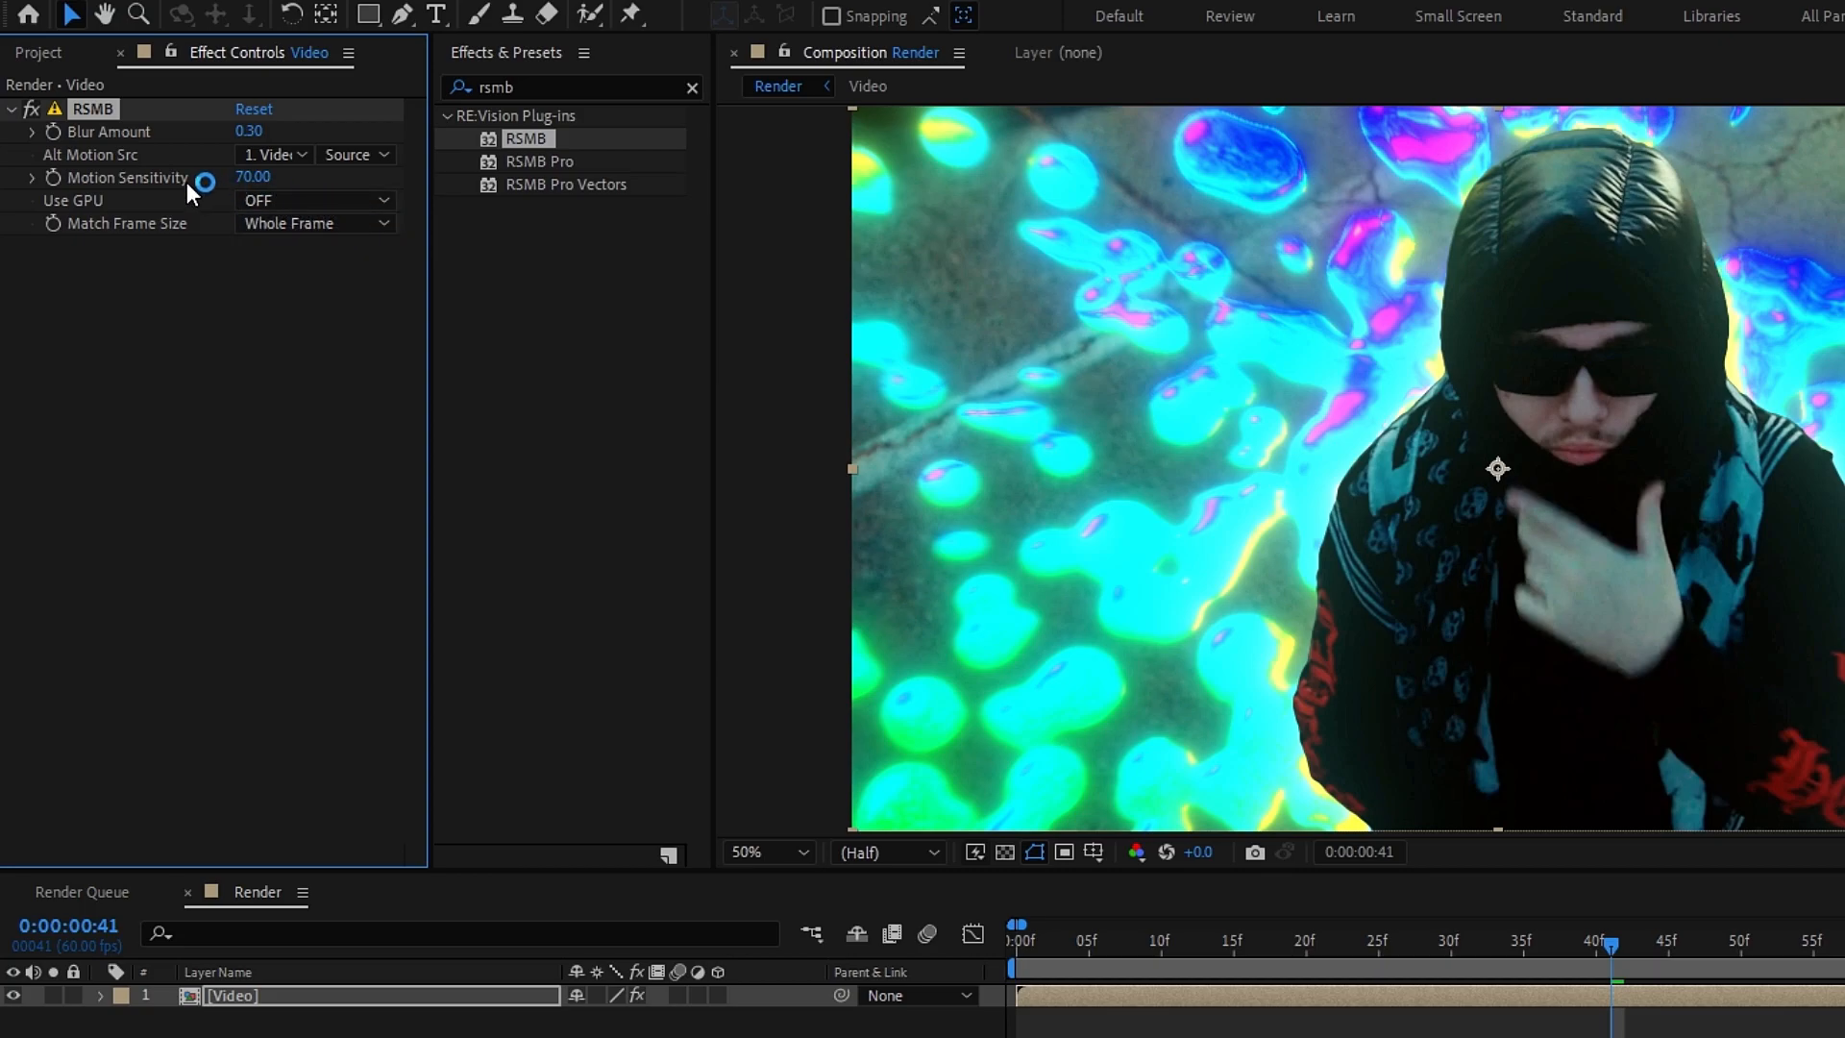
{"action": "left_click", "coordinate": [313, 200]}
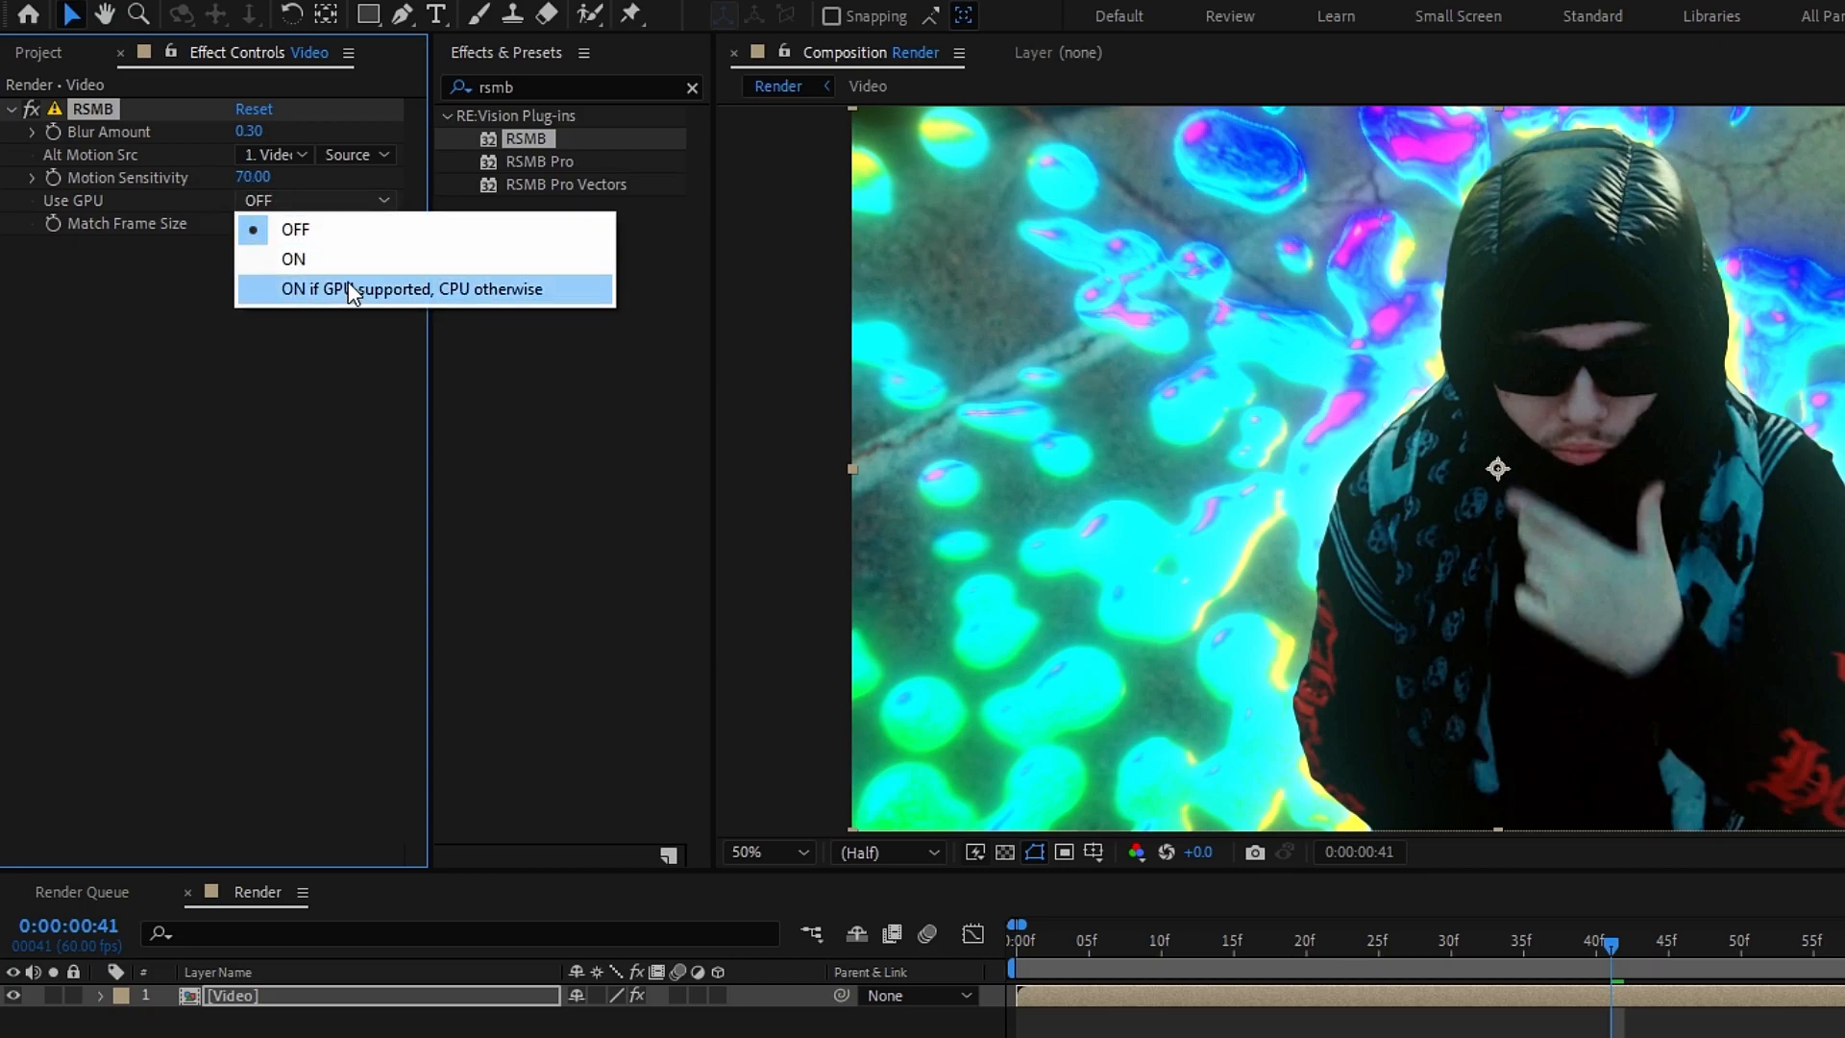